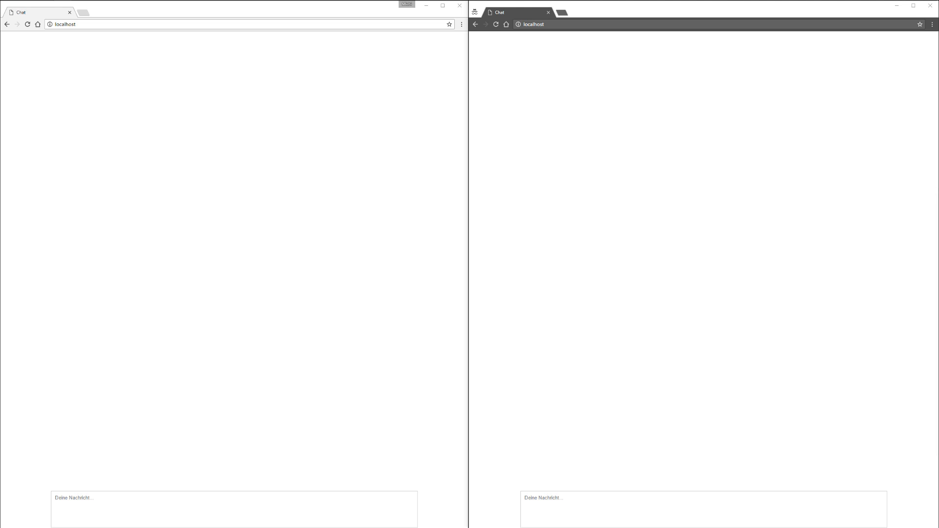
pyautogui.moveTo(378, 176)
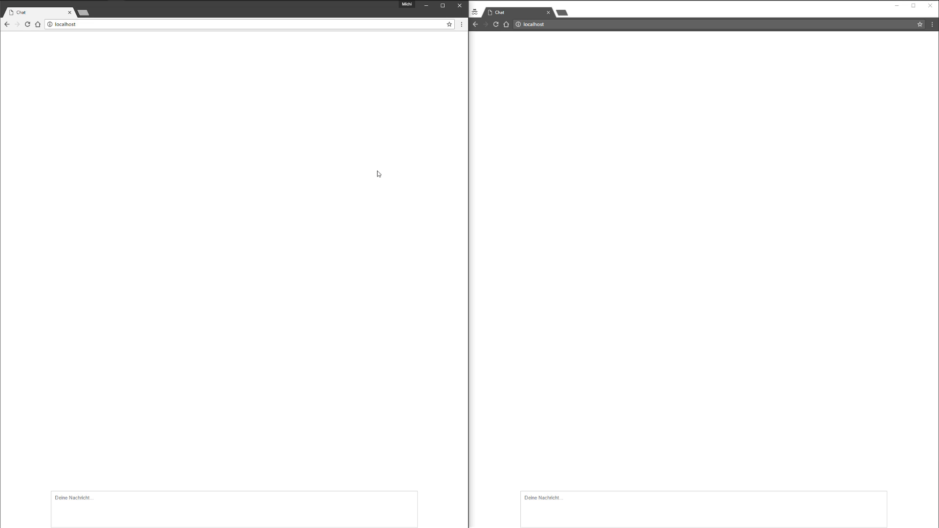
pyautogui.moveTo(411, 167)
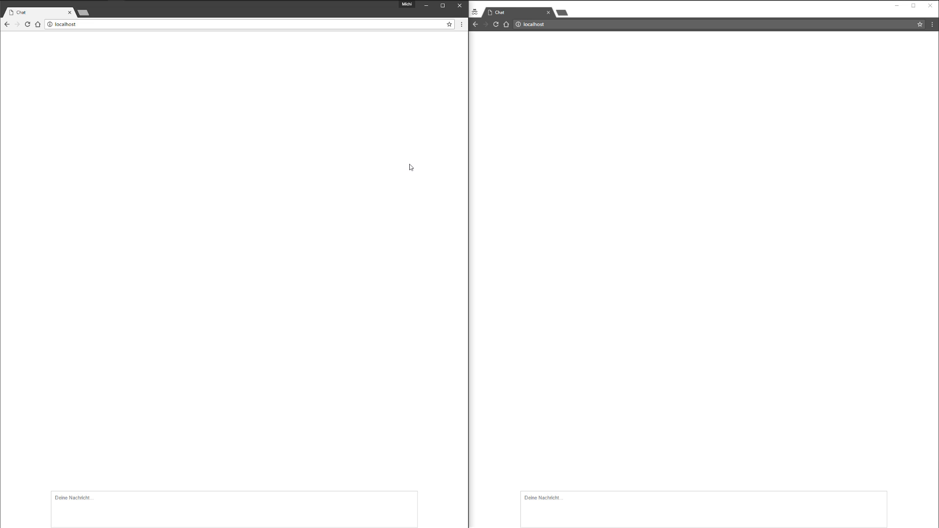
pyautogui.moveTo(406, 173)
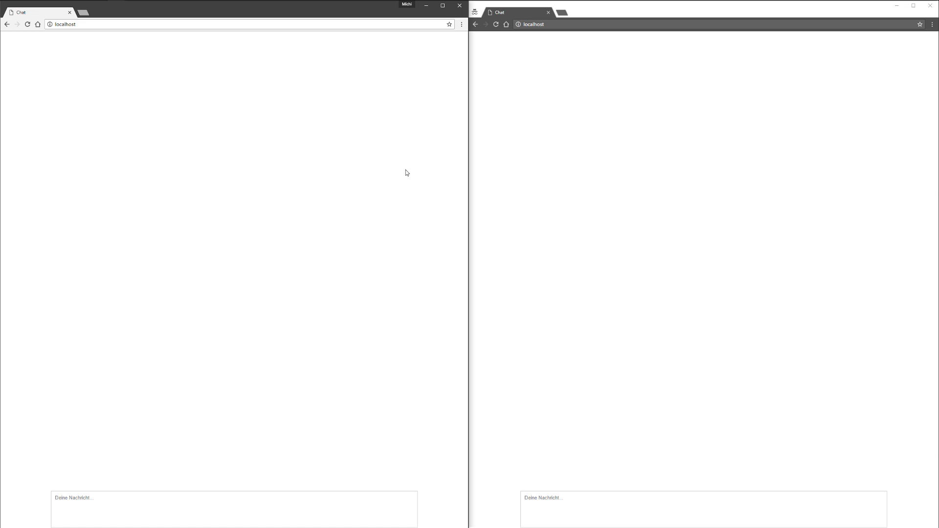
pyautogui.moveTo(408, 164)
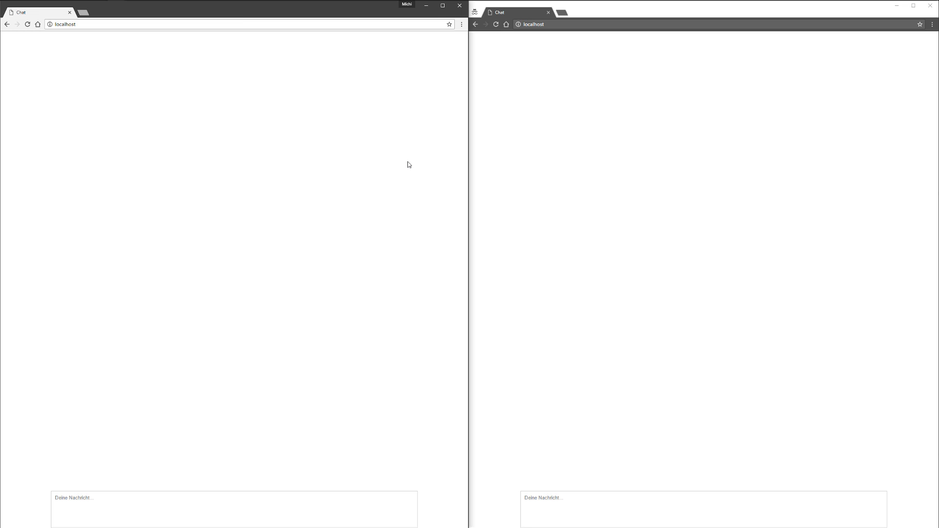
pyautogui.moveTo(410, 157)
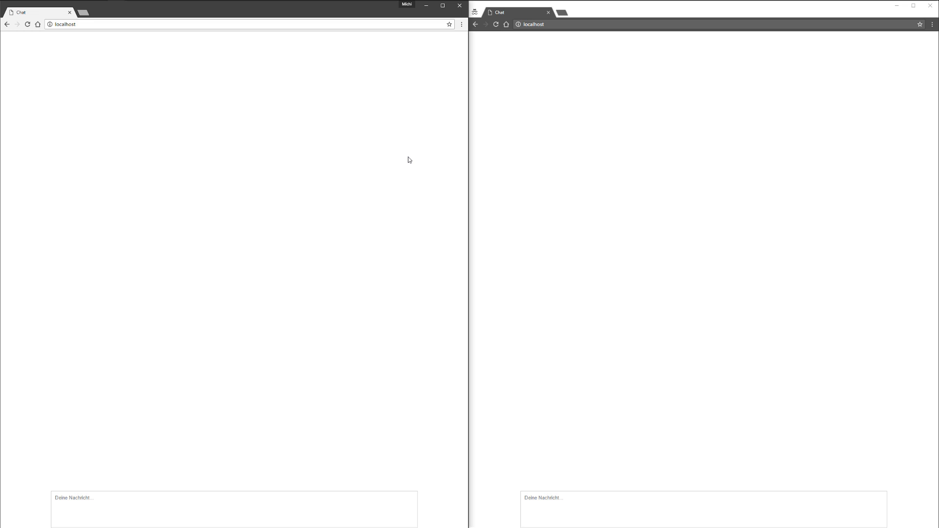
pyautogui.moveTo(422, 160)
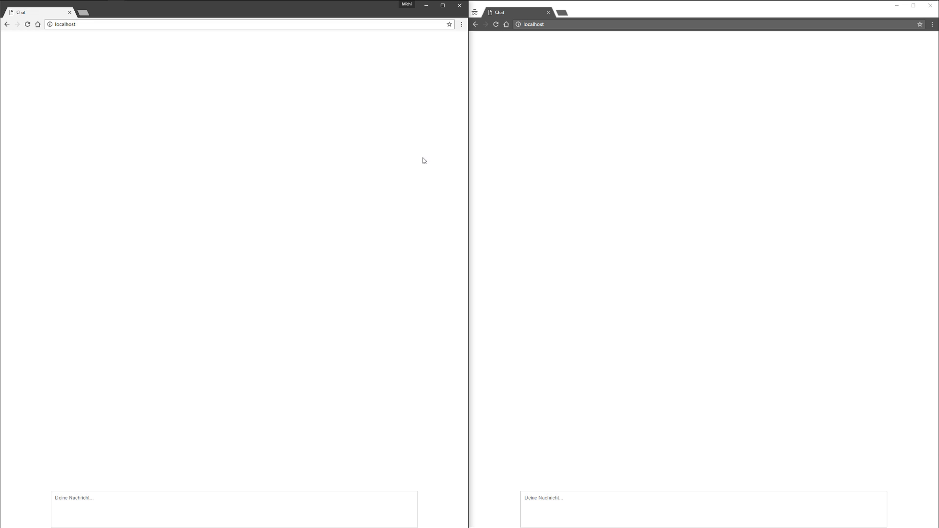
pyautogui.moveTo(406, 165)
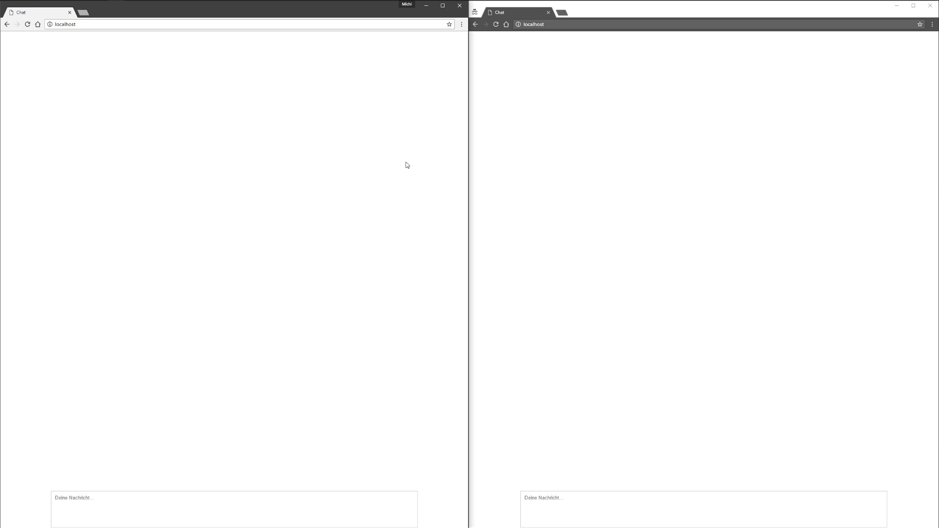
pyautogui.moveTo(376, 314)
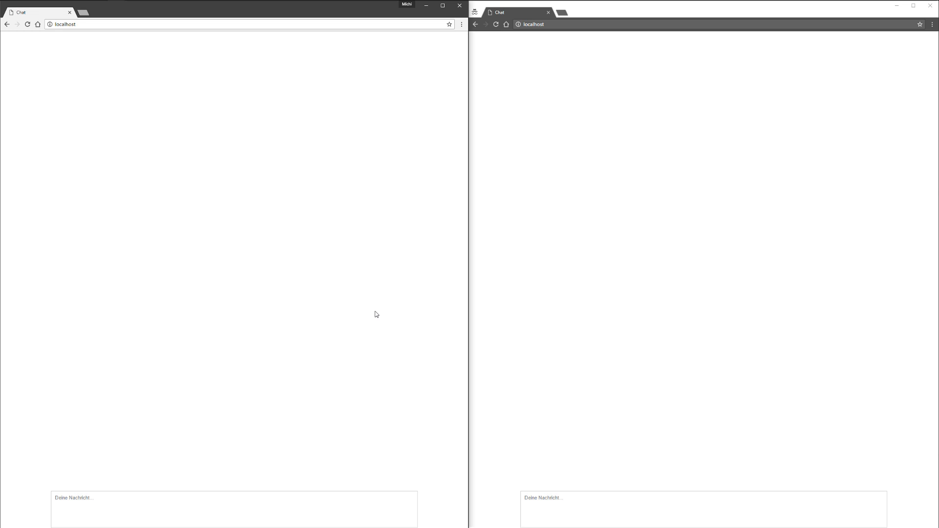
pyautogui.moveTo(675, 264)
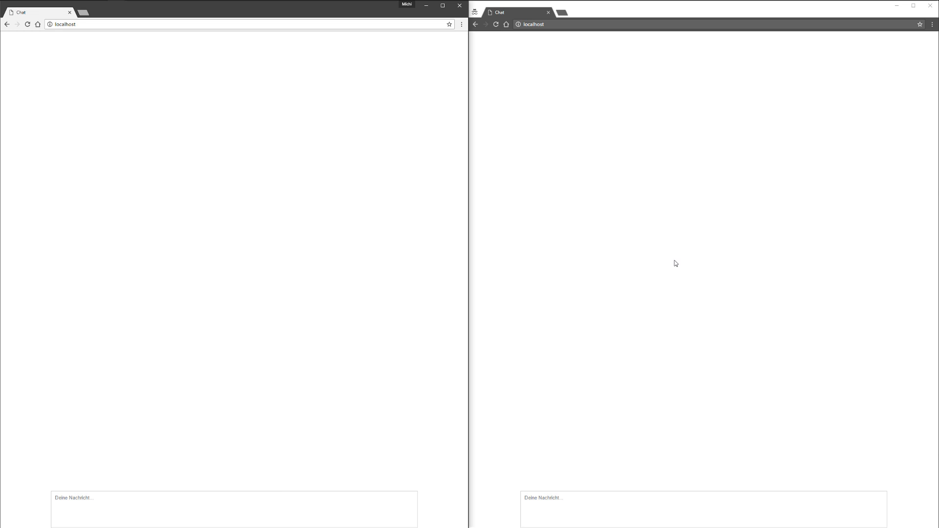
pyautogui.moveTo(402, 280)
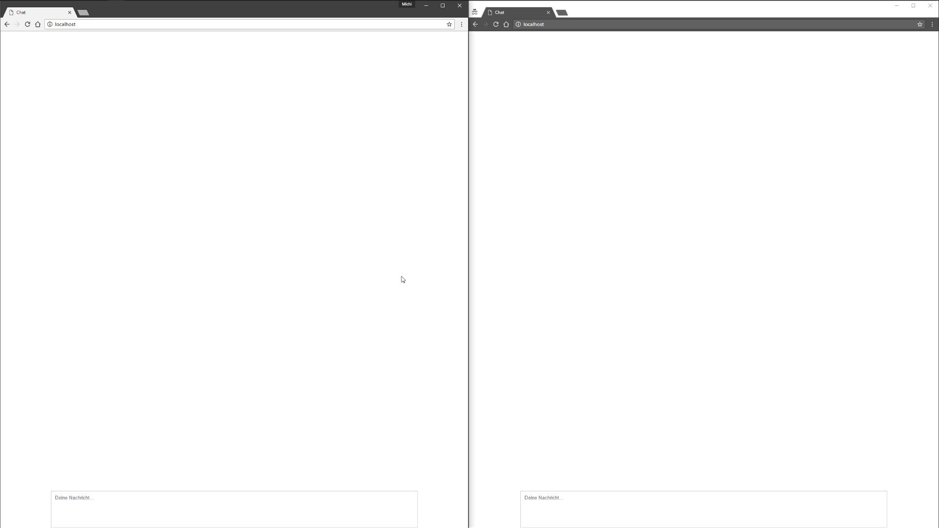
pyautogui.moveTo(194, 174)
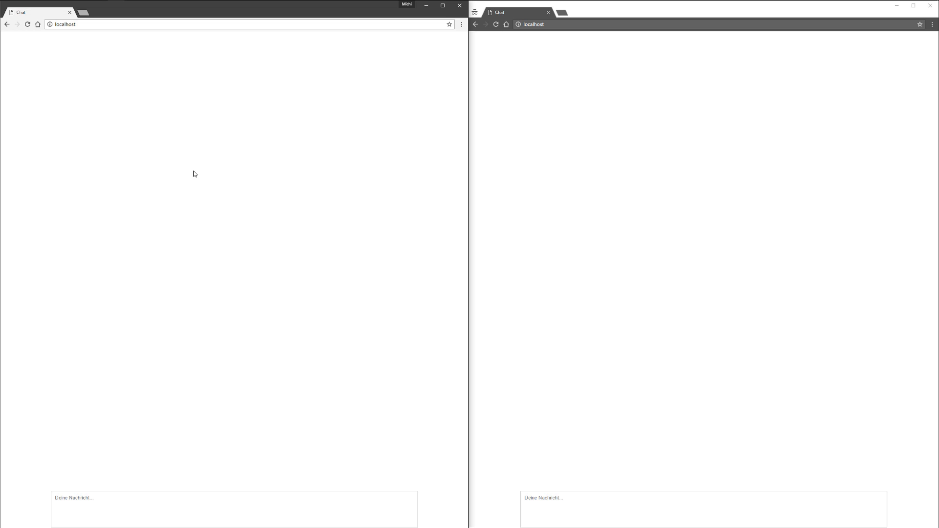
pyautogui.moveTo(741, 166)
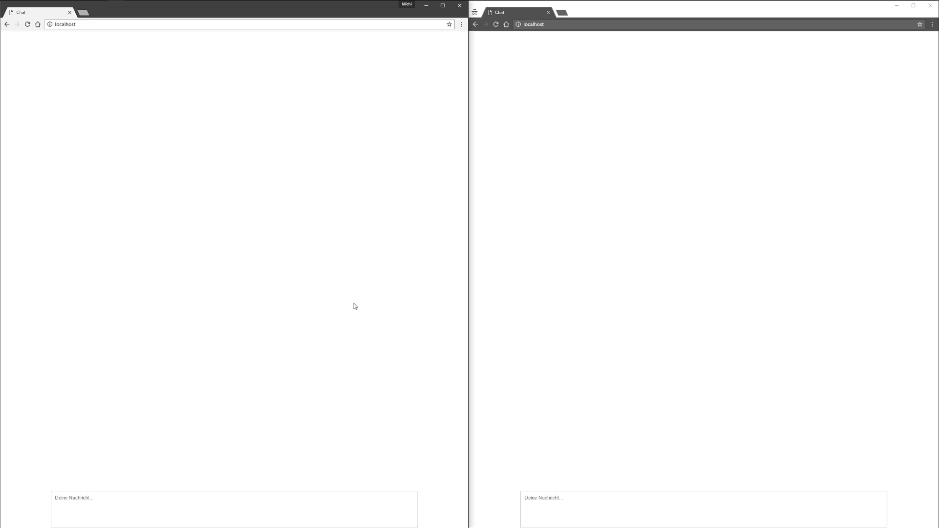
pyautogui.moveTo(375, 305)
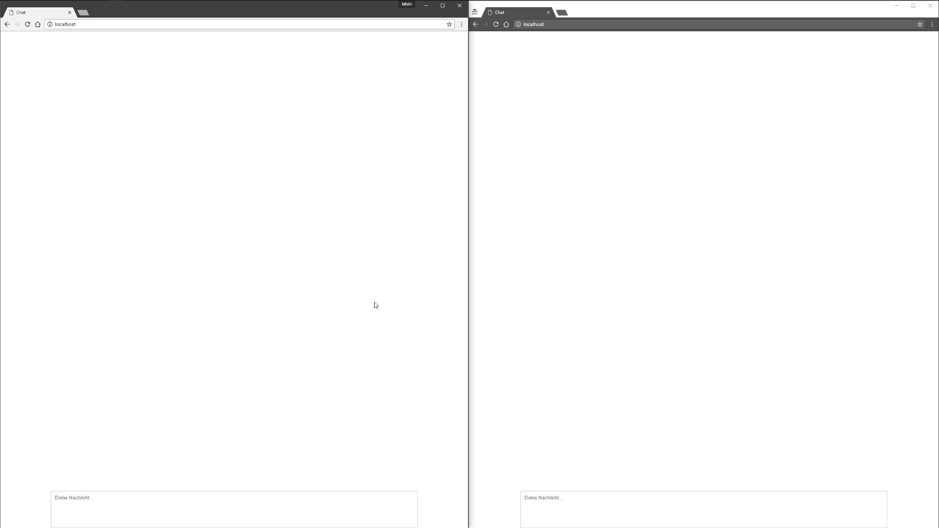
# Write 'hello' in the left chat client and highlight the sender number 592.
pyautogui.click(234, 510)
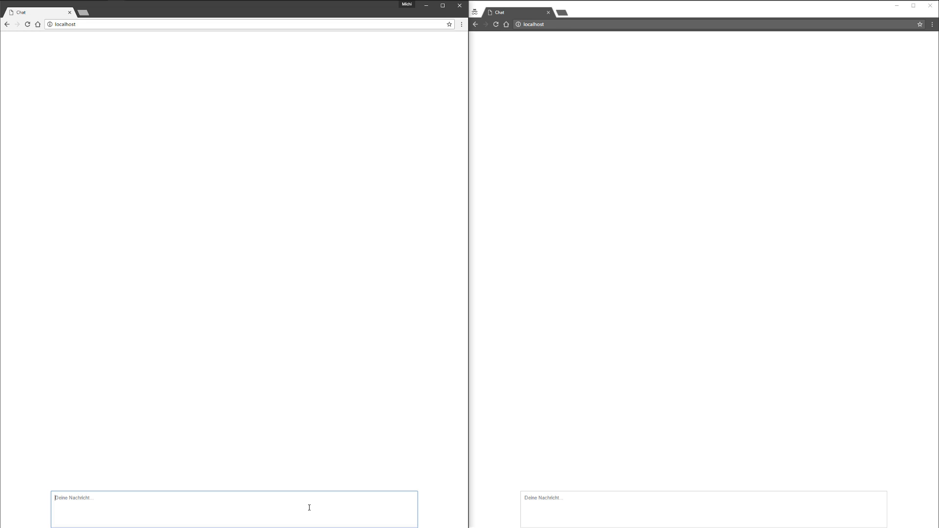
pyautogui.write('ha')
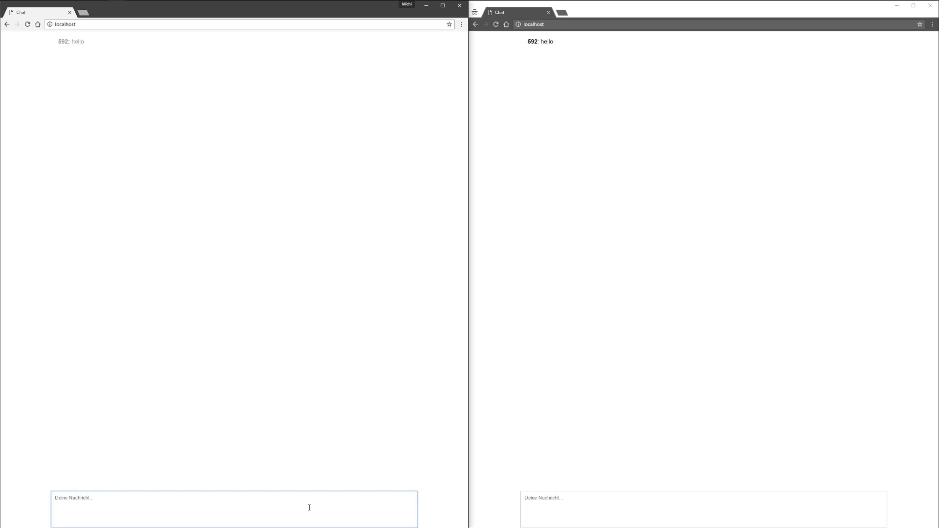
pyautogui.moveTo(78, 64)
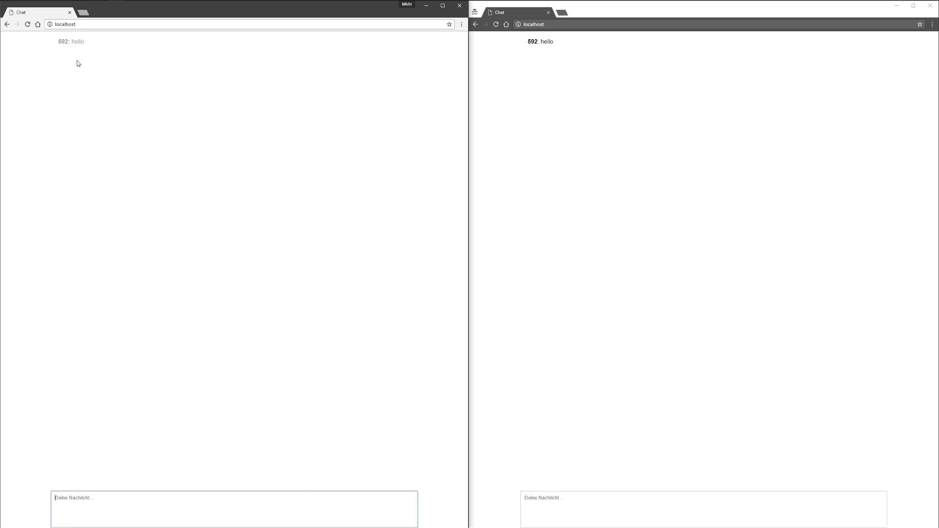
pyautogui.doubleClick(62, 41)
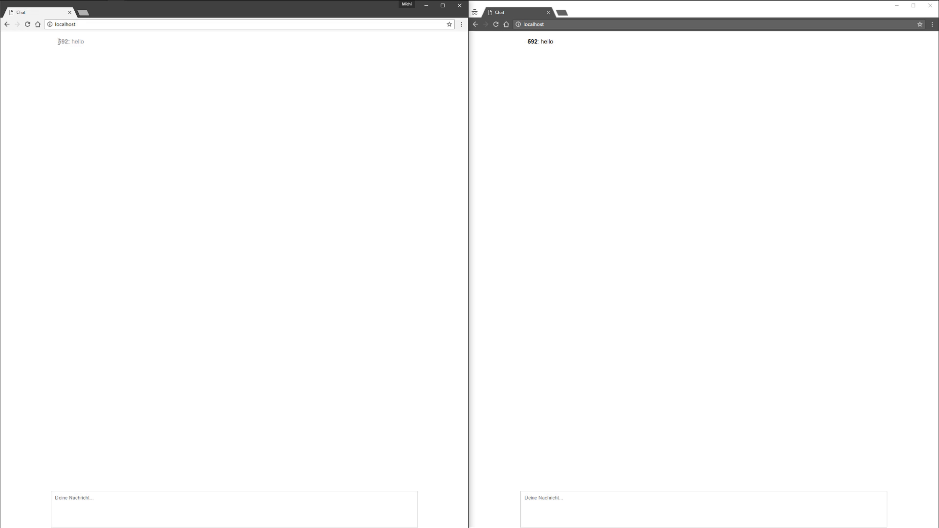
pyautogui.doubleClick(69, 41)
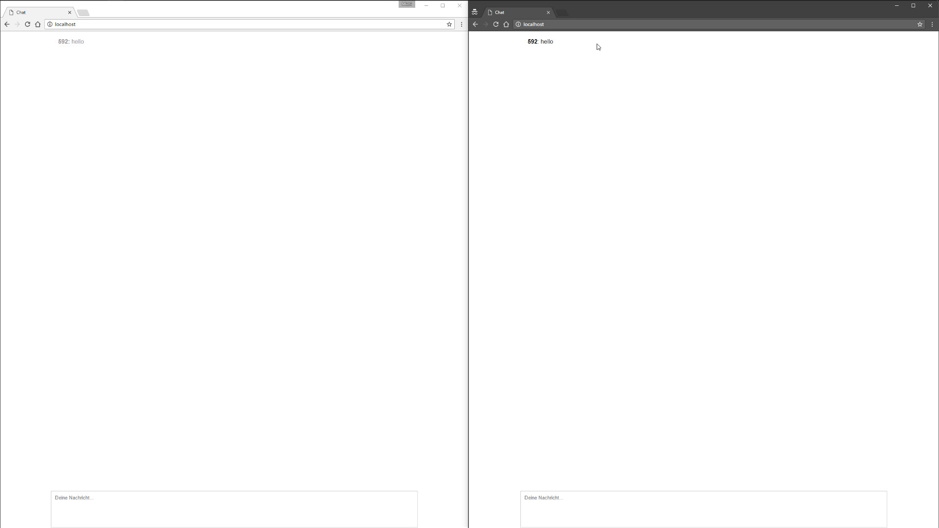
pyautogui.moveTo(560, 46)
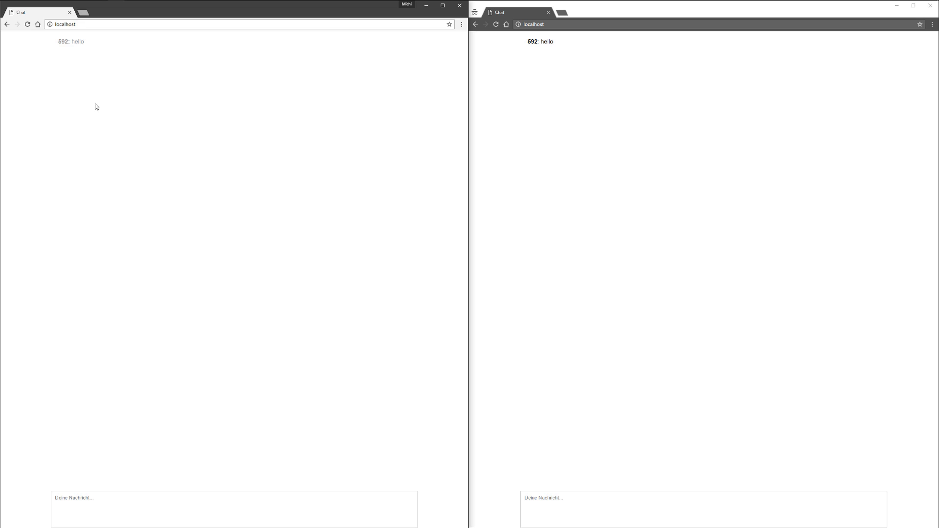
pyautogui.moveTo(188, 290)
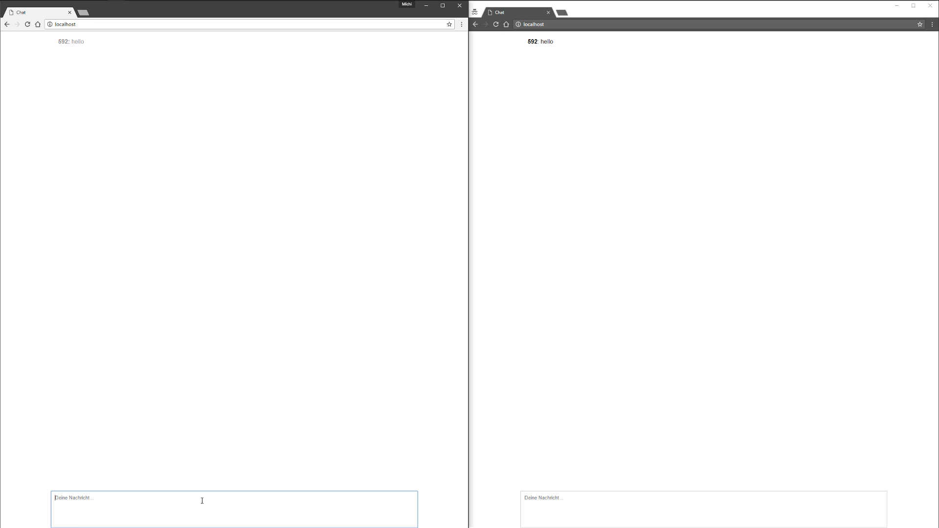
# Send the message and highlight sender numbers 613 and 592 across both clients.
pyautogui.press('Return')
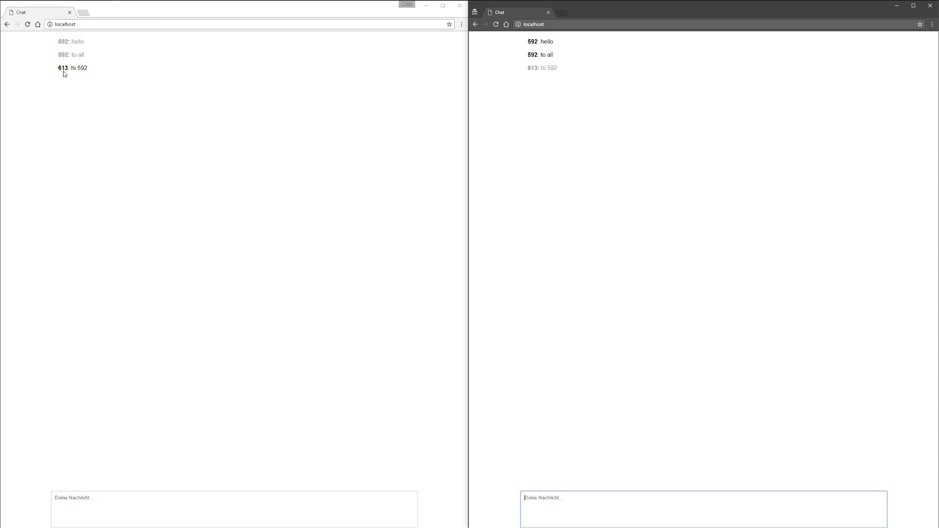
pyautogui.doubleClick(62, 67)
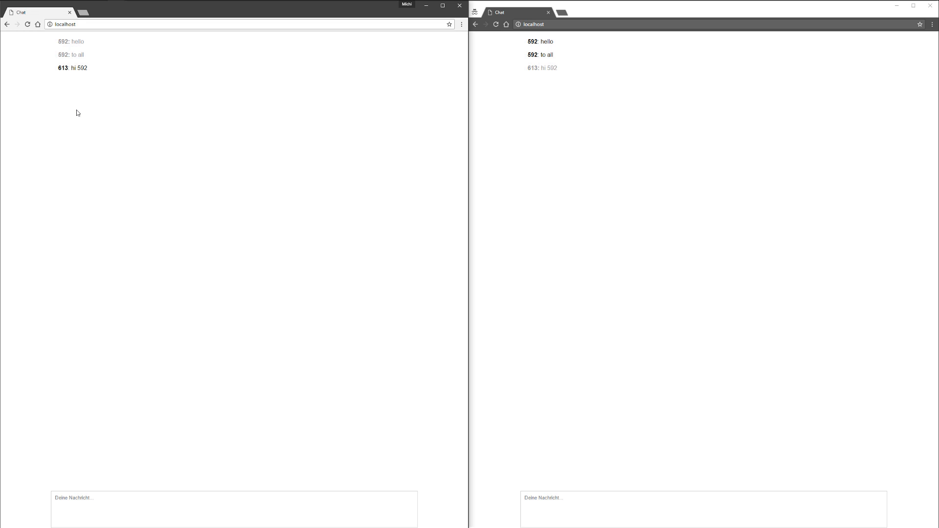
pyautogui.moveTo(483, 88)
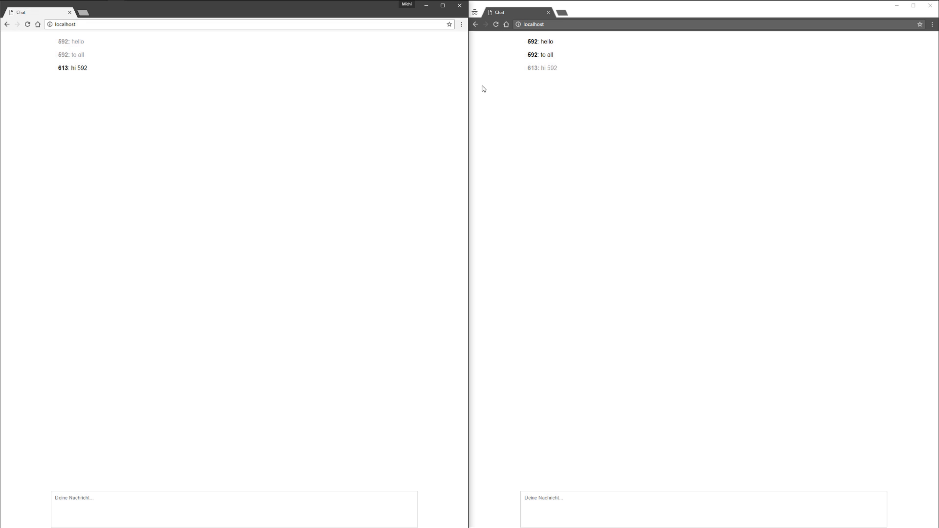
pyautogui.moveTo(553, 67)
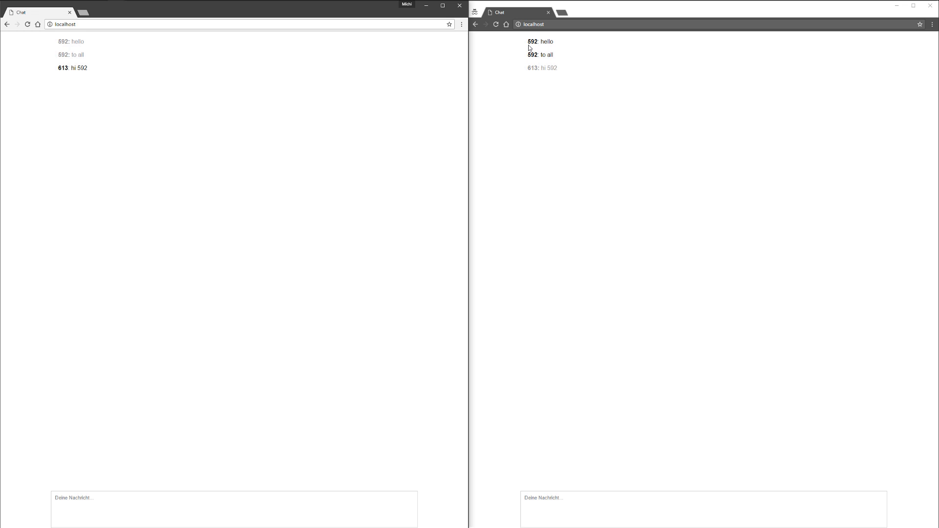
pyautogui.doubleClick(531, 41)
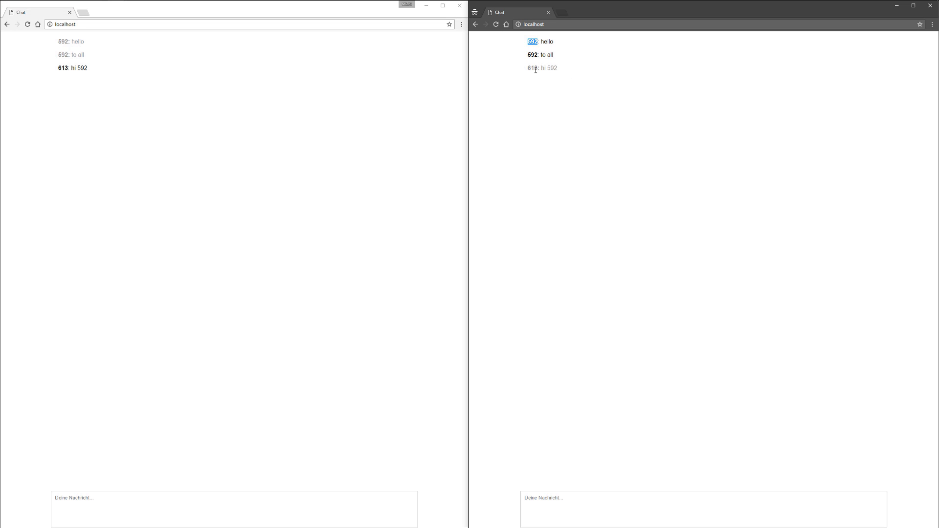
pyautogui.moveTo(217, 153)
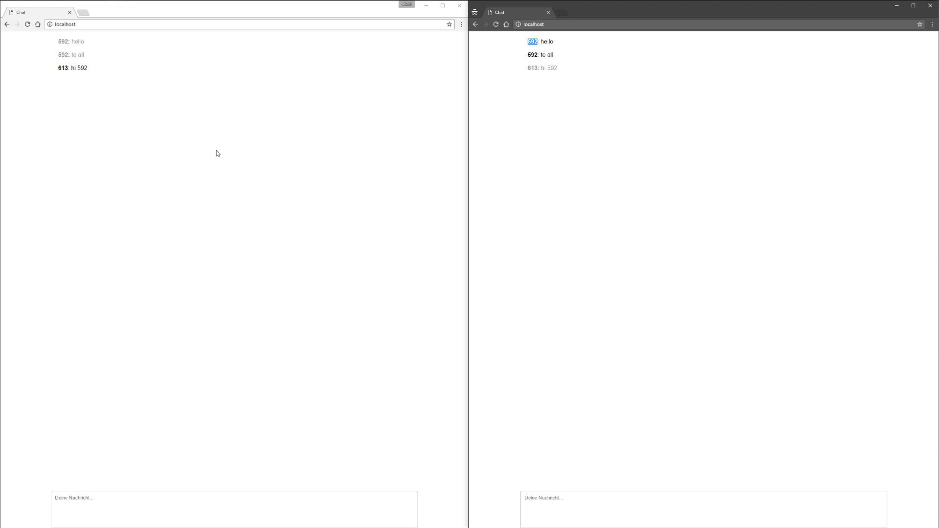
pyautogui.moveTo(197, 134)
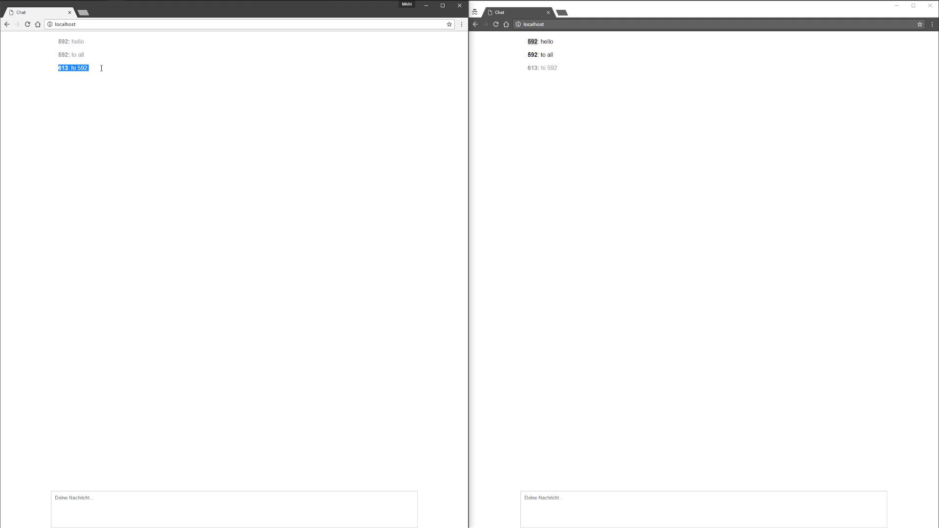
pyautogui.click(106, 72)
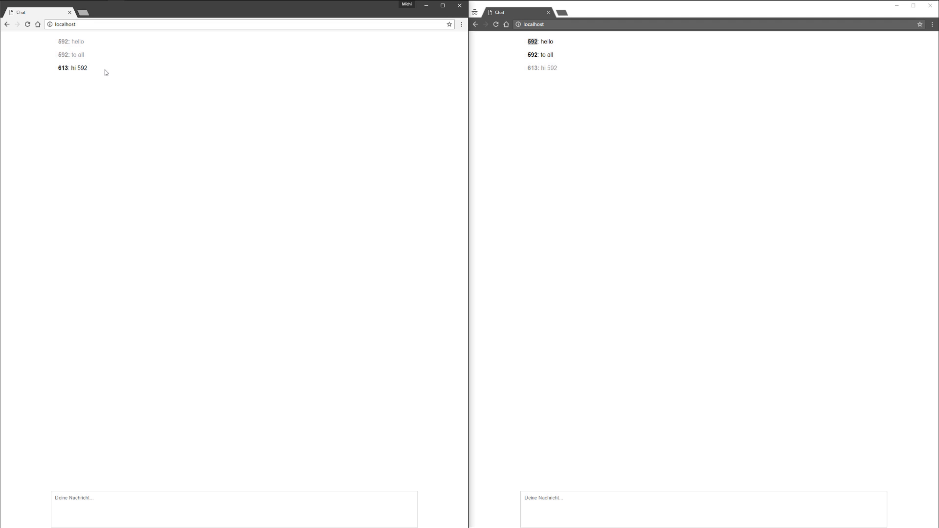
pyautogui.moveTo(130, 209)
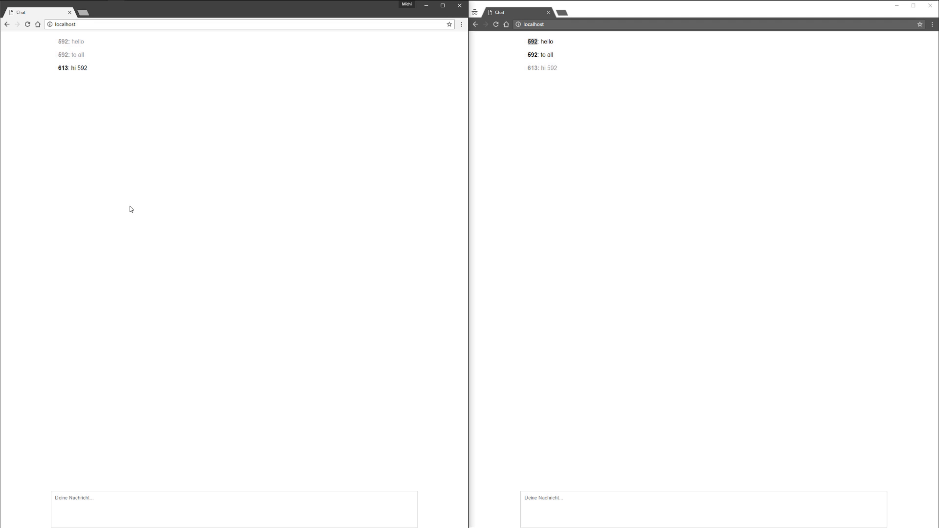
pyautogui.moveTo(152, 233)
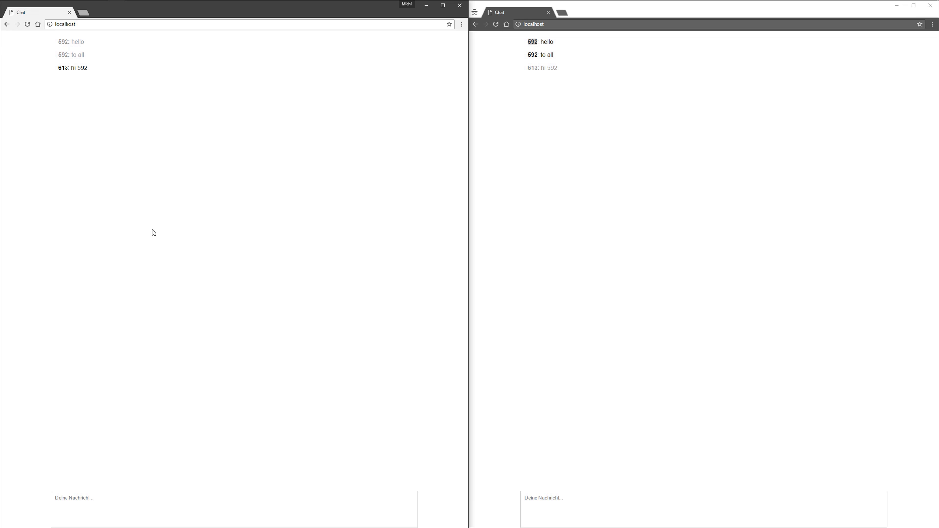
pyautogui.moveTo(514, 327)
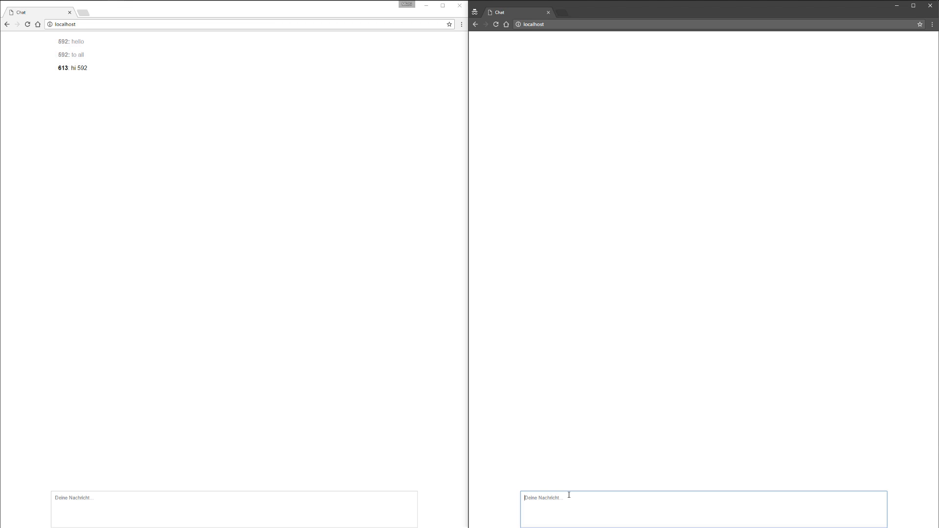
# Post 'another user' from the reconnected right-hand chat client.
pyautogui.write('another us')
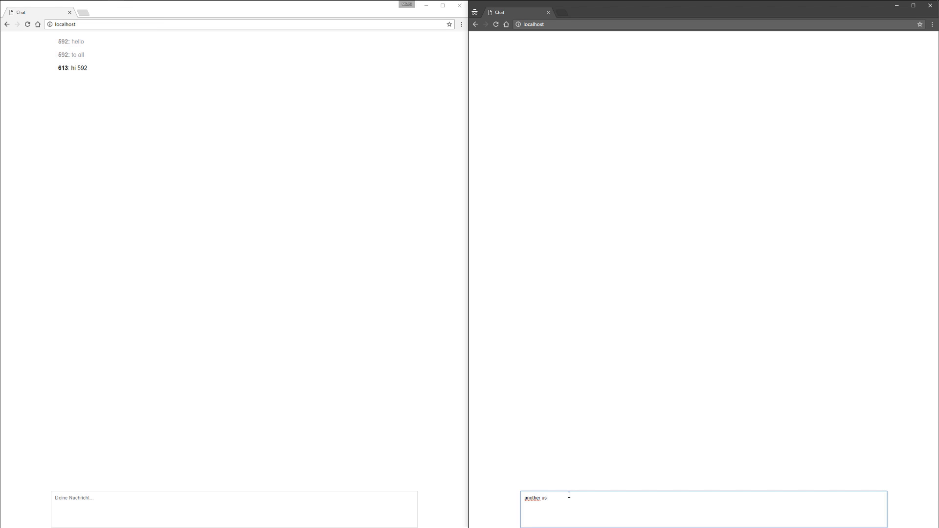
pyautogui.press('Return')
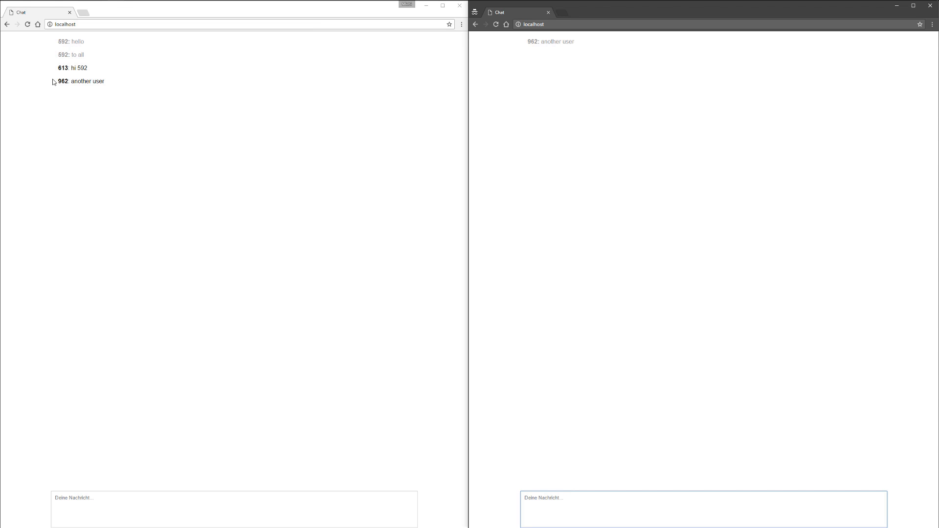
pyautogui.moveTo(328, 206)
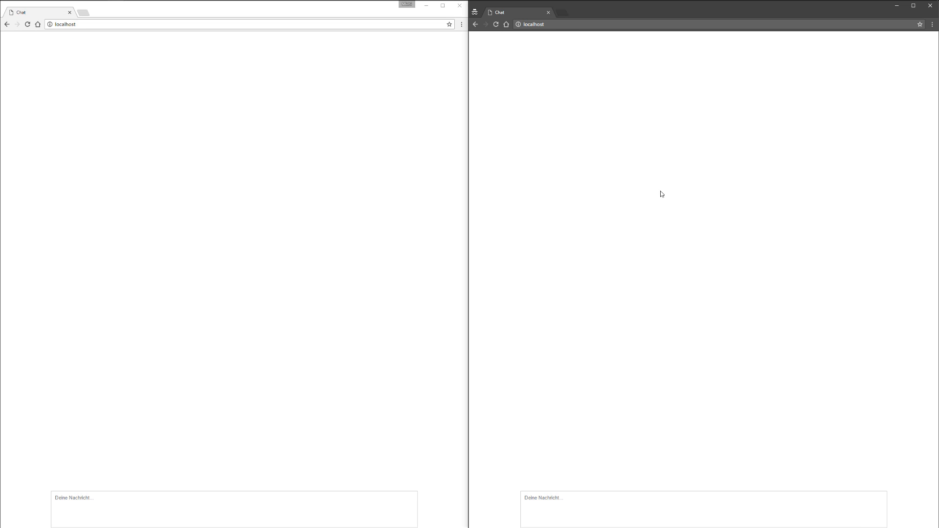
pyautogui.moveTo(589, 145)
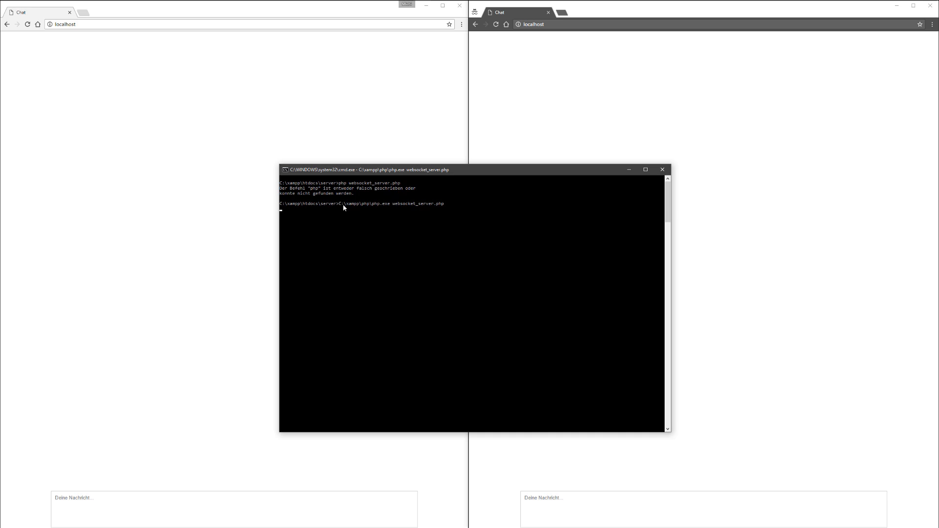
pyautogui.moveTo(307, 207)
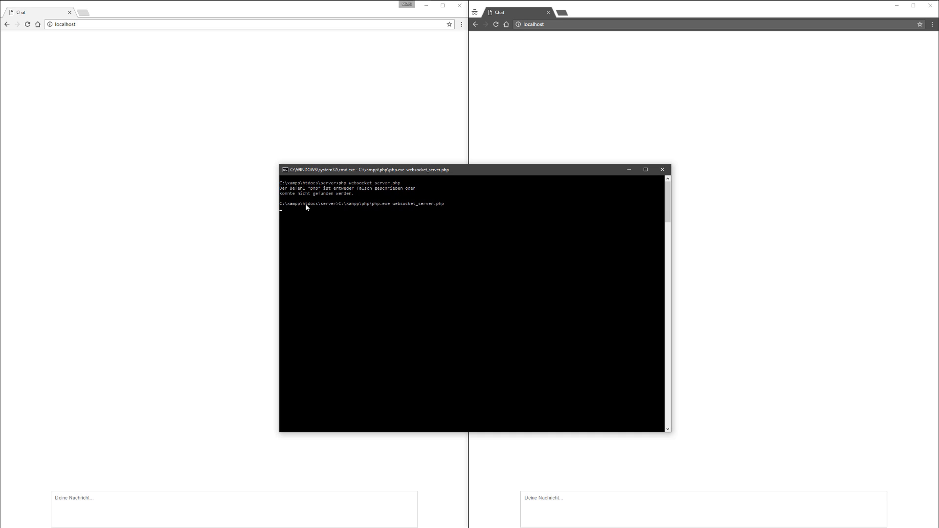
pyautogui.moveTo(335, 208)
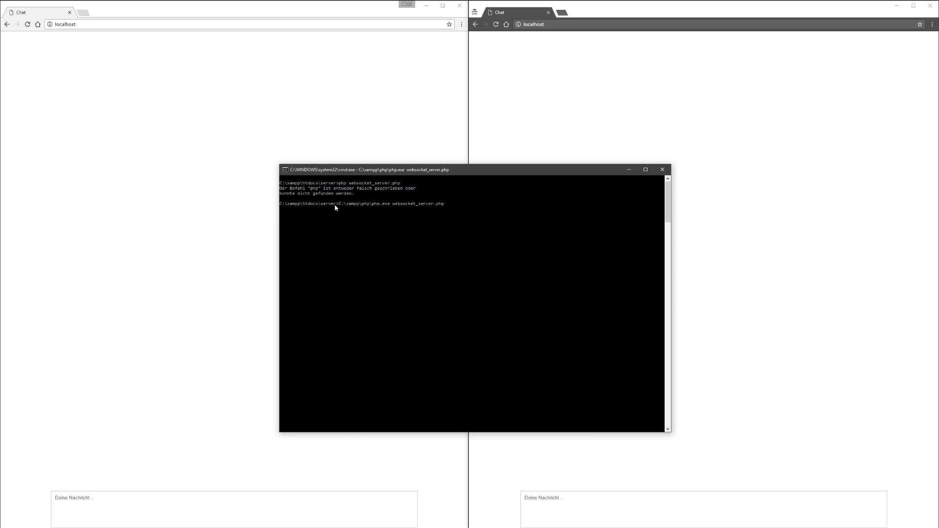
pyautogui.moveTo(374, 208)
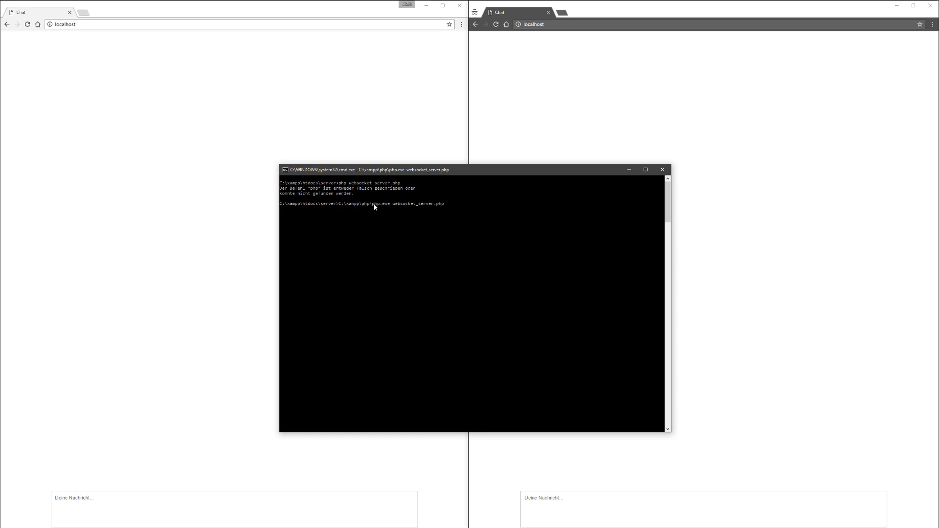
pyautogui.moveTo(432, 206)
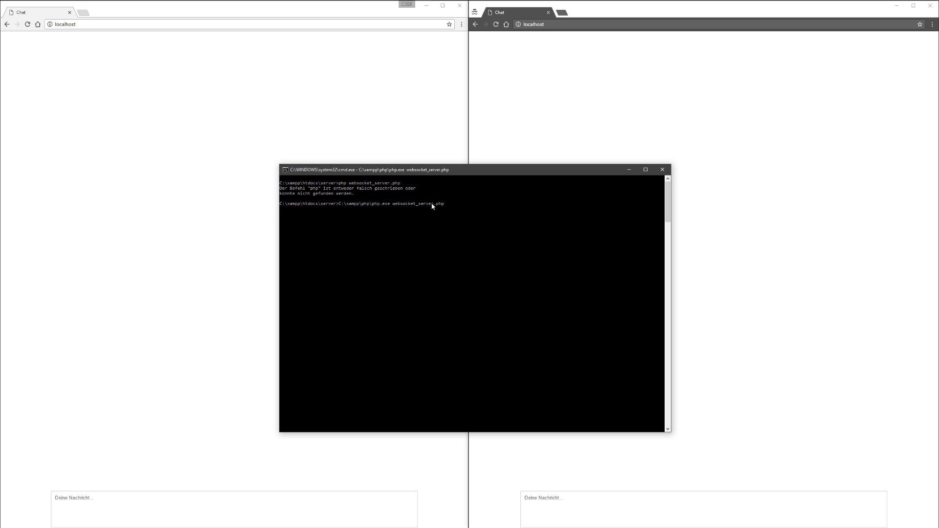
pyautogui.moveTo(432, 211)
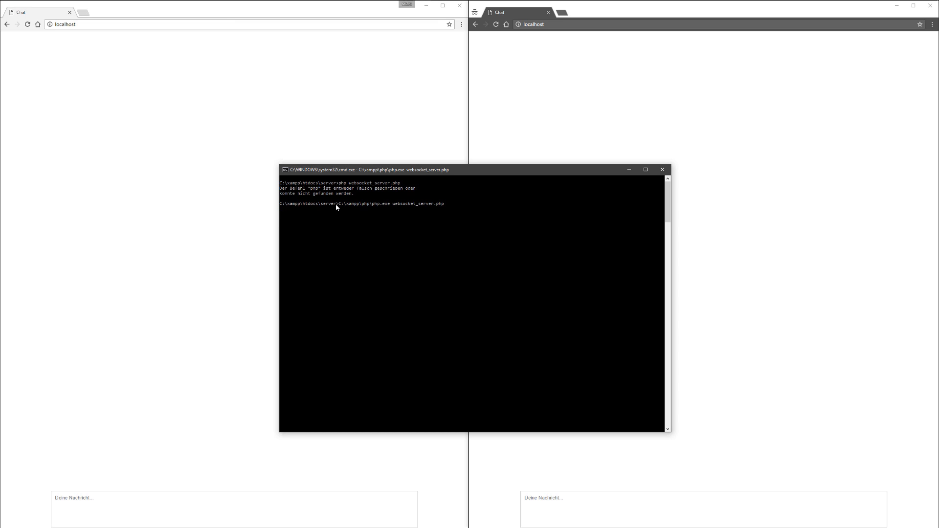
pyautogui.moveTo(646, 197)
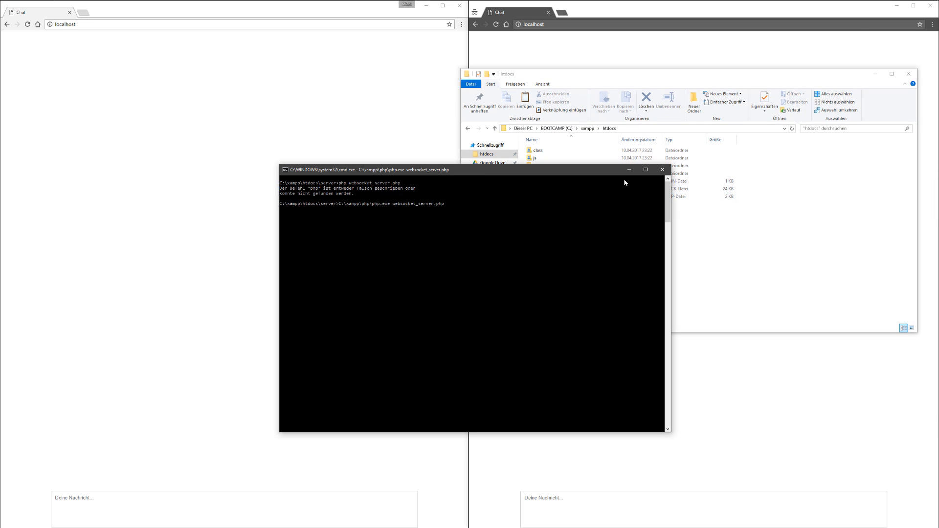
pyautogui.moveTo(273, 226)
pyautogui.write('C:\\xampp\\php\\php.exe websocket_server.php')
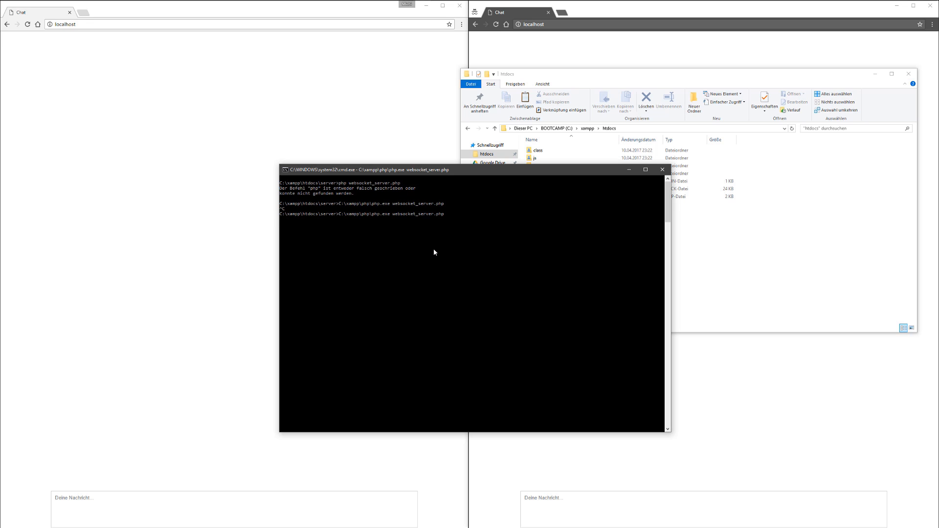
# Open websocket_server.php from the server folder in Sublime Text.
pyautogui.click(662, 169)
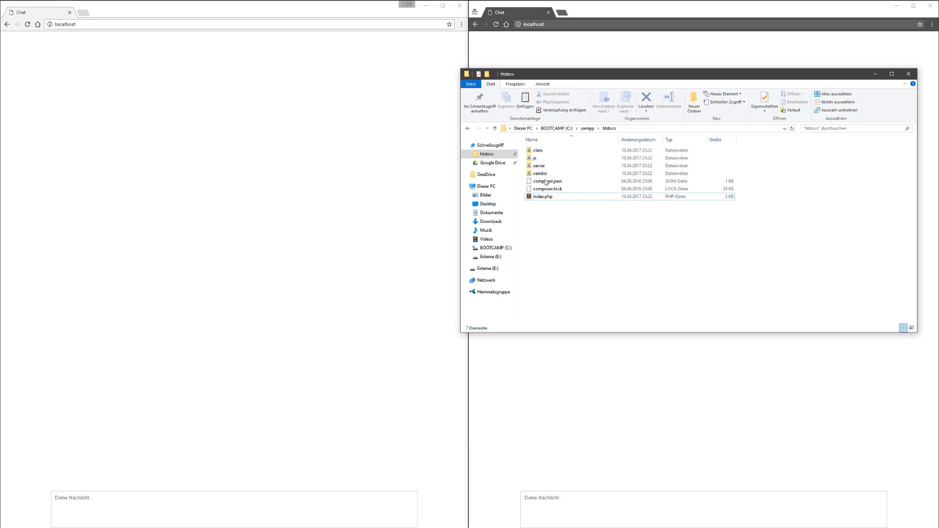
pyautogui.doubleClick(539, 165)
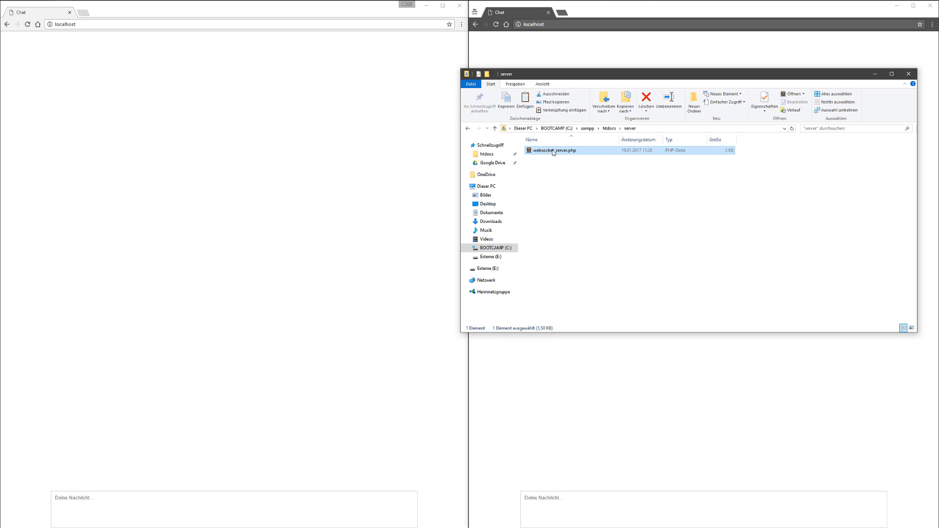
pyautogui.moveTo(563, 177)
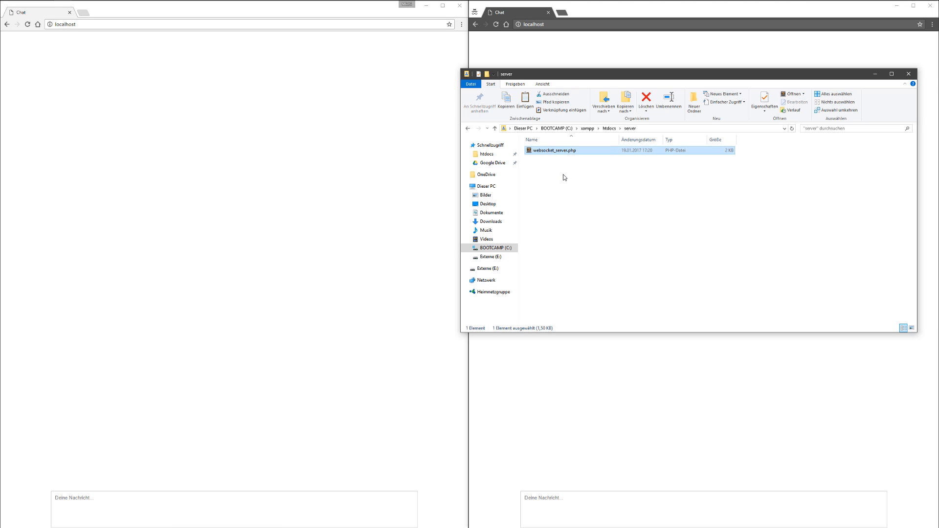
pyautogui.doubleClick(552, 151)
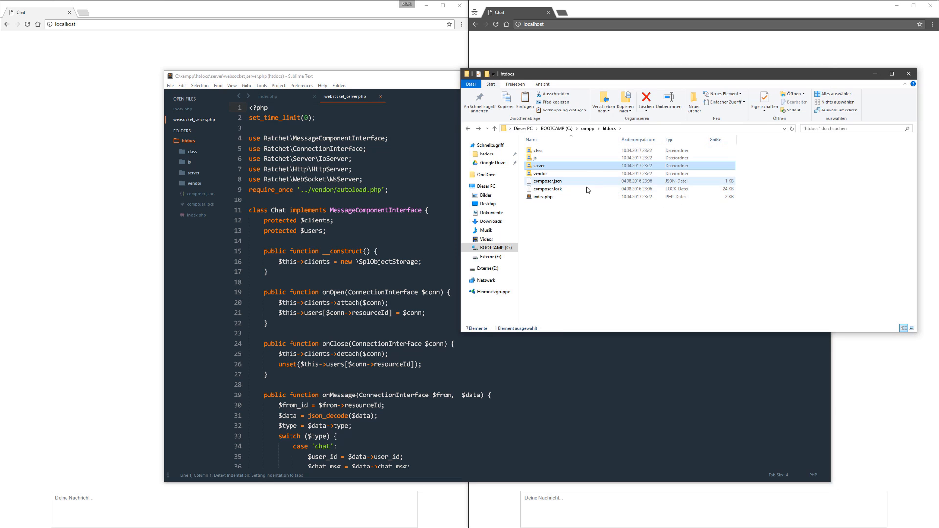
pyautogui.click(540, 173)
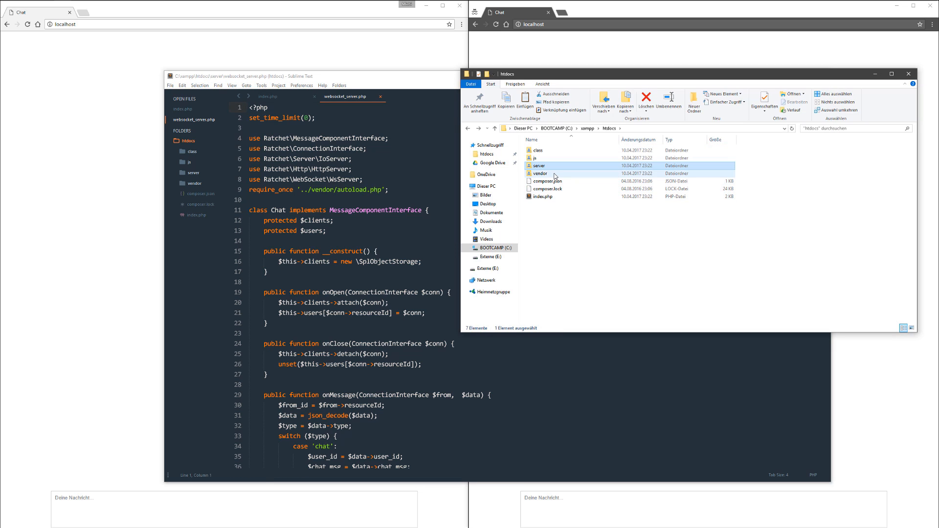
pyautogui.moveTo(541, 174)
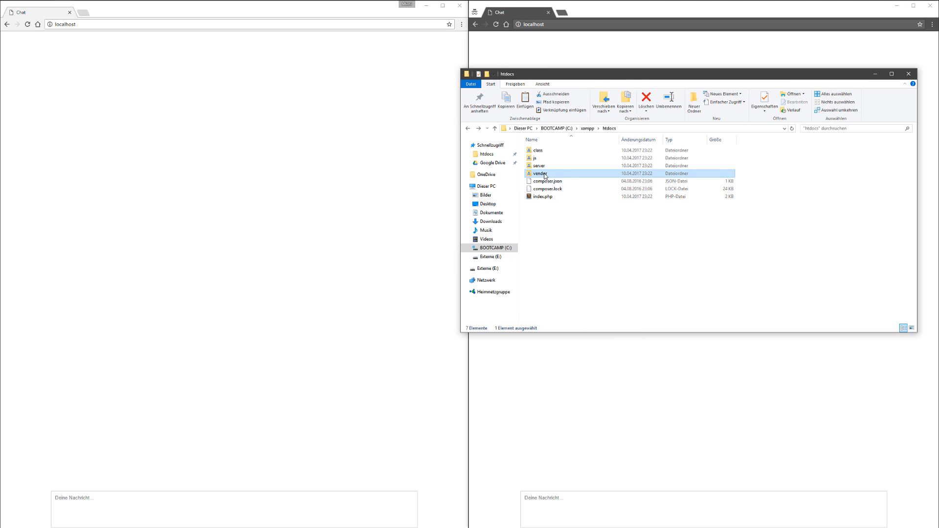
pyautogui.moveTo(542, 174)
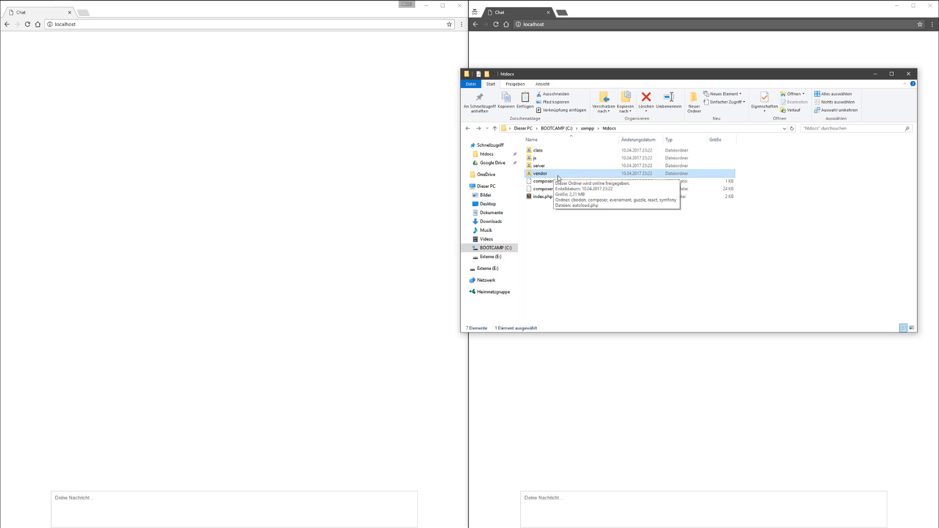
pyautogui.moveTo(553, 174)
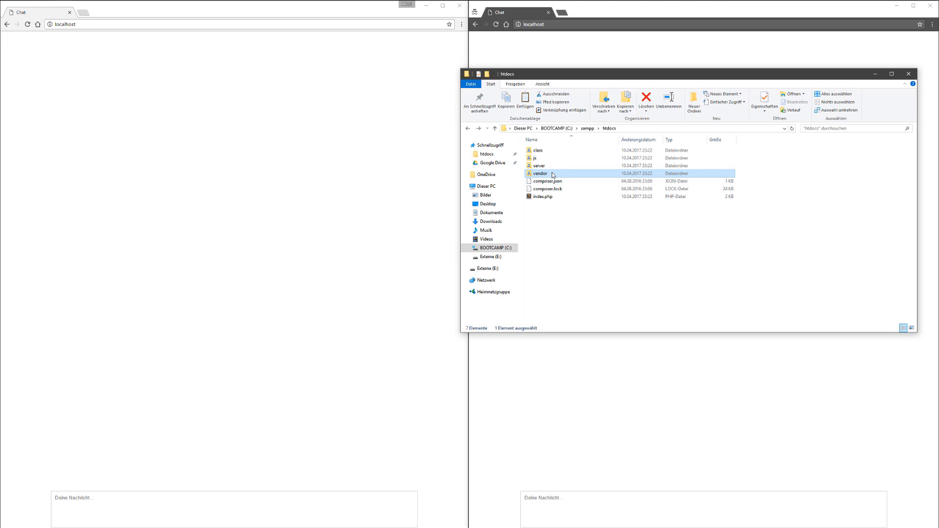
pyautogui.doubleClick(539, 174)
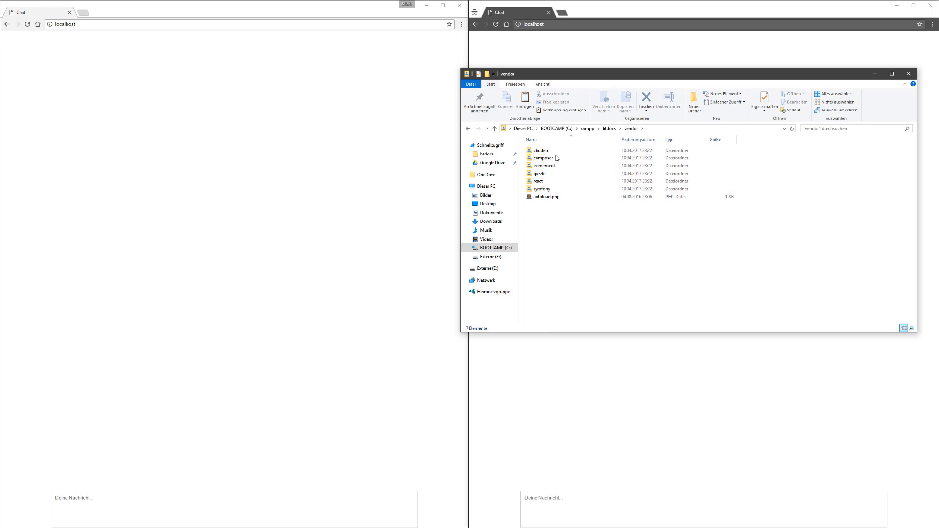
pyautogui.moveTo(794, 214)
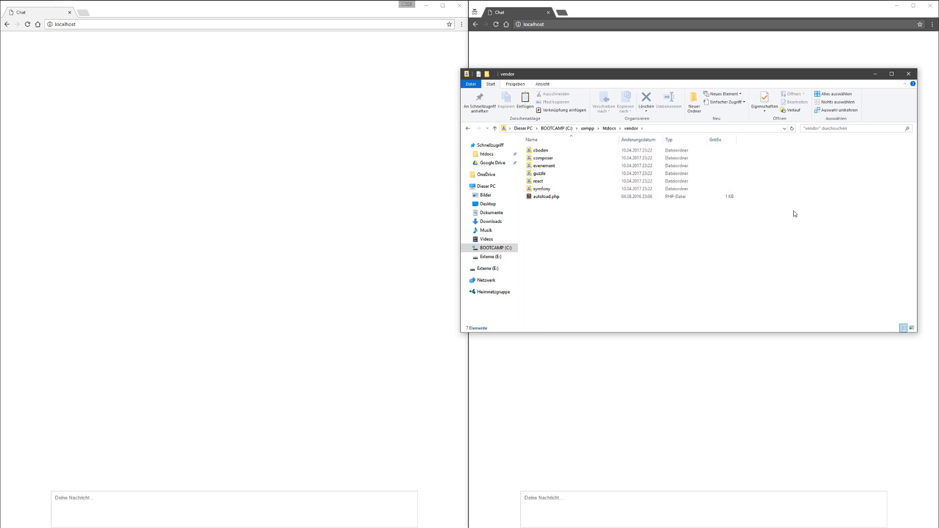
pyautogui.click(494, 128)
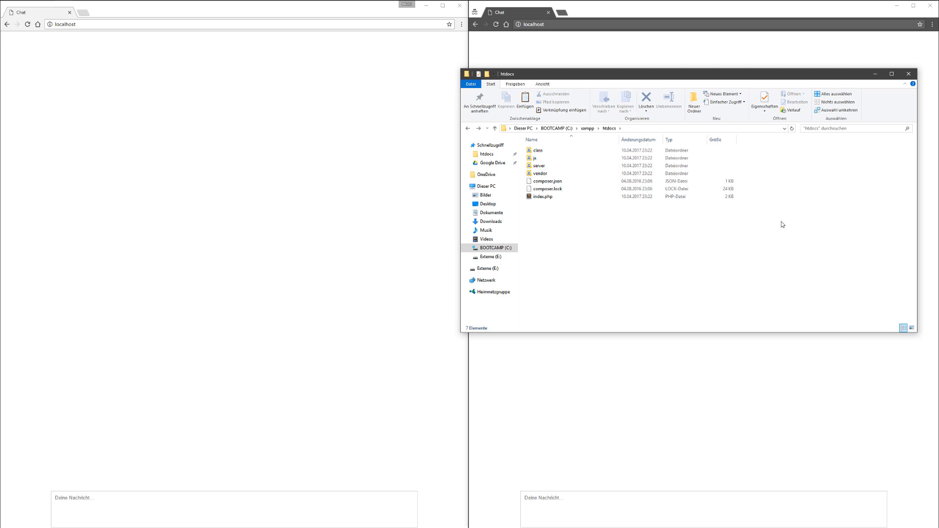
pyautogui.moveTo(774, 224)
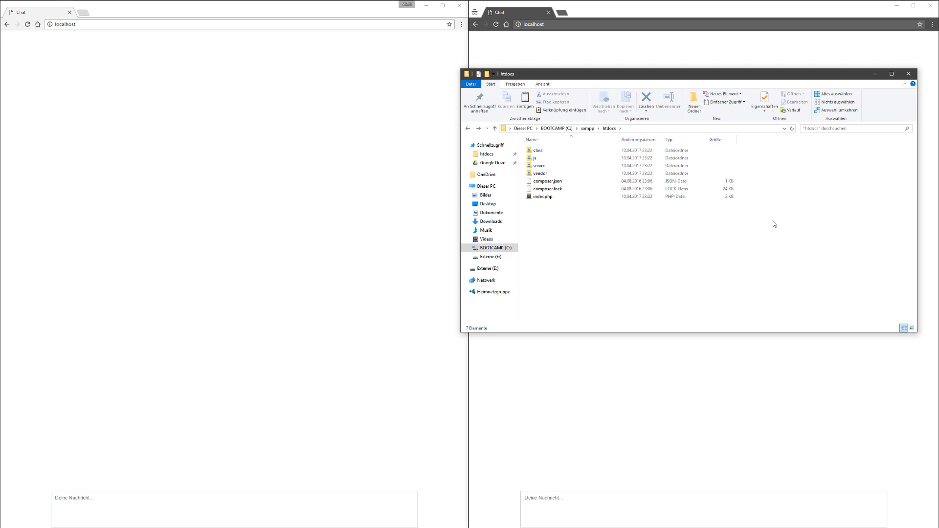
pyautogui.click(540, 173)
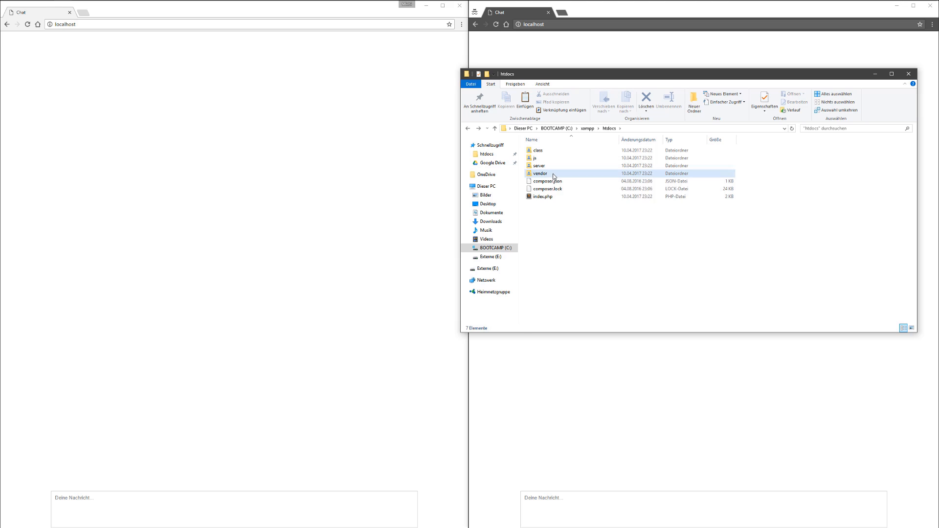
pyautogui.click(540, 173)
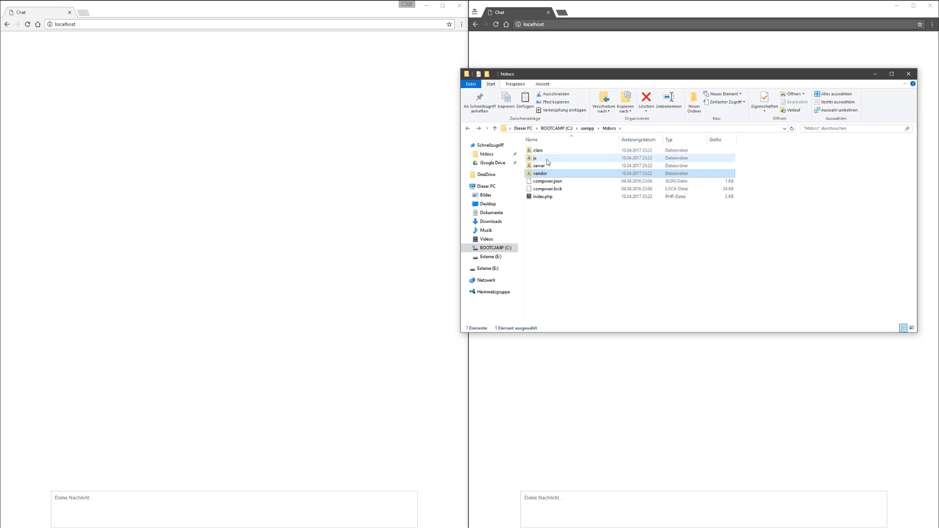
pyautogui.doubleClick(534, 158)
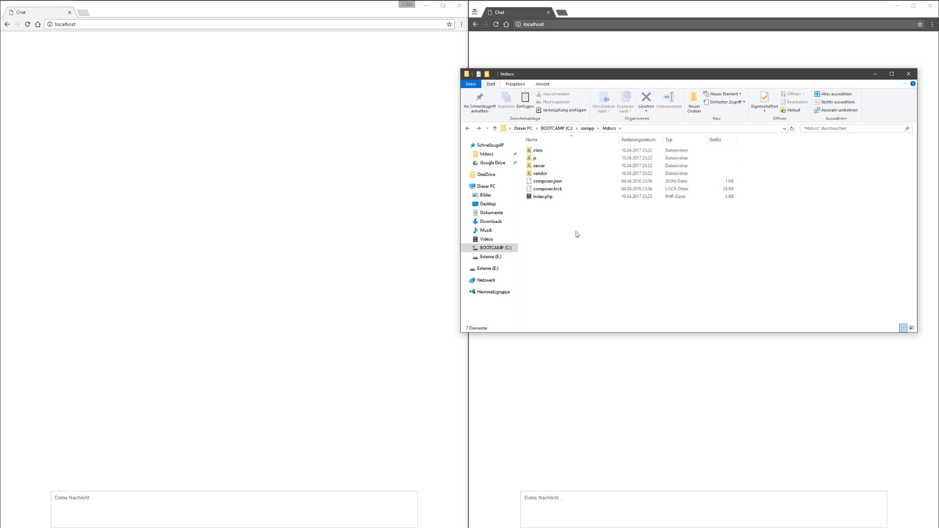
pyautogui.moveTo(558, 195)
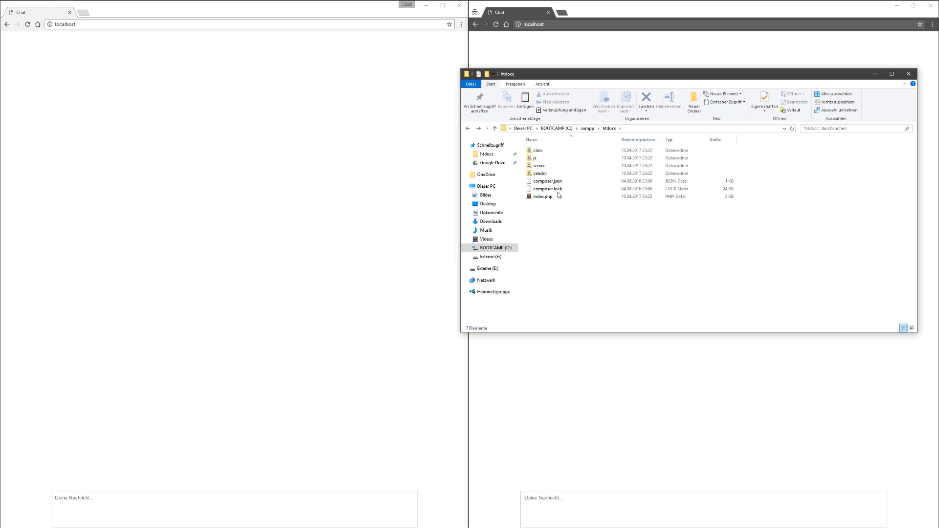
# Browse the class folder to view db.class.php, then return to htdocs.
pyautogui.doubleClick(537, 150)
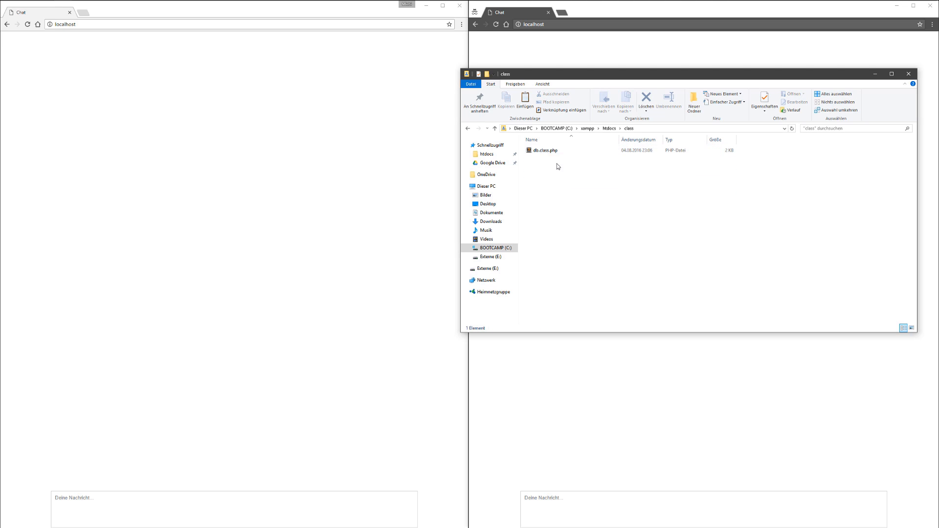
pyautogui.click(544, 150)
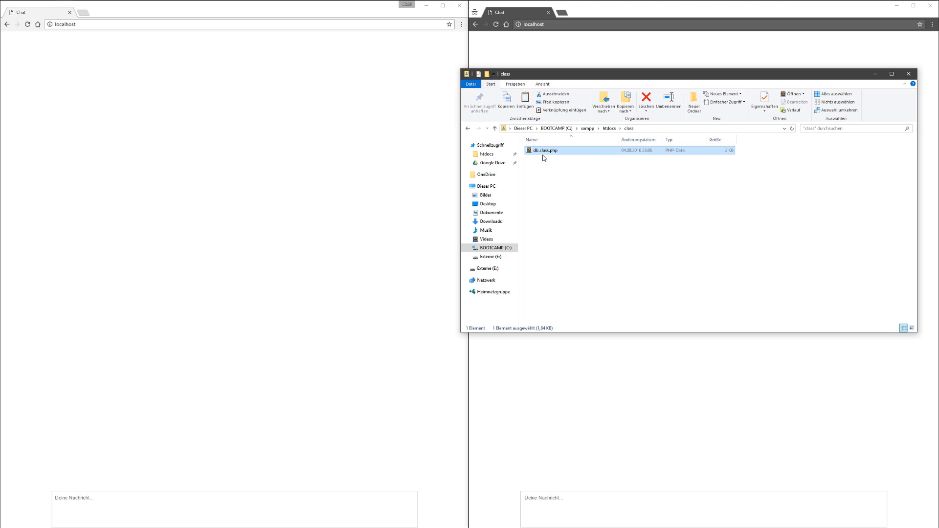
pyautogui.moveTo(568, 166)
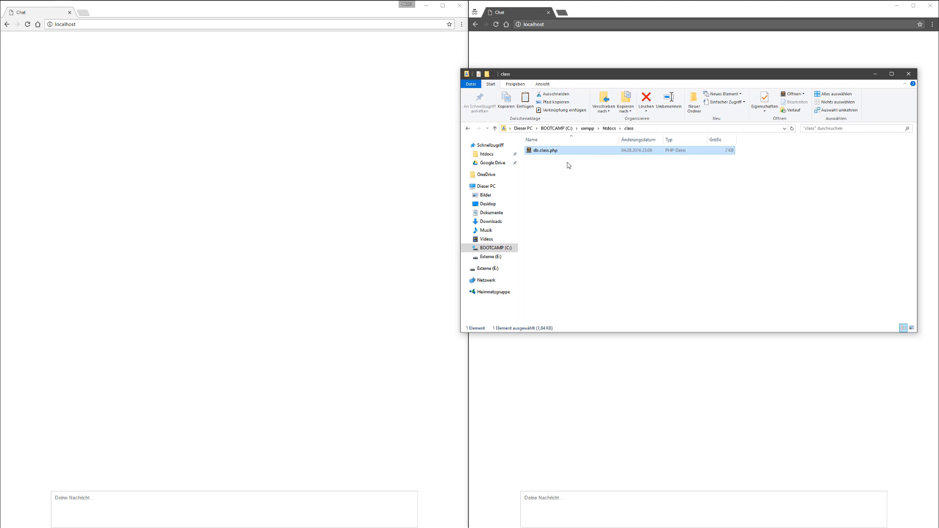
pyautogui.click(568, 172)
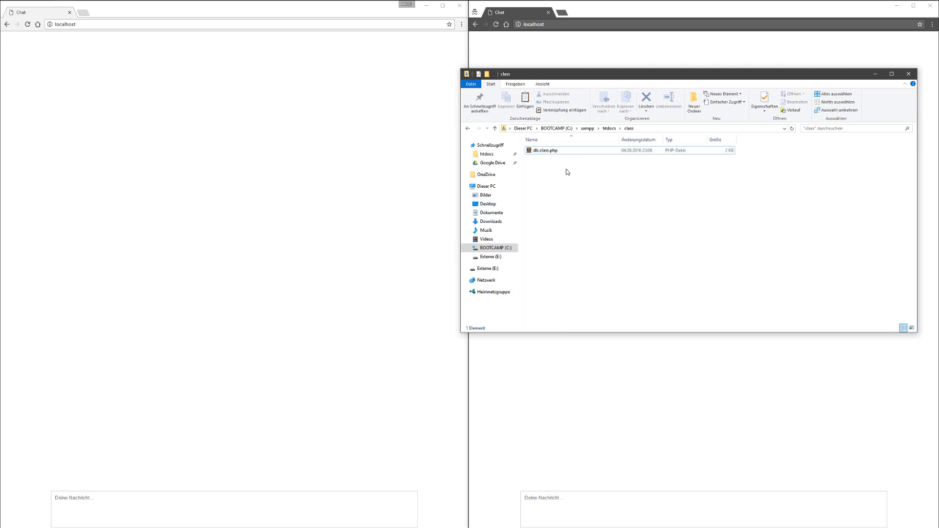
pyautogui.click(494, 128)
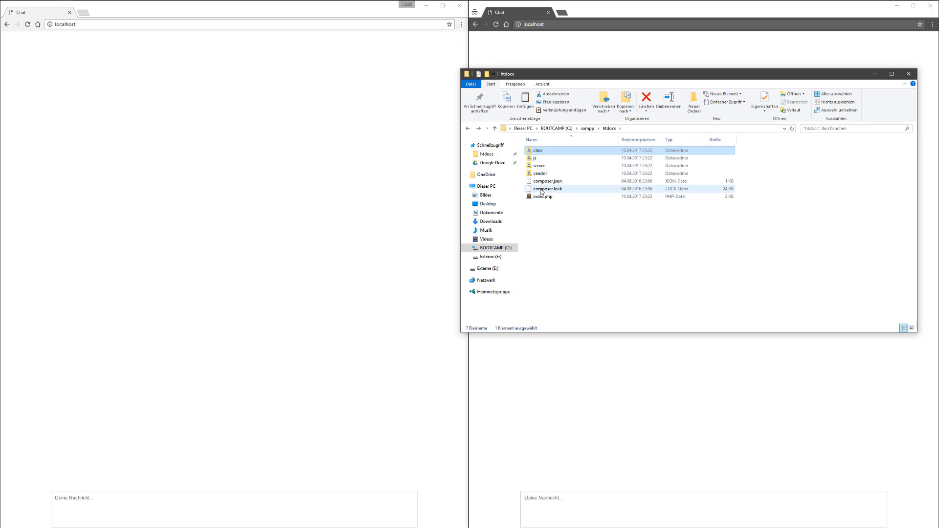
pyautogui.click(555, 214)
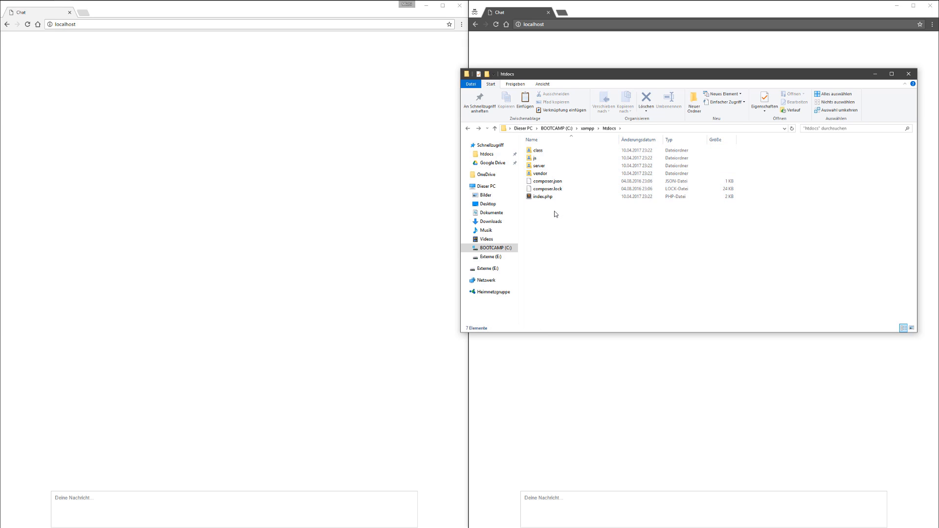
pyautogui.moveTo(570, 219)
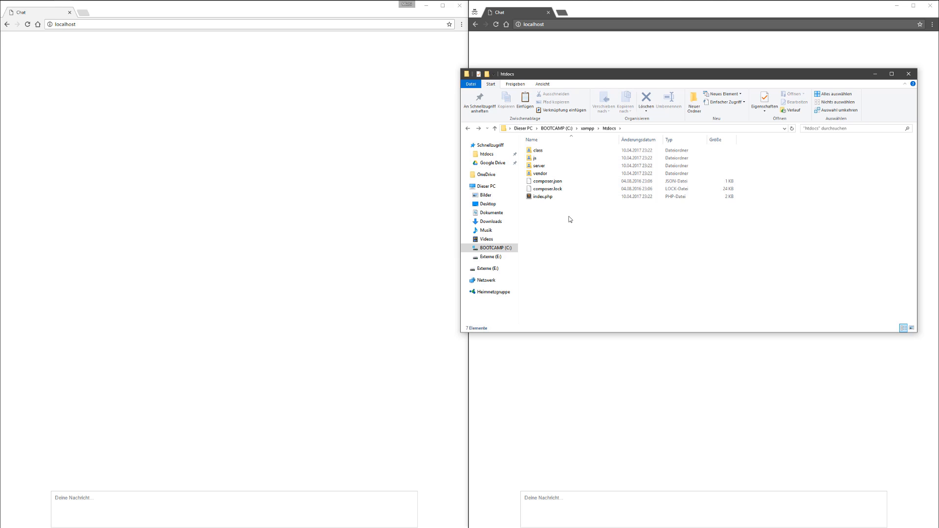
# Revisit the class folder, return to htdocs, and open index.php in Sublime Text.
pyautogui.click(537, 150)
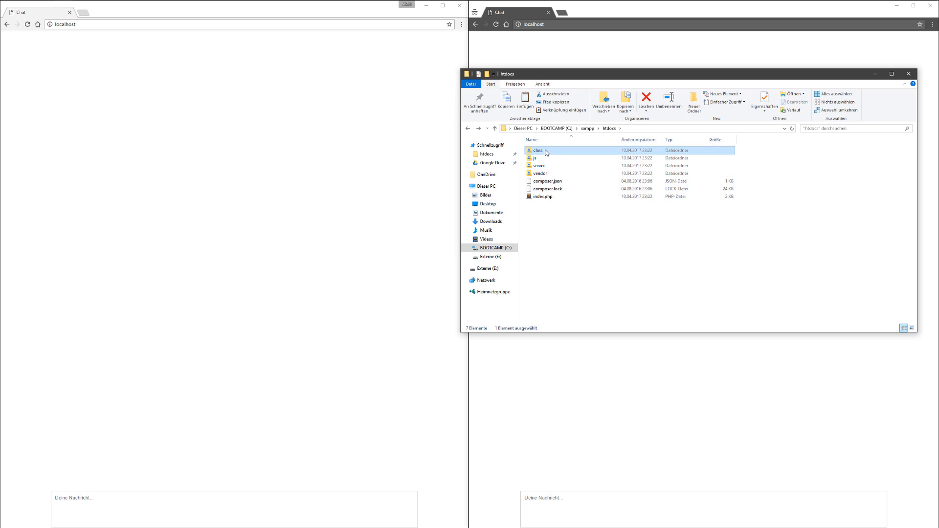
pyautogui.doubleClick(537, 150)
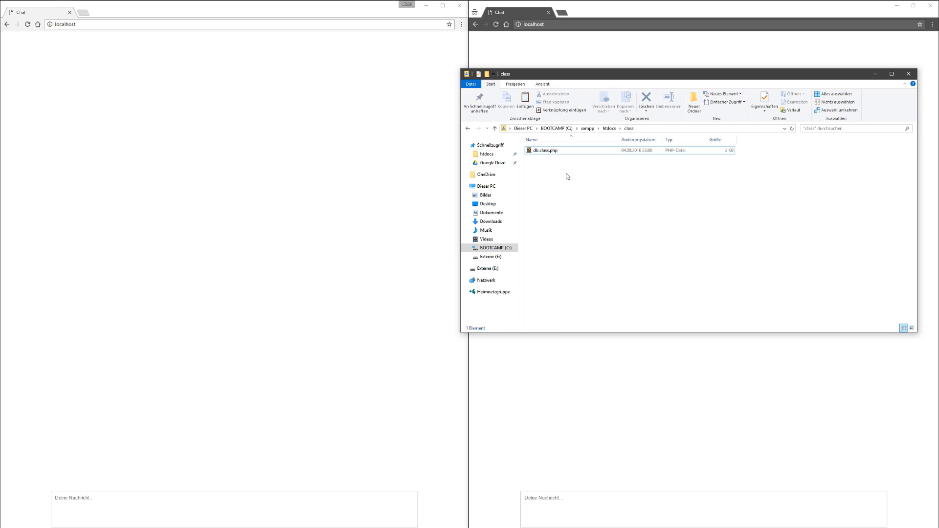
pyautogui.click(494, 128)
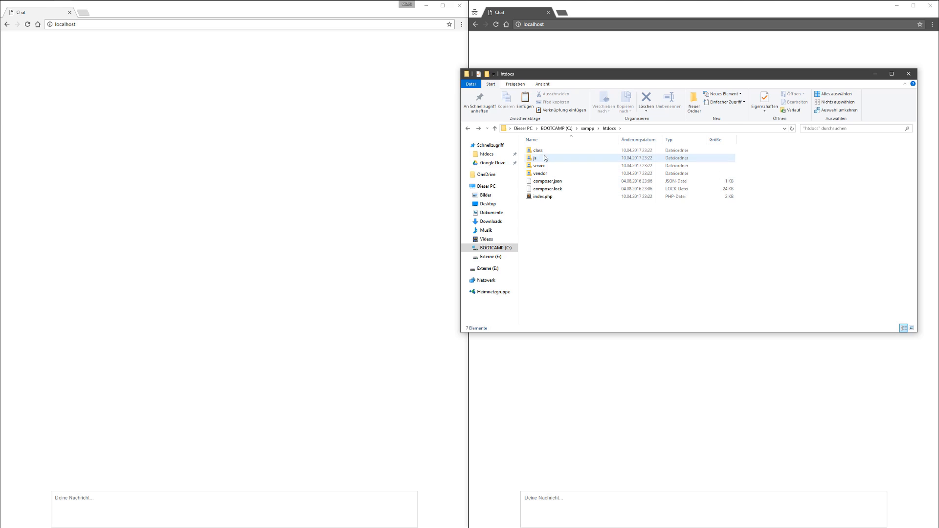
pyautogui.moveTo(536, 149)
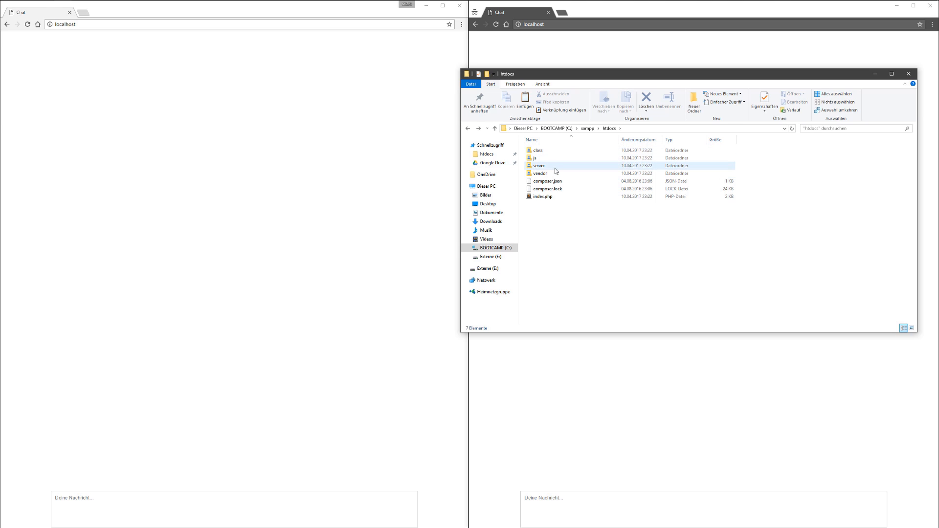
pyautogui.click(546, 180)
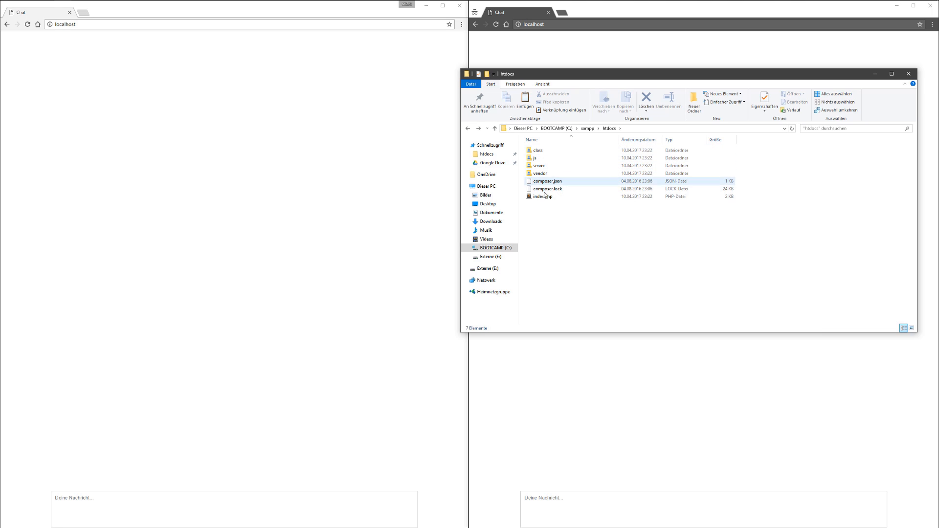
pyautogui.moveTo(542, 196)
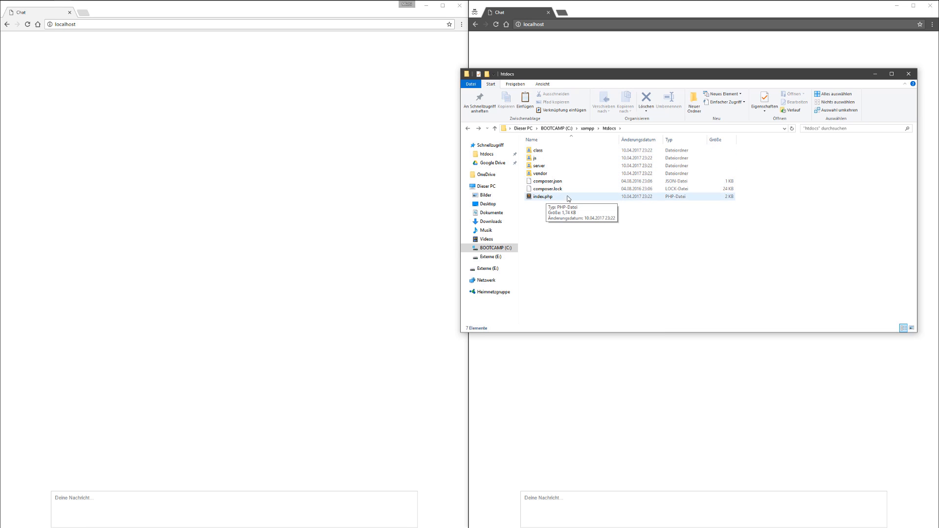
pyautogui.doubleClick(543, 196)
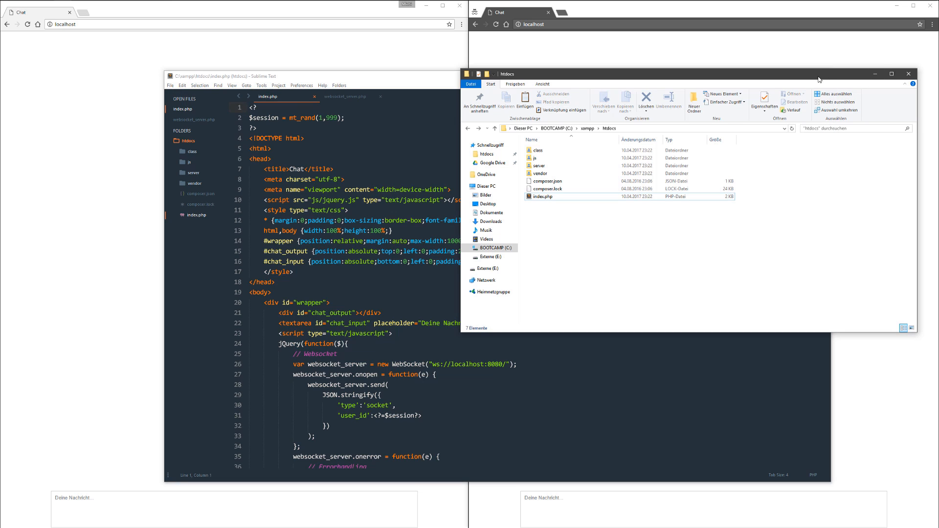
pyautogui.click(909, 73)
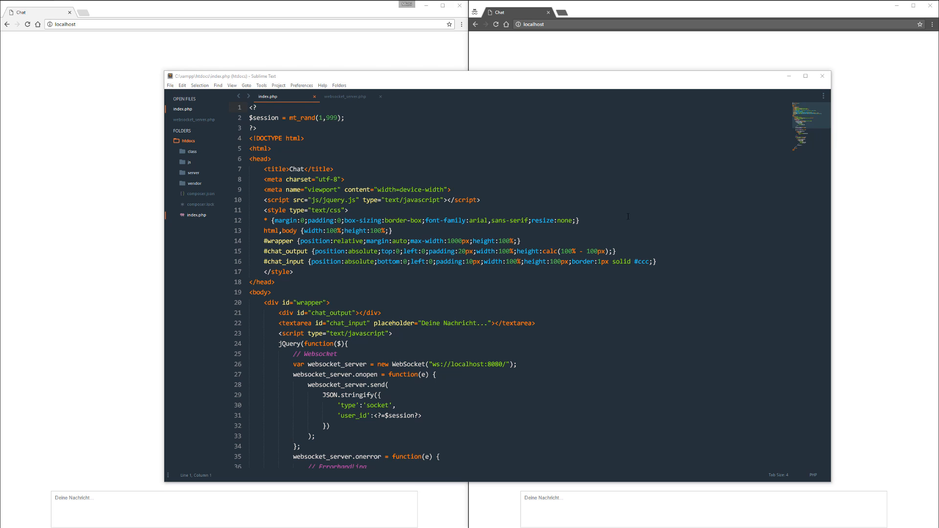
pyautogui.click(345, 180)
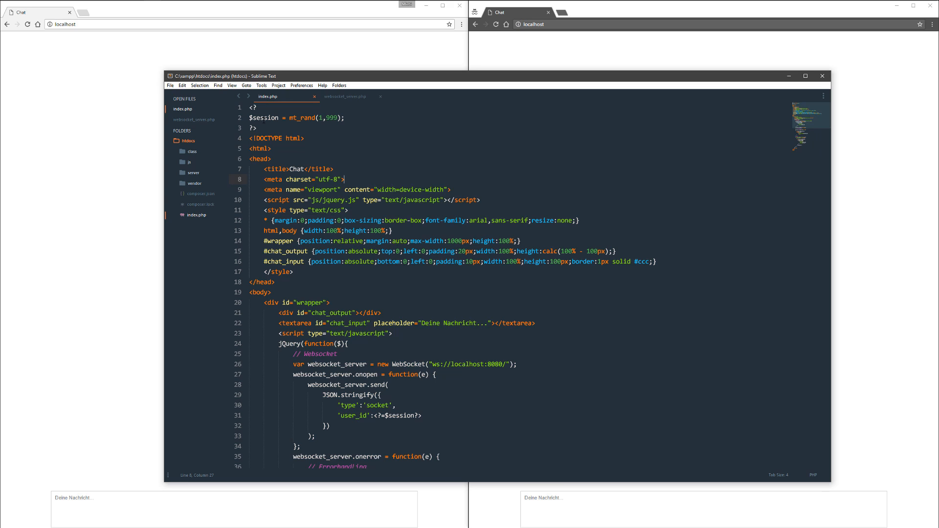
pyautogui.doubleClick(400, 415)
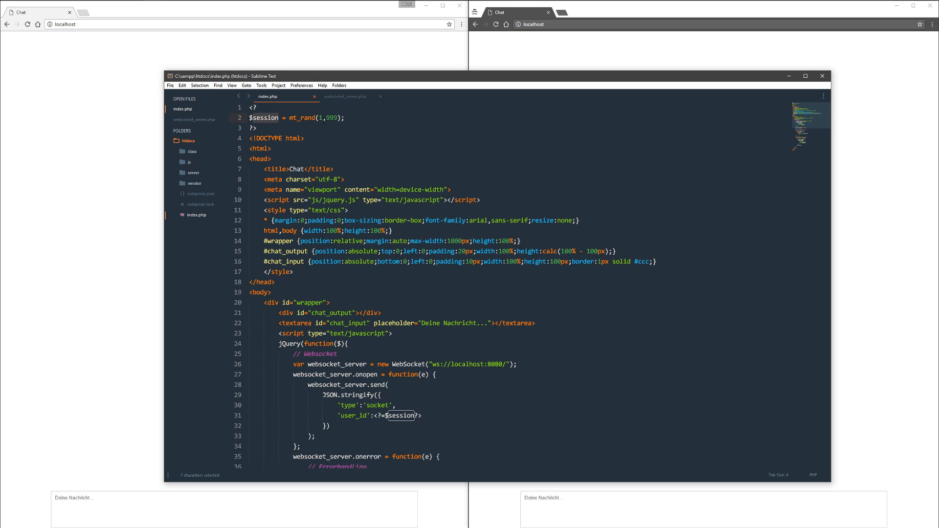
pyautogui.moveTo(357, 127)
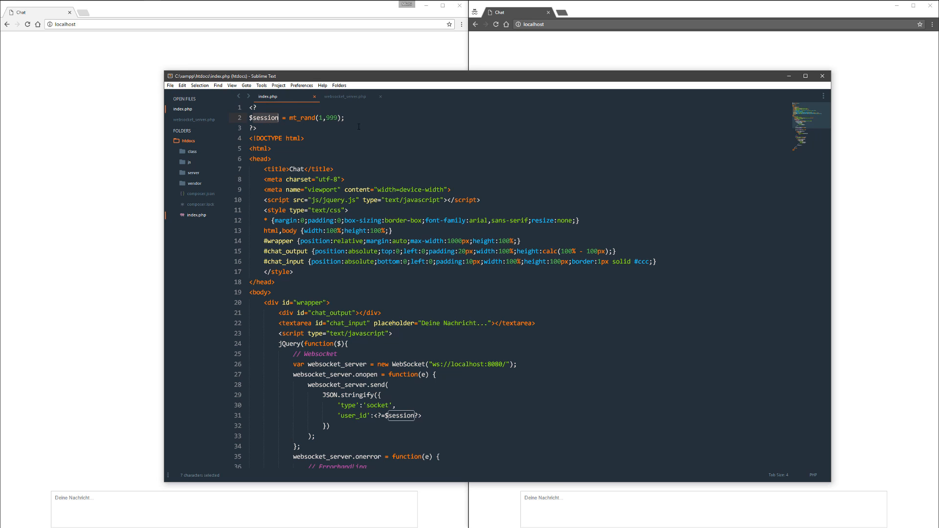
pyautogui.click(254, 127)
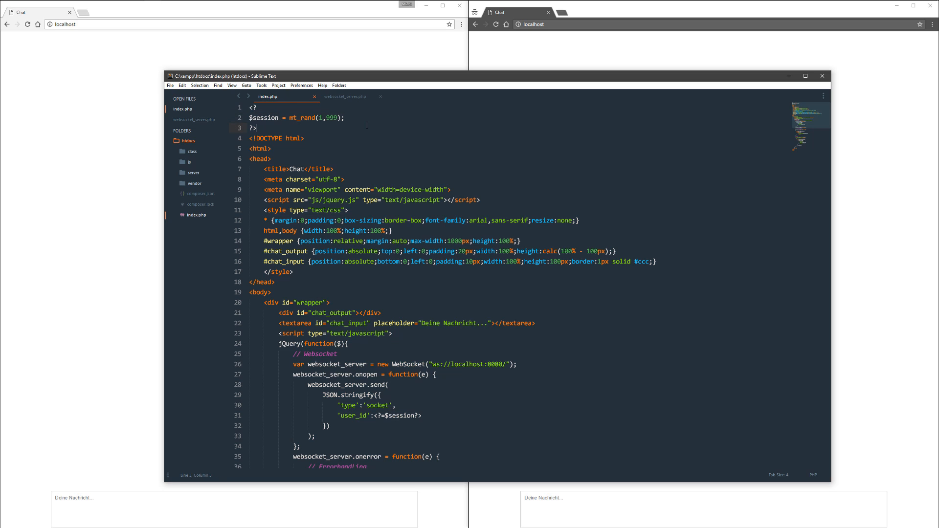
pyautogui.scroll(-3)
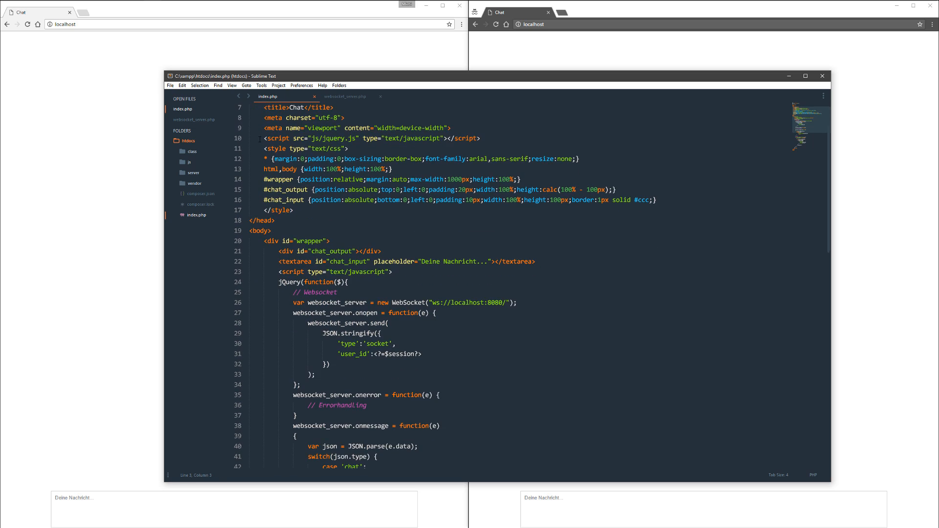
pyautogui.click(479, 138)
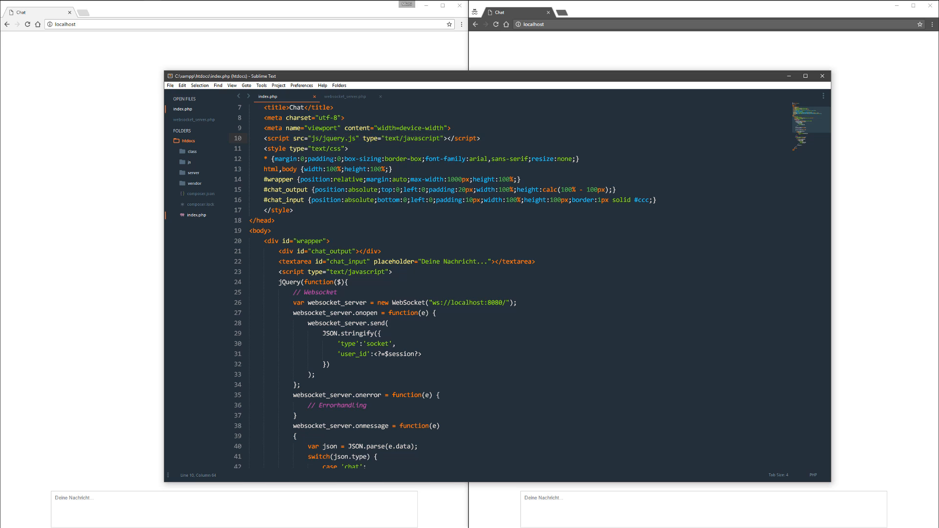
pyautogui.click(293, 211)
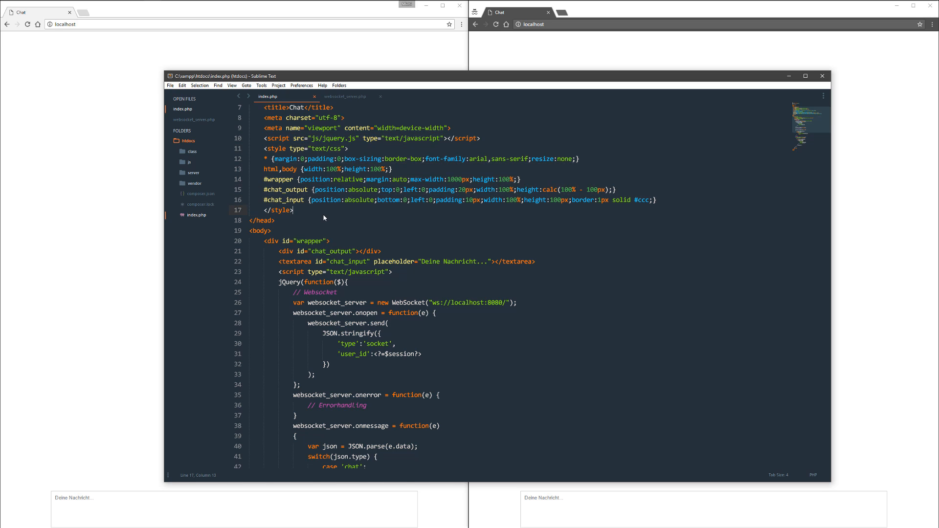
pyautogui.scroll(-3)
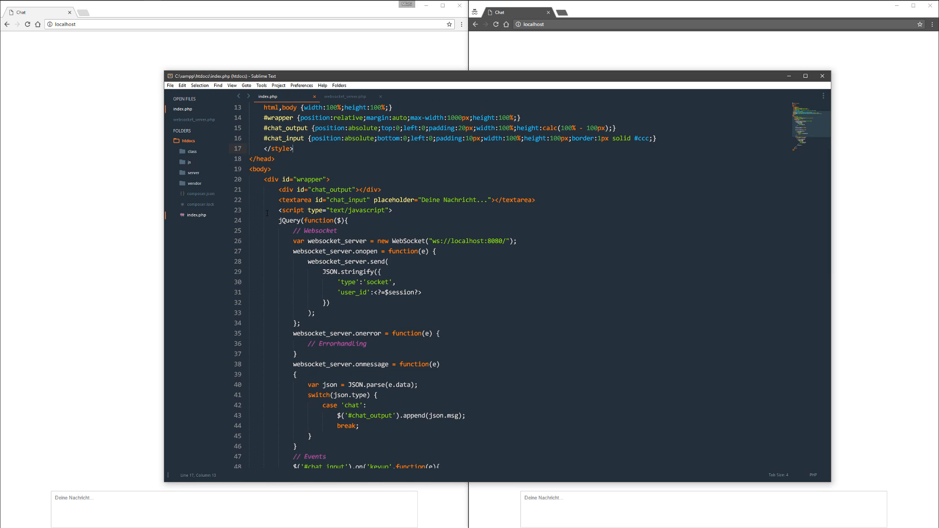
pyautogui.click(278, 189)
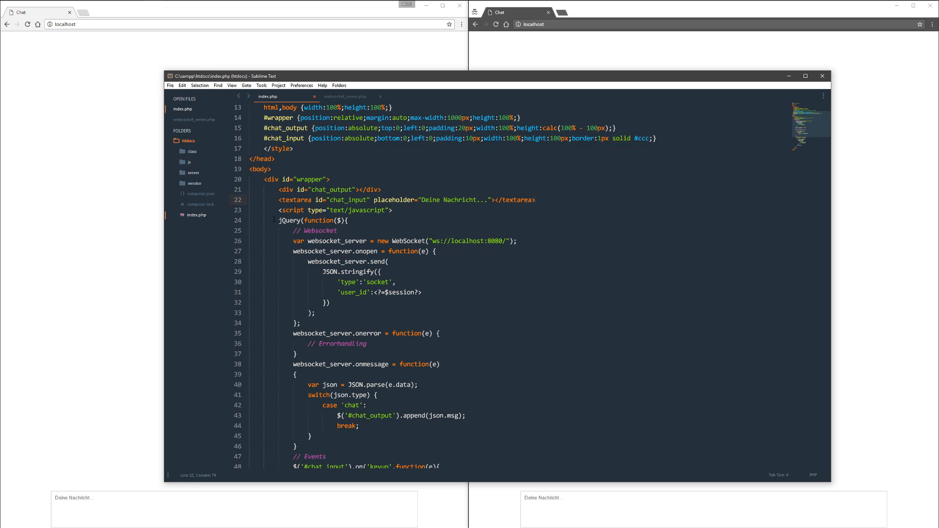
pyautogui.scroll(-3)
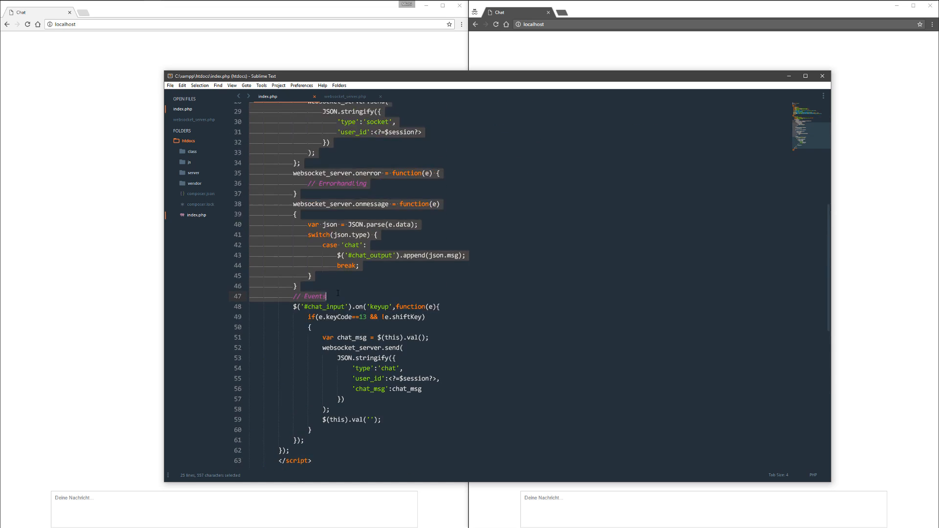
# Switch the editor from index.php to the websocket_server.php tab.
pyautogui.scroll(3)
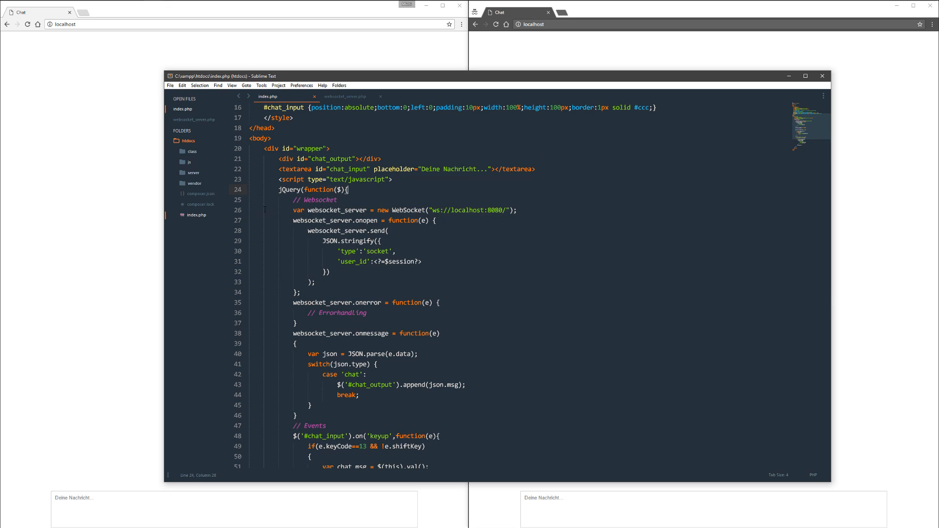
pyautogui.click(344, 97)
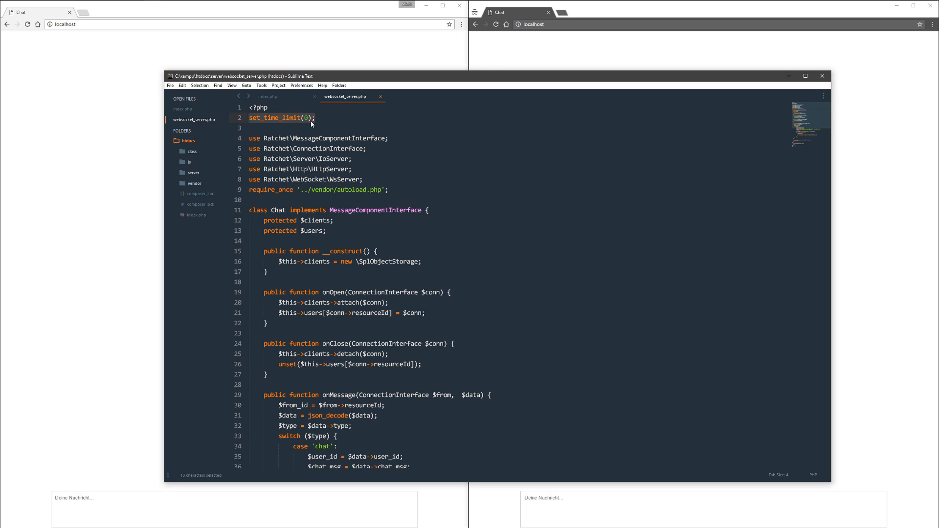
# Highlight the IoServer, HttpServer and WsServer use imports at the top of websocket_server.php.
pyautogui.click(316, 118)
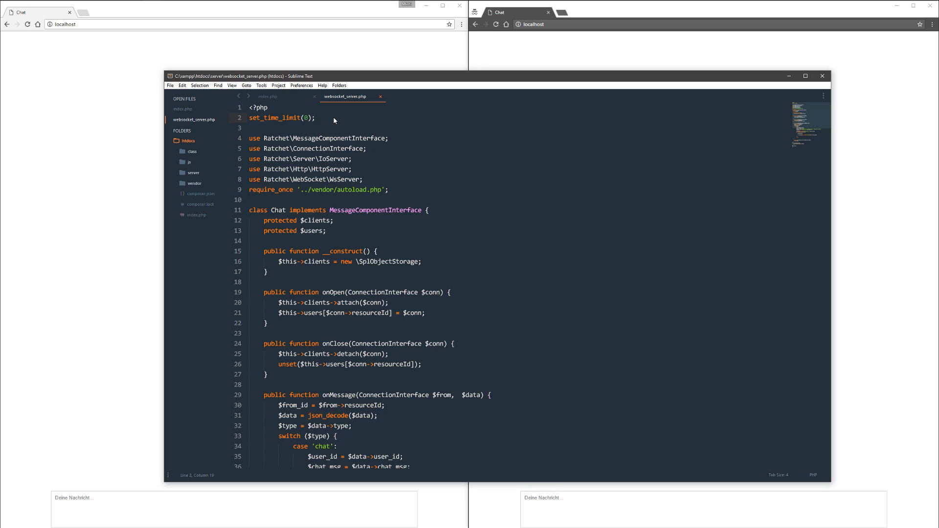
pyautogui.moveTo(325, 134)
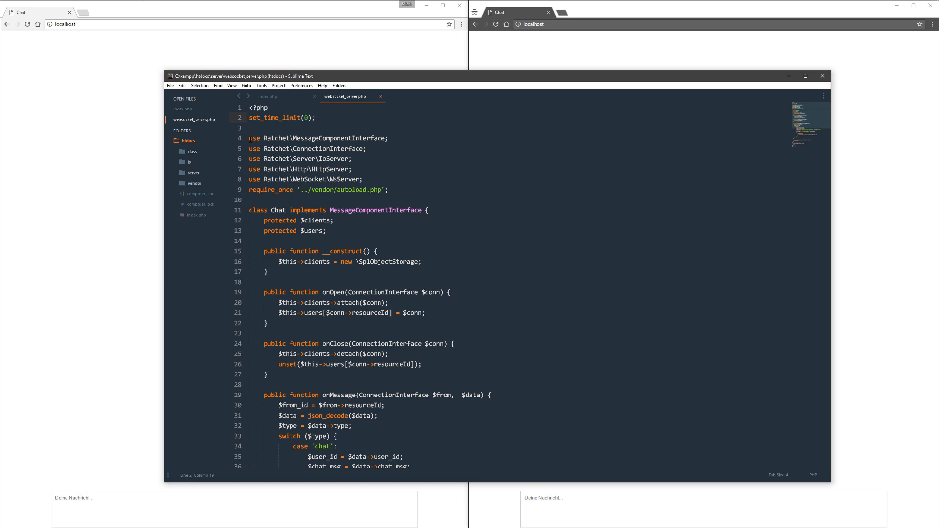
pyautogui.moveTo(249, 138); pyautogui.dragTo(362, 179)
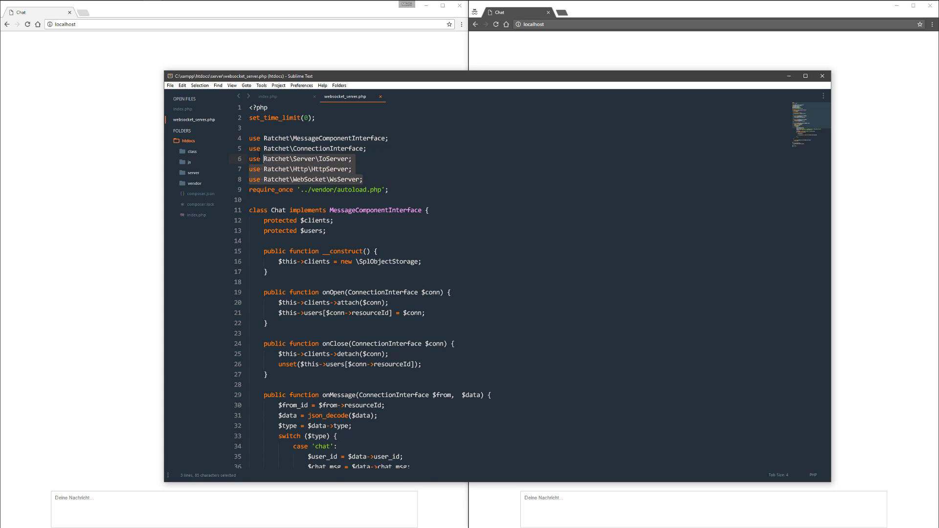
pyautogui.click(371, 179)
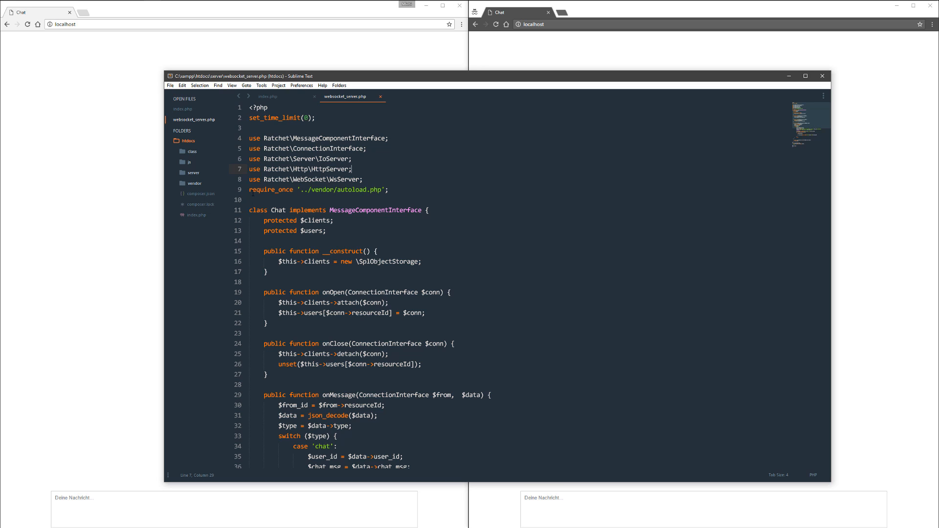
pyautogui.click(389, 189)
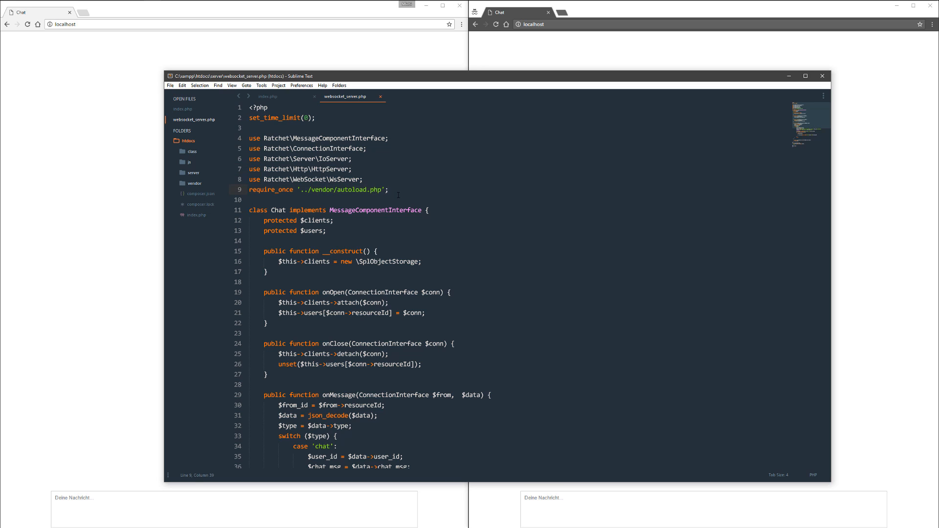
pyautogui.scroll(-3)
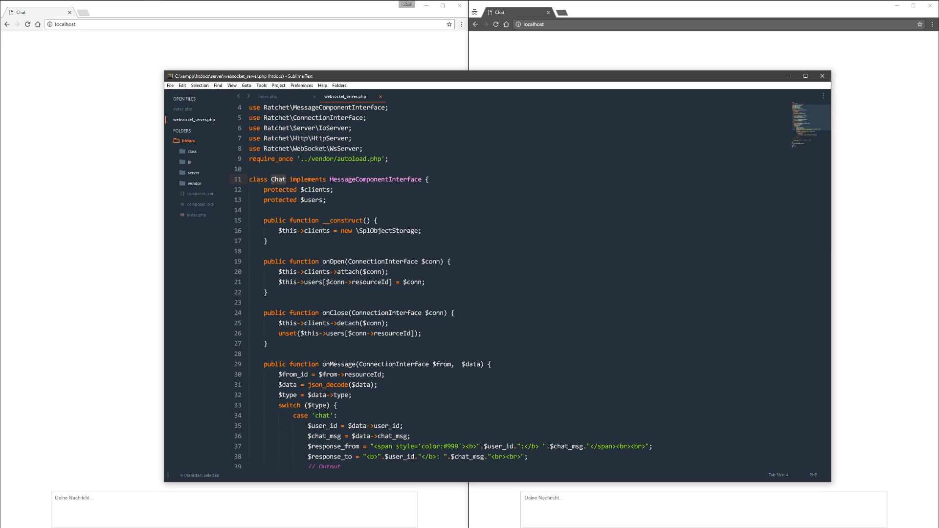
pyautogui.click(427, 180)
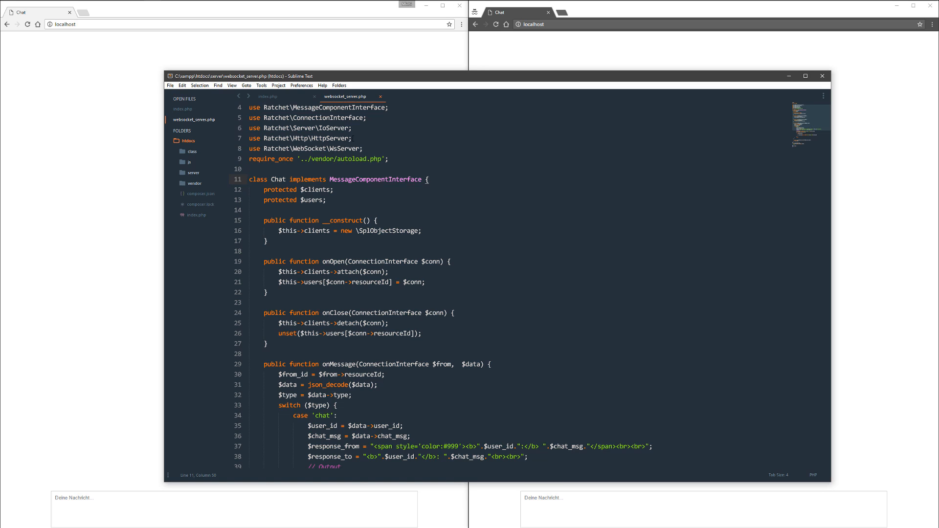
pyautogui.click(332, 171)
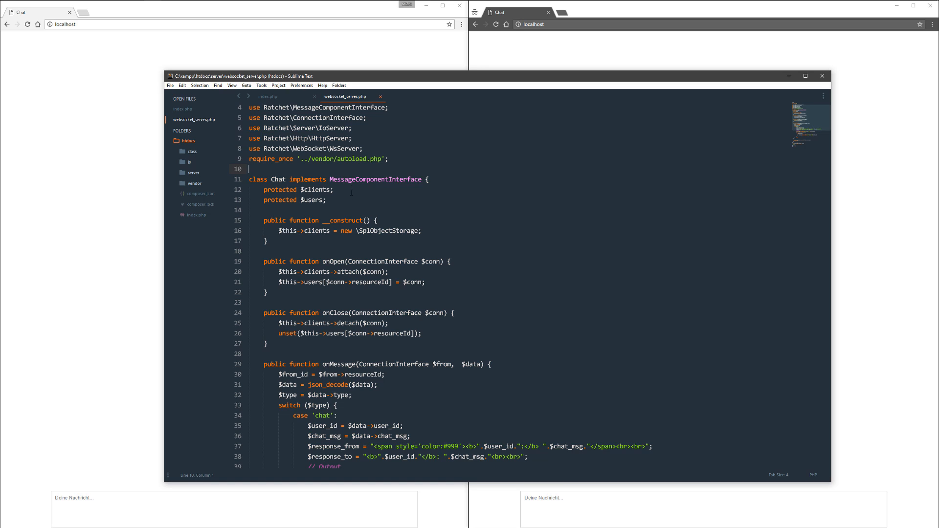
pyautogui.click(263, 189)
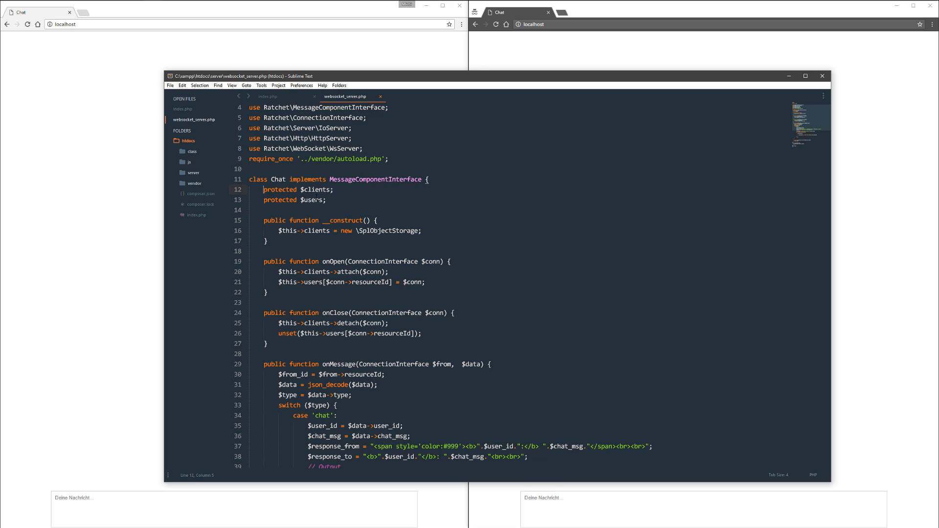
pyautogui.click(327, 200)
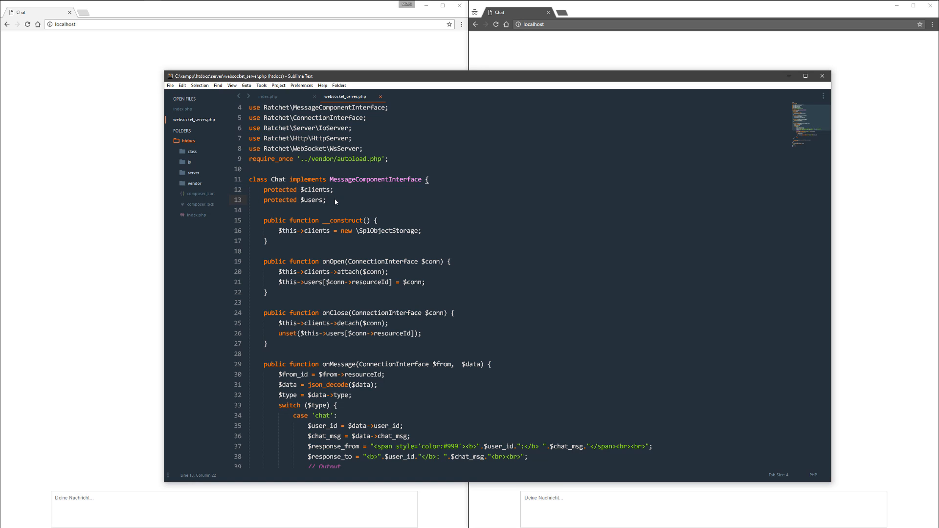
pyautogui.click(328, 199)
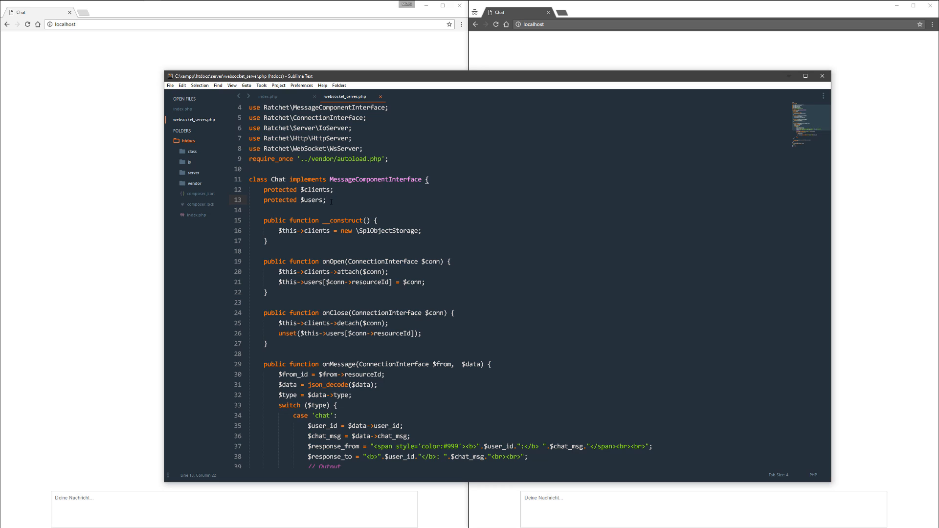
pyautogui.click(262, 199)
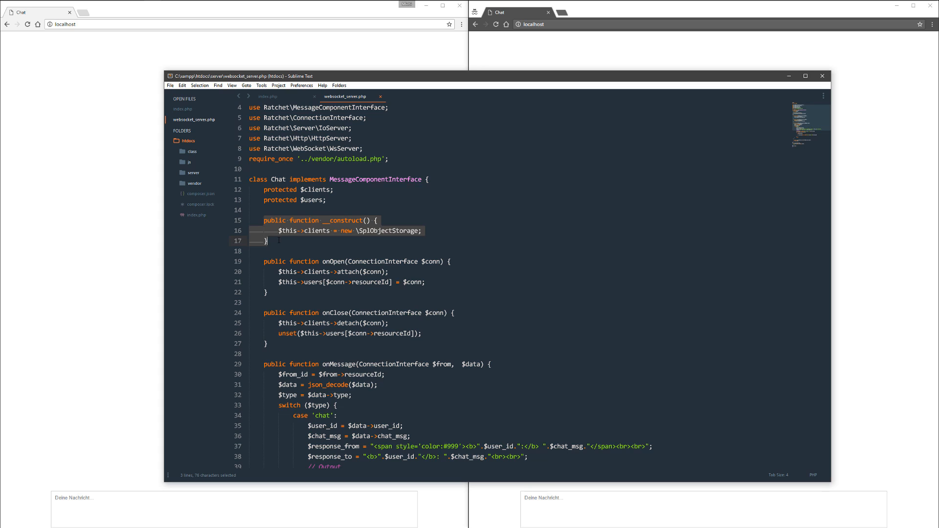
pyautogui.click(421, 230)
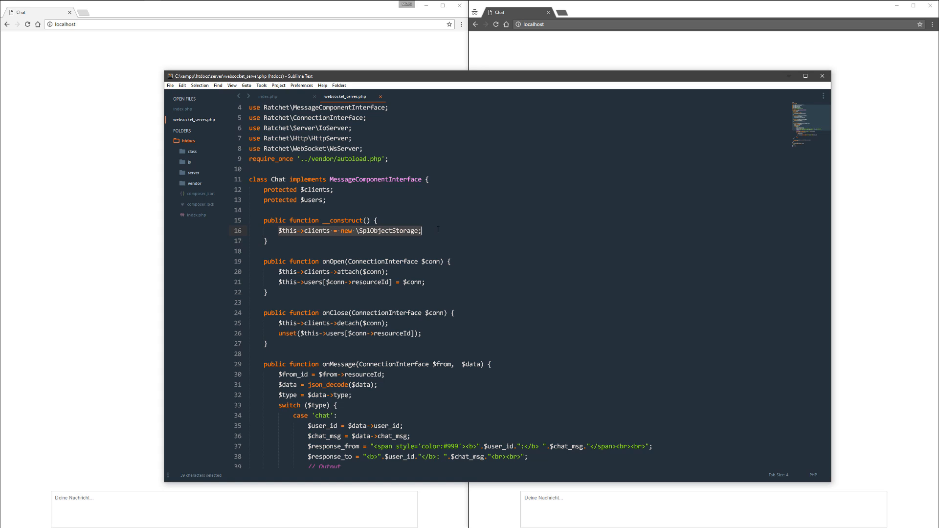
pyautogui.click(421, 230)
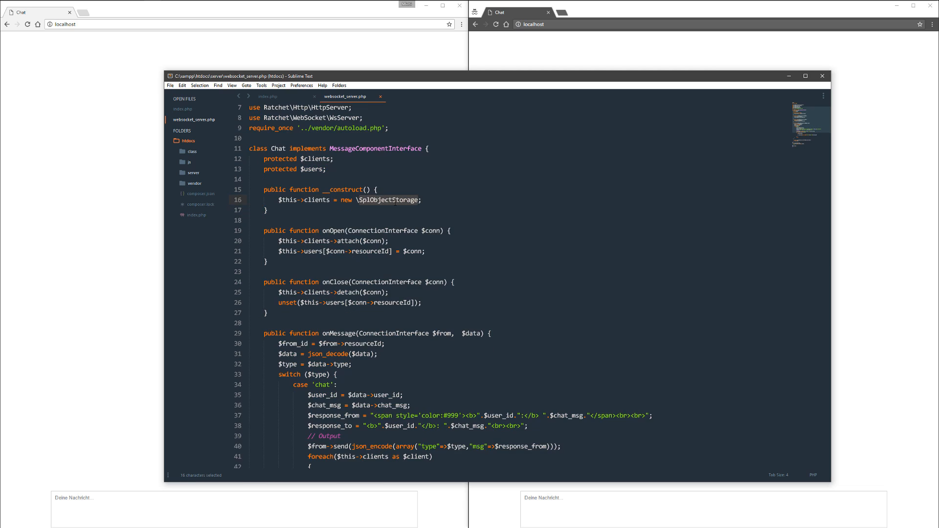
pyautogui.click(268, 210)
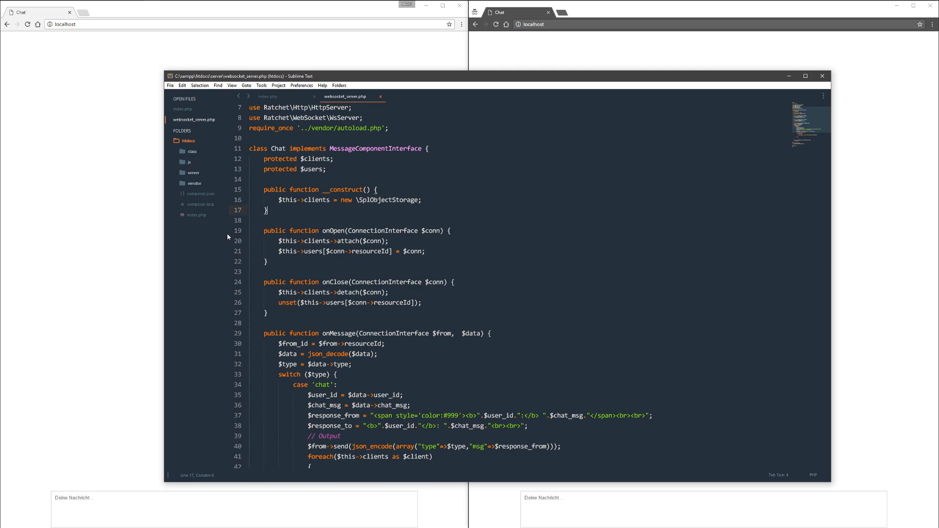
pyautogui.scroll(-3)
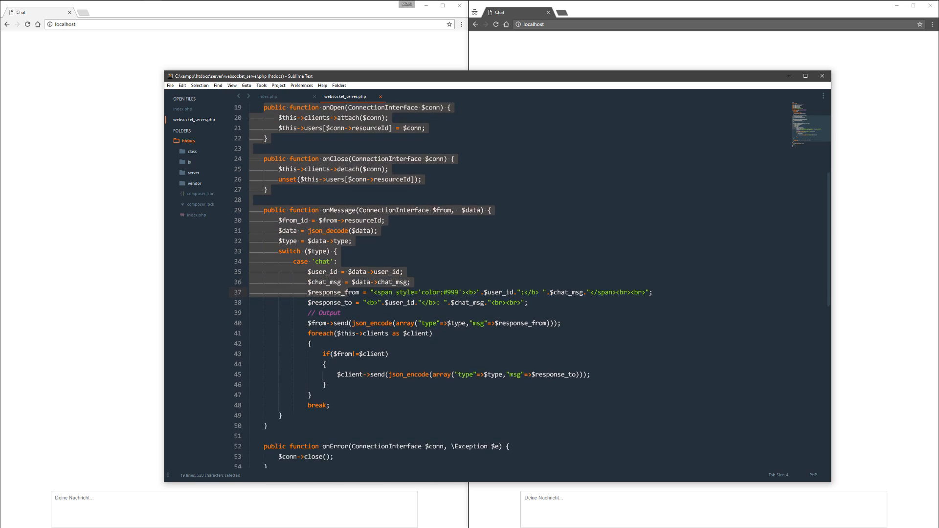
pyautogui.scroll(-3)
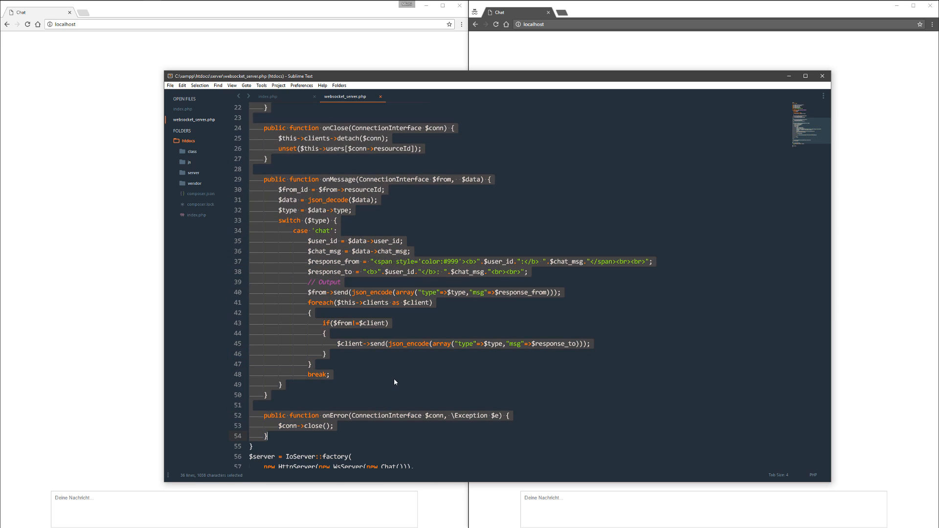
pyautogui.scroll(-3)
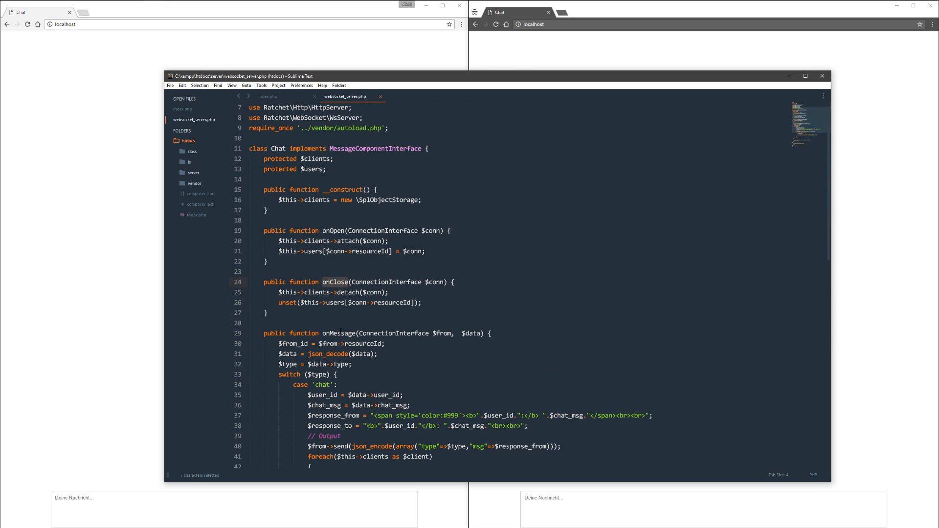
pyautogui.scroll(-3)
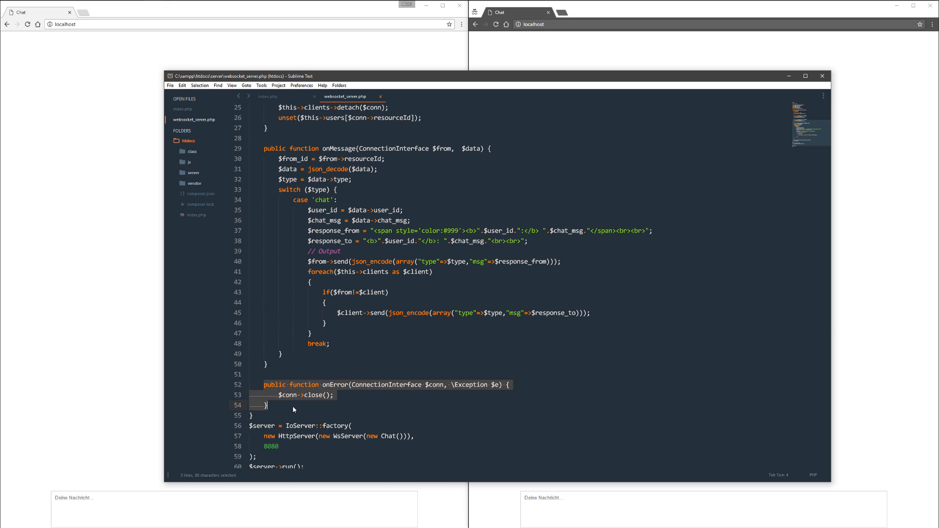
pyautogui.click(268, 405)
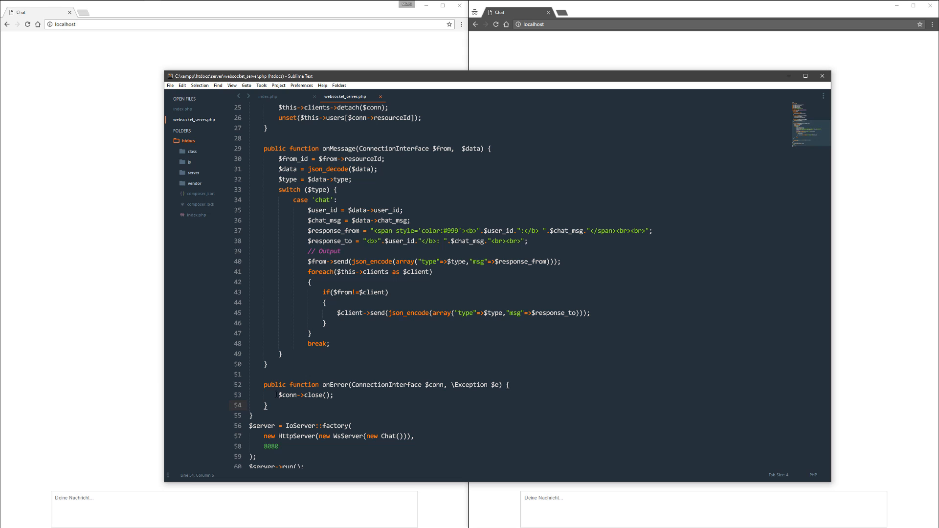
pyautogui.click(334, 394)
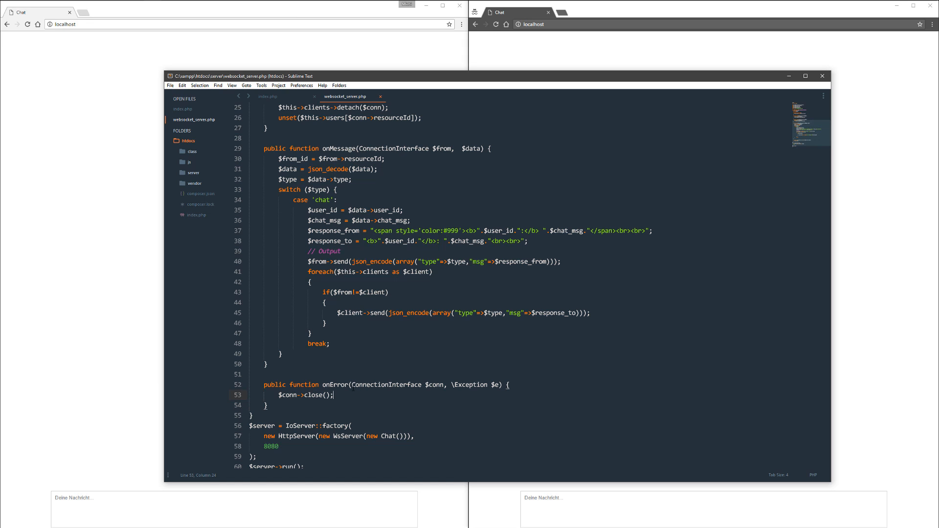
pyautogui.scroll(3)
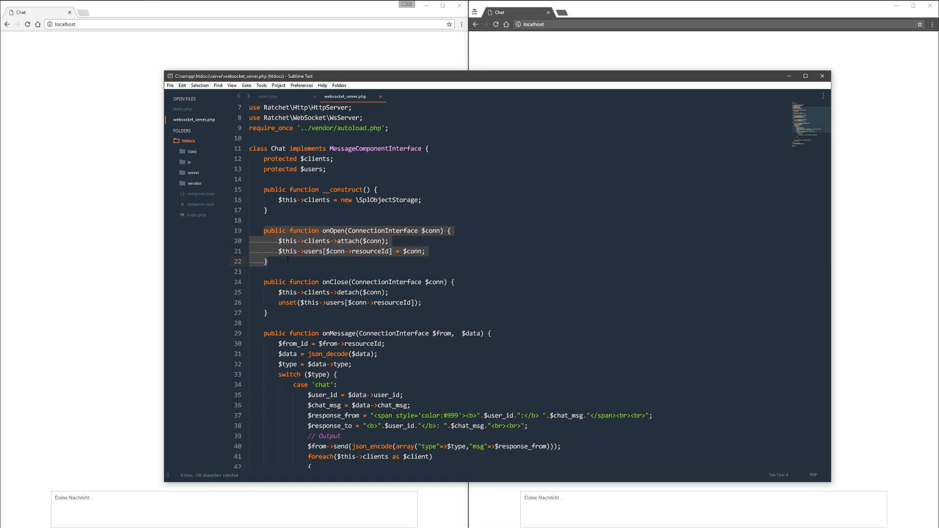
pyautogui.click(268, 262)
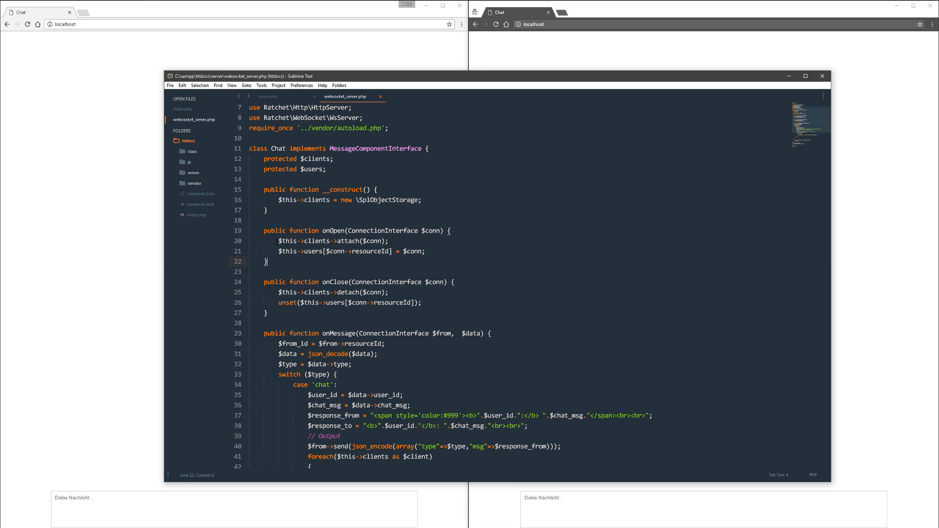
pyautogui.click(425, 251)
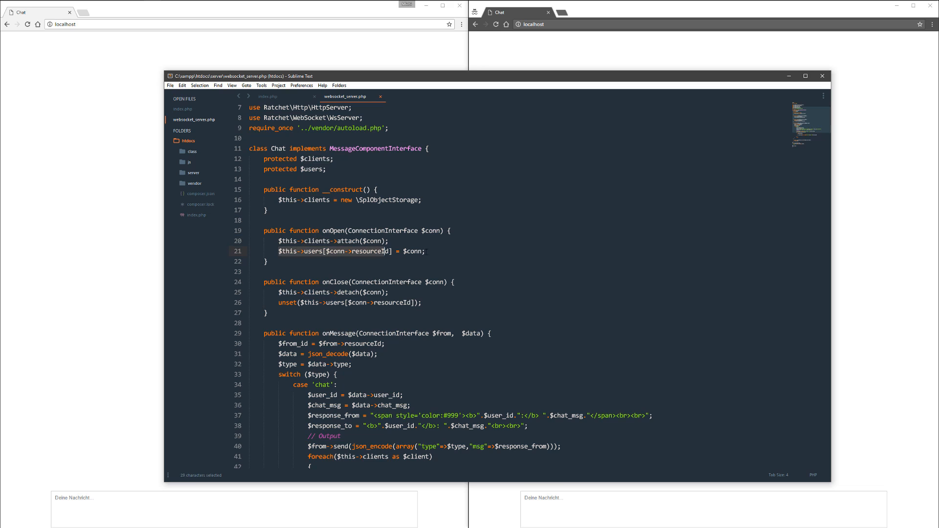
pyautogui.click(426, 251)
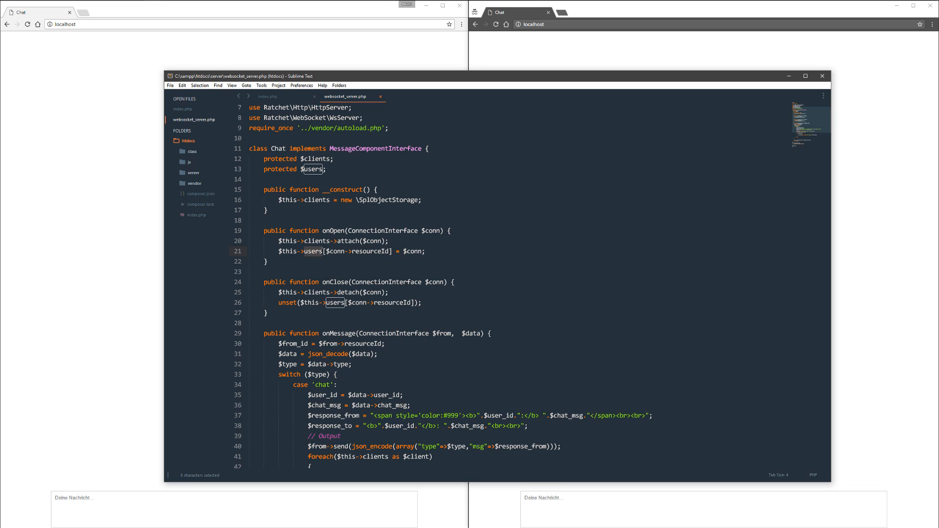
pyautogui.click(408, 251)
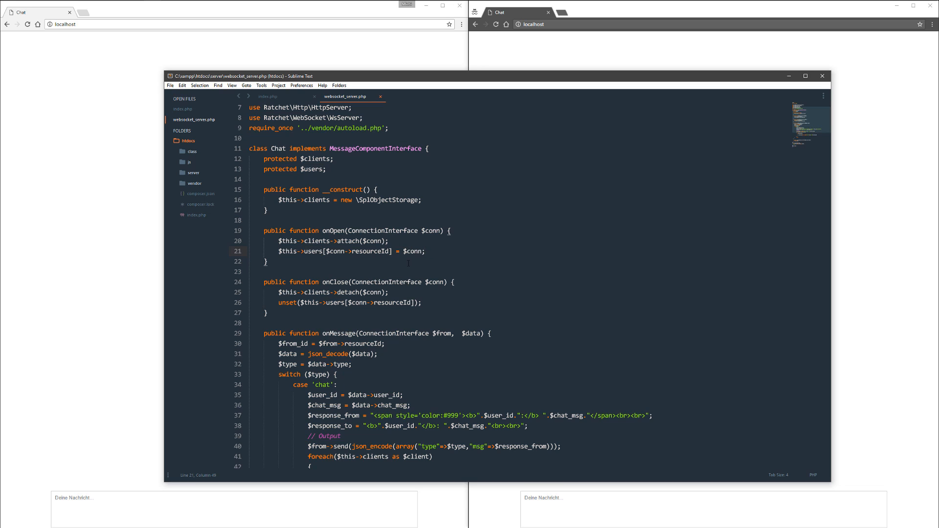
pyautogui.scroll(-3)
pyautogui.write('/**/')
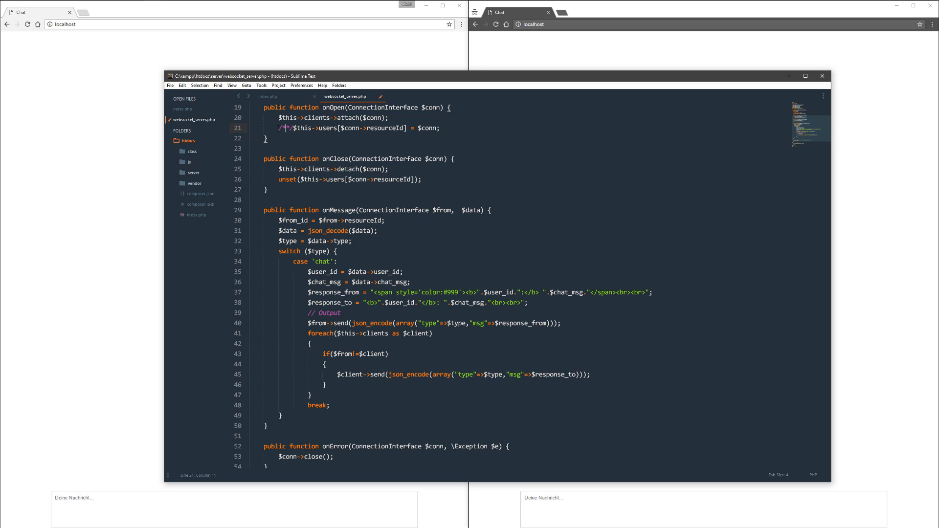
# Comment out the $users assignment in onOpen and the unset line in onClose.
pyautogui.press('ctrl+/')
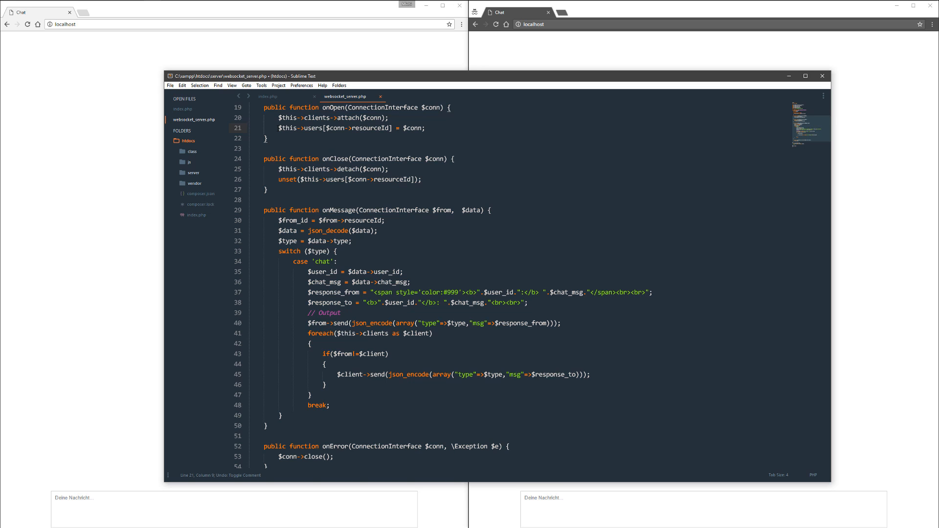
pyautogui.press('ctrl+/')
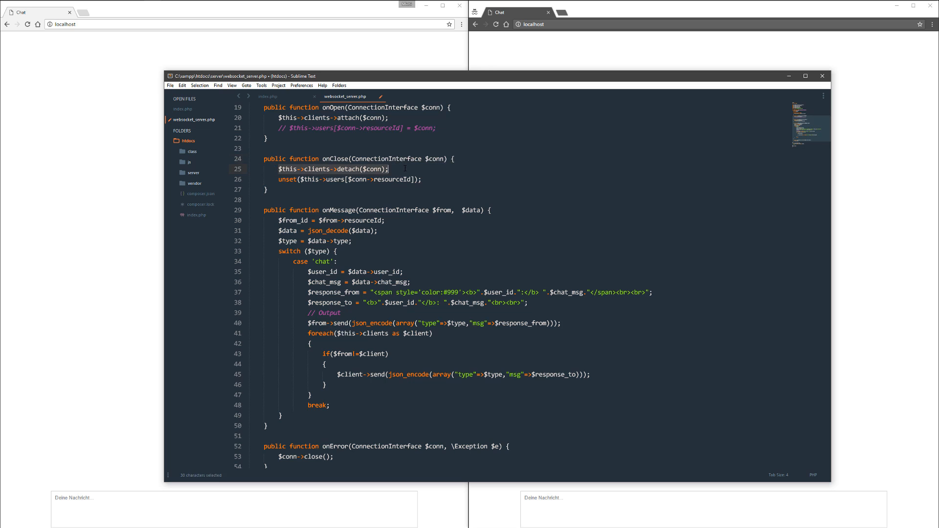
pyautogui.click(388, 168)
pyautogui.write('// ')
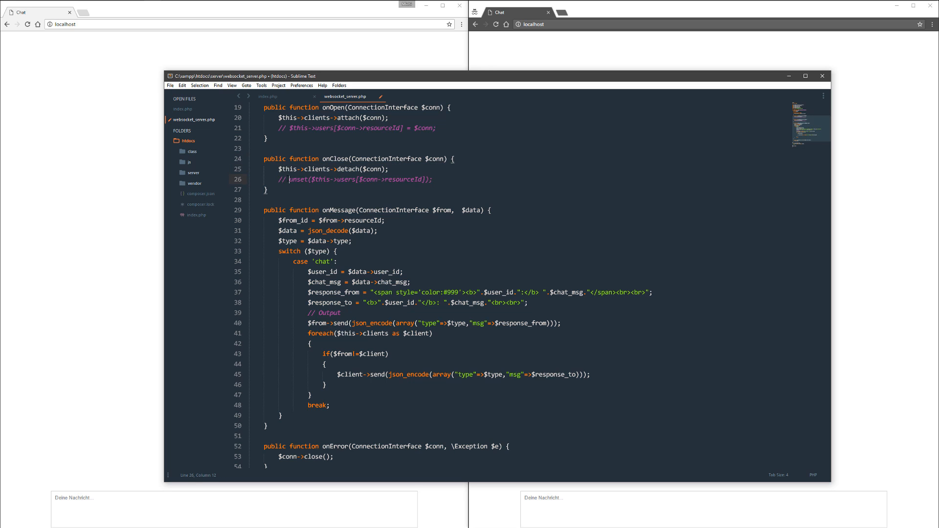
pyautogui.click(433, 179)
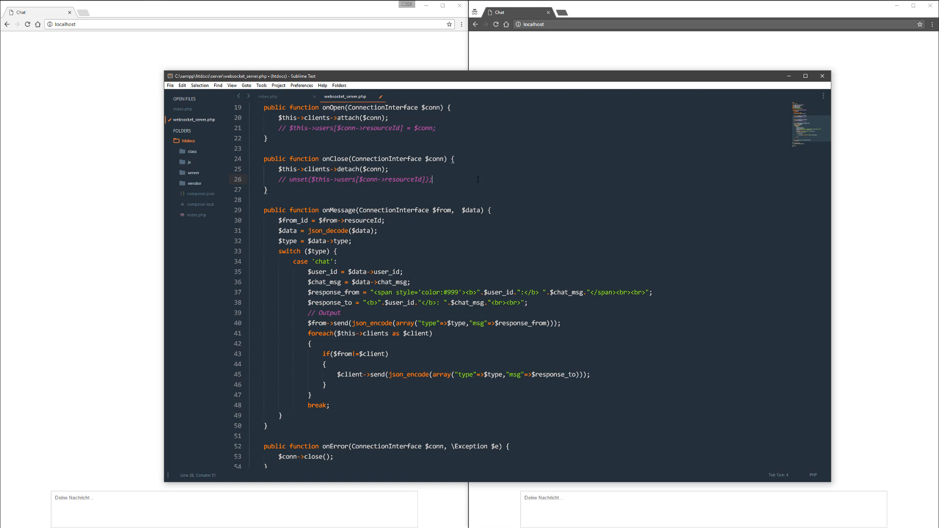
pyautogui.scroll(-3)
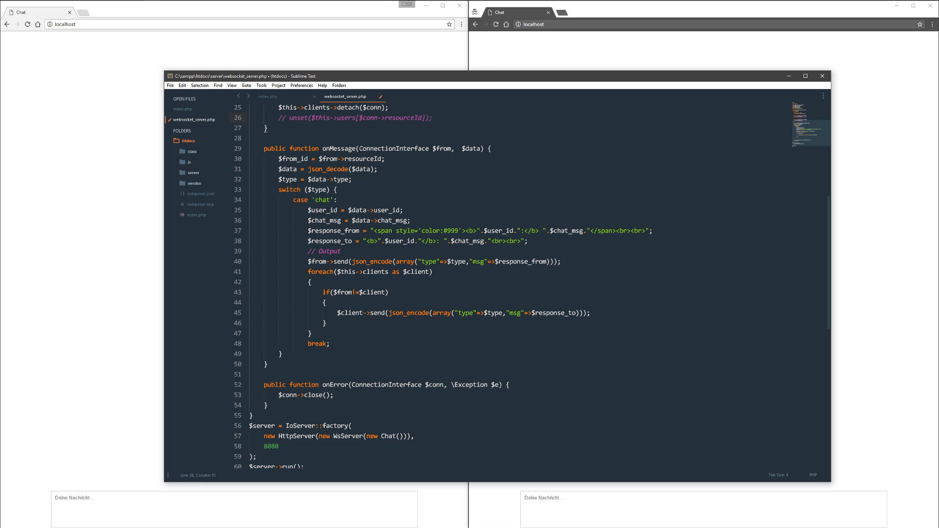
# Review onMessage's json_decode line and highlight the switch statement's chat case.
pyautogui.click(443, 149)
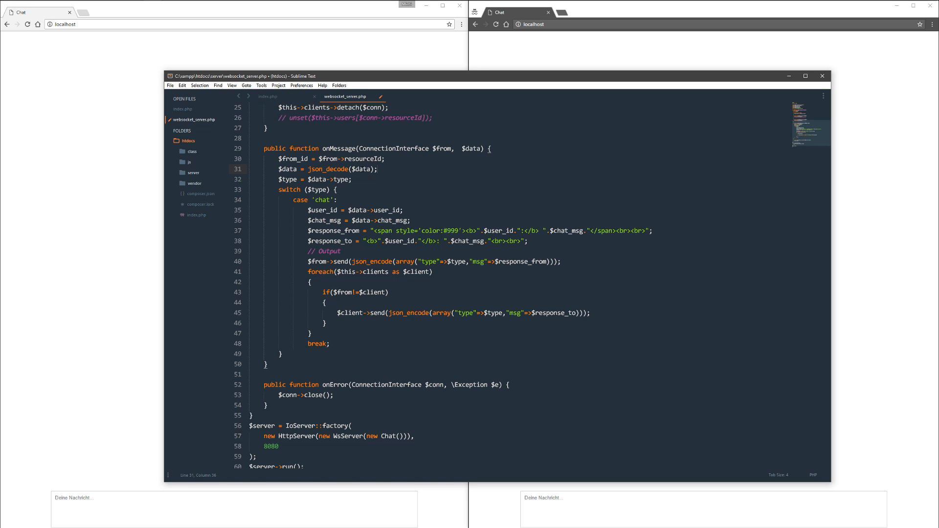
pyautogui.click(378, 169)
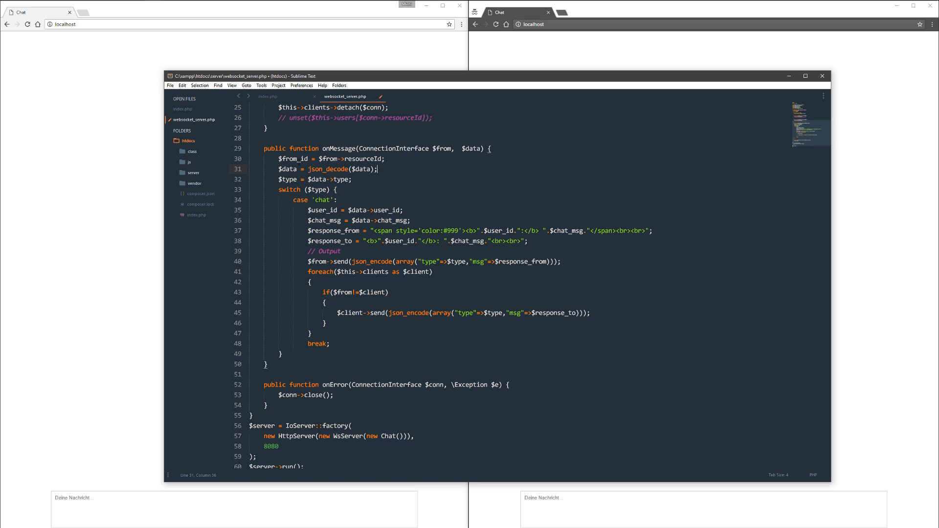
pyautogui.doubleClick(293, 158)
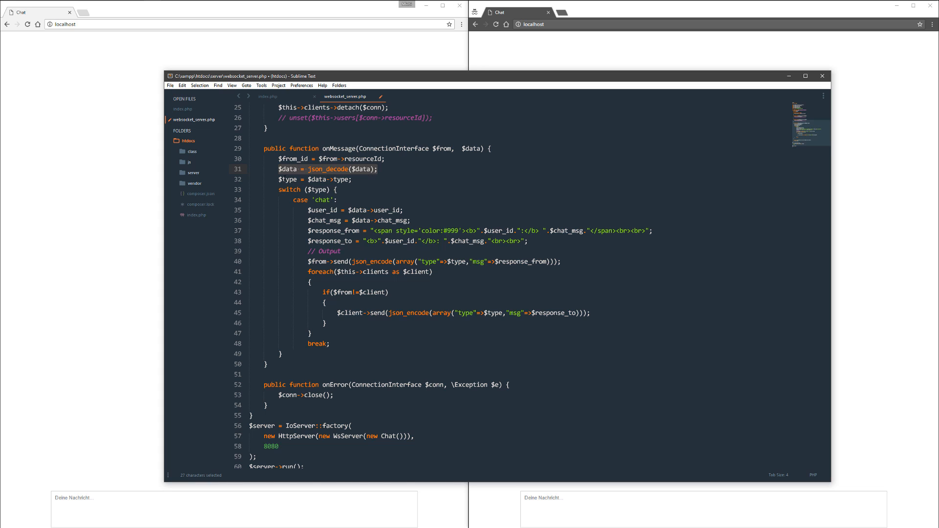
pyautogui.click(352, 179)
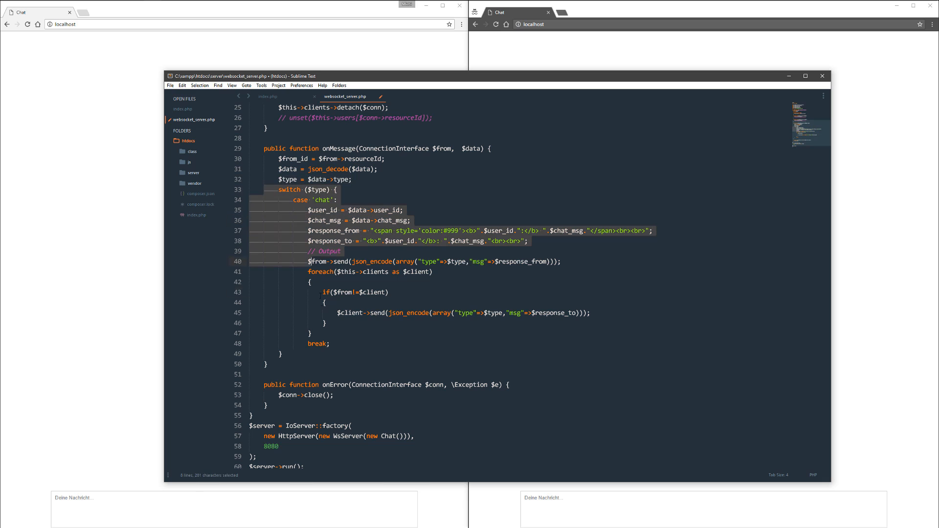
pyautogui.click(294, 220)
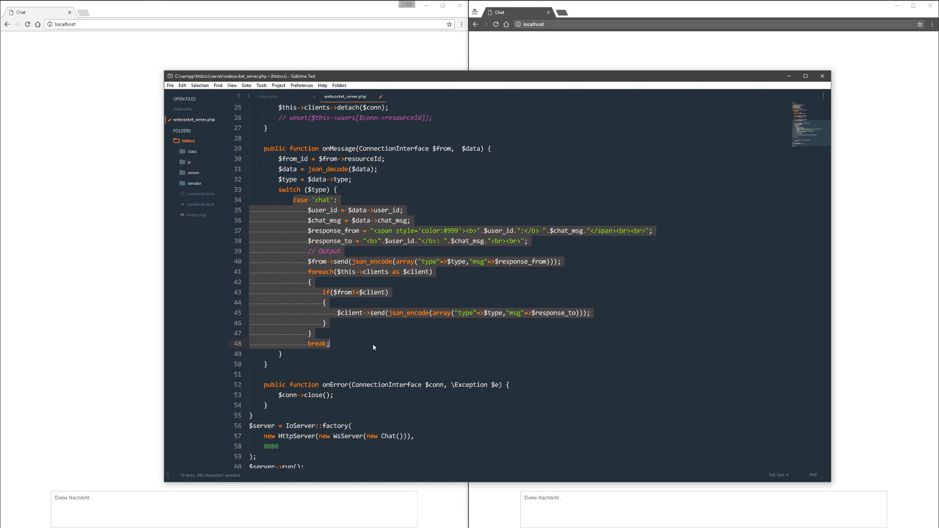
pyautogui.click(372, 347)
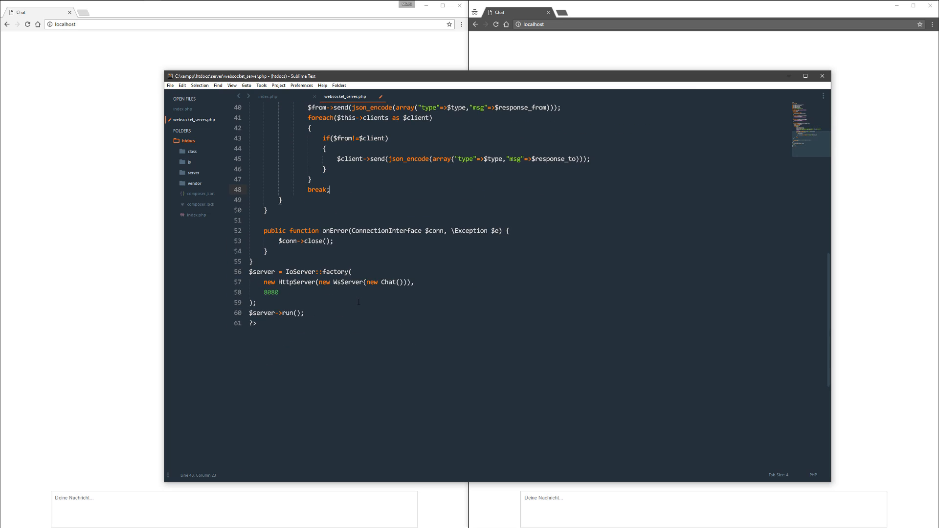
pyautogui.moveTo(250, 273)
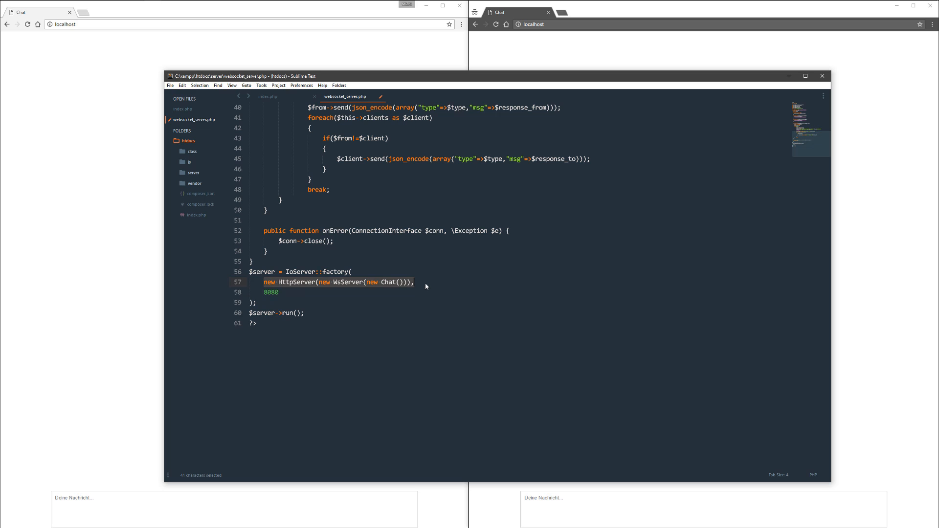
# Retype the last digit of port 8080 in the IoServer factory and save websocket_server.php.
pyautogui.click(414, 282)
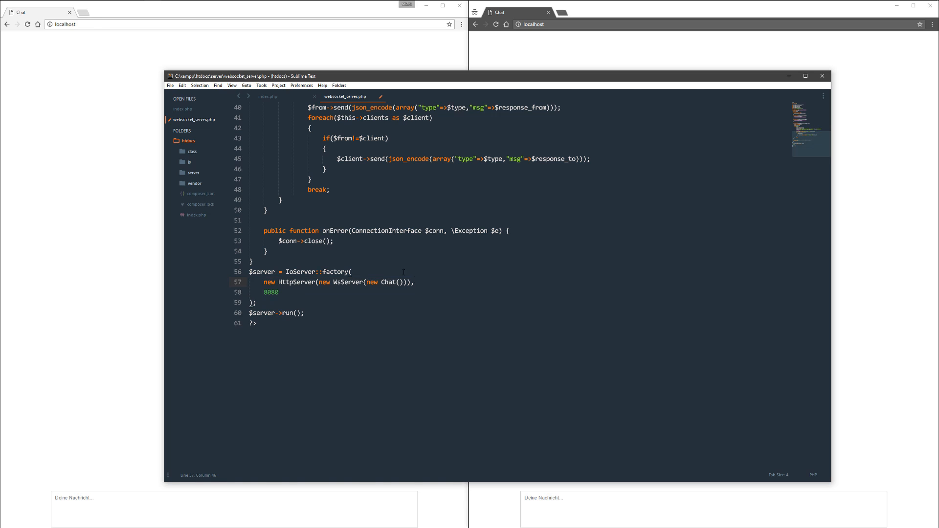
pyautogui.doubleClick(270, 293)
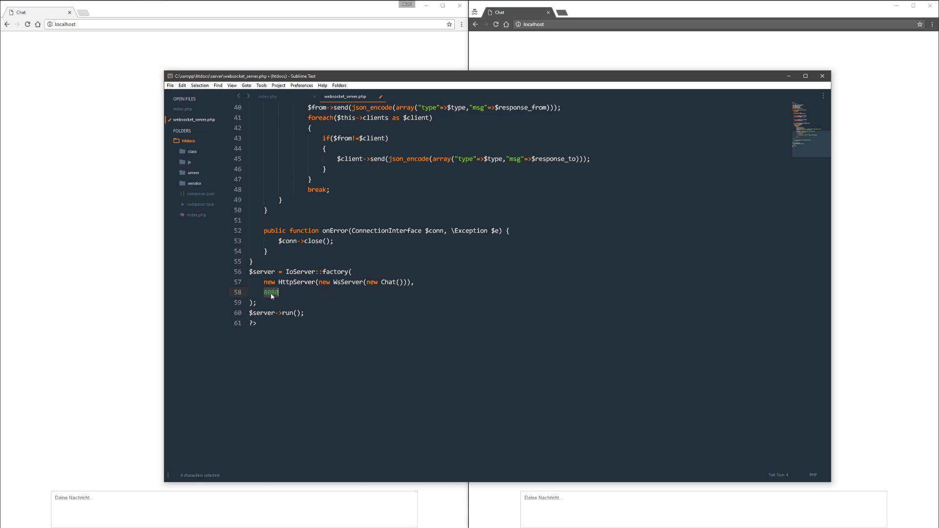
pyautogui.moveTo(279, 294)
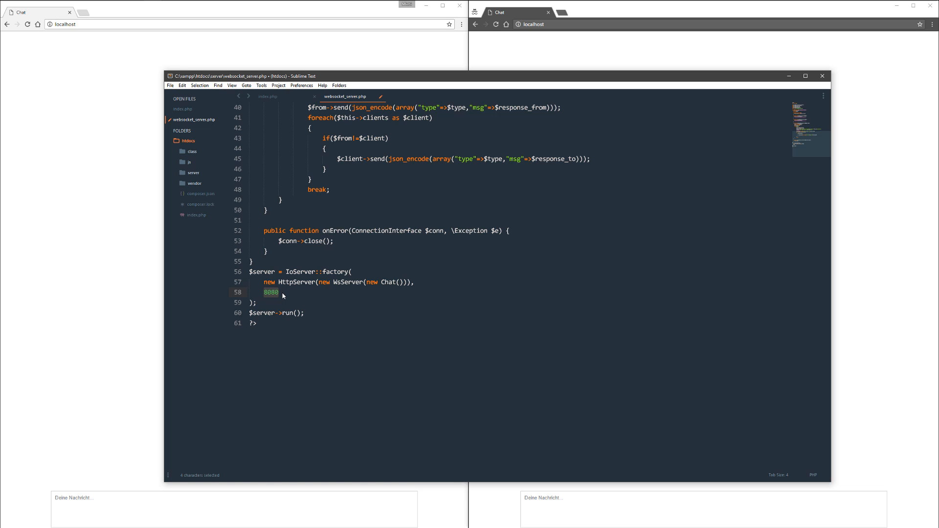
pyautogui.click(279, 292)
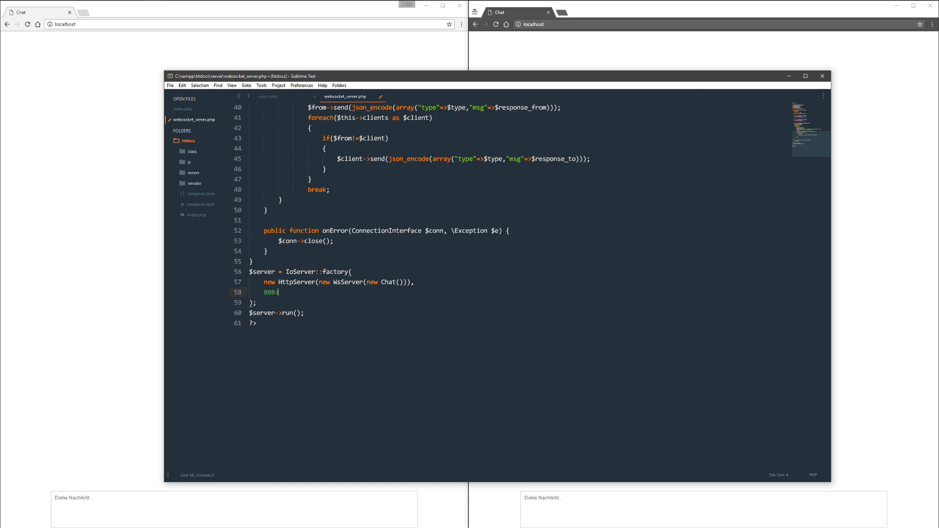
pyautogui.write('0')
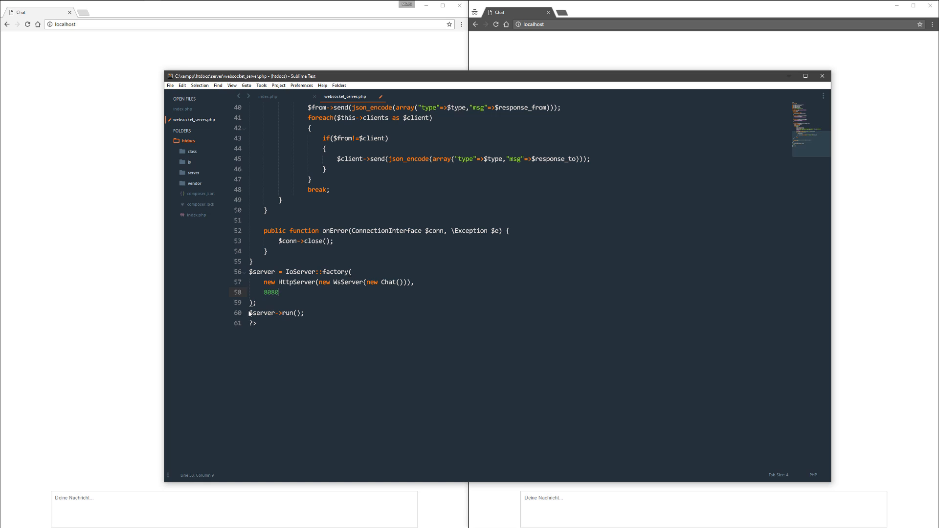
pyautogui.click(329, 313)
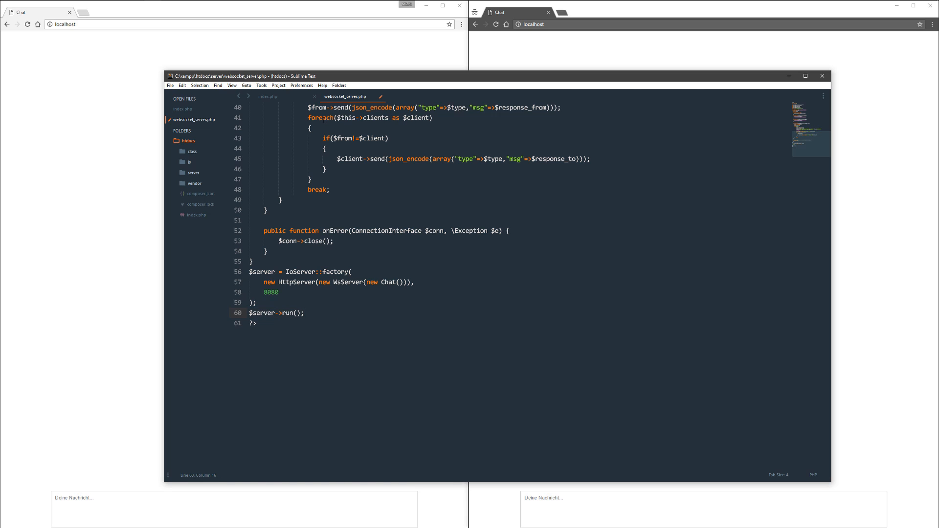
pyautogui.press('ctrl+s')
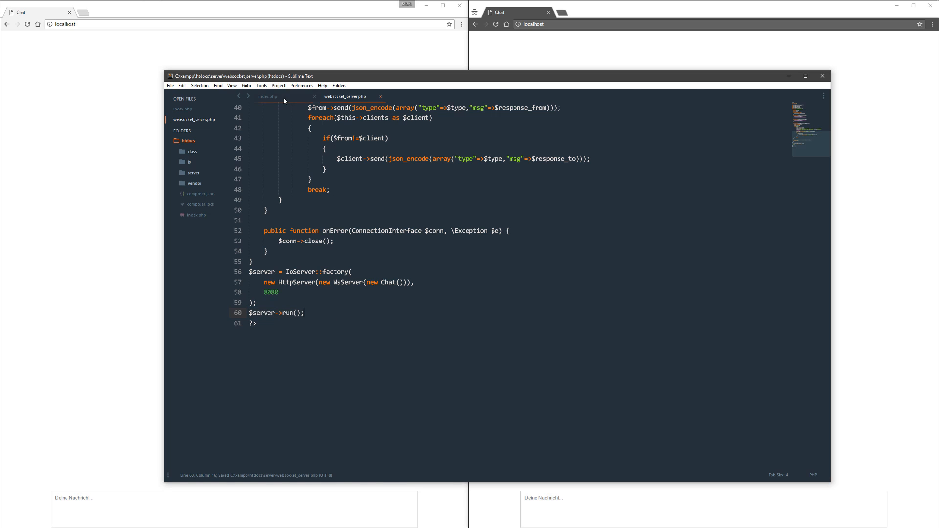
# Switch to index.php and highlight the Websocket comment line and onopen handler.
pyautogui.click(268, 96)
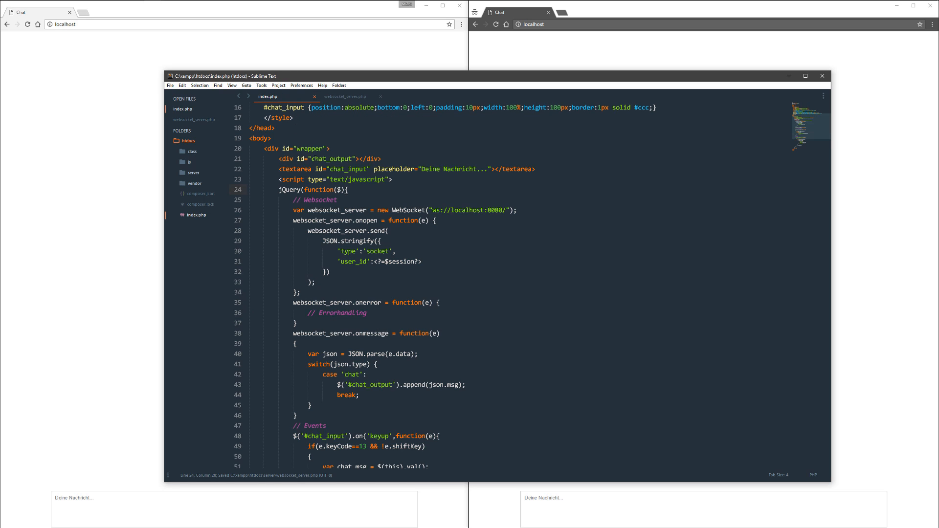
pyautogui.scroll(-3)
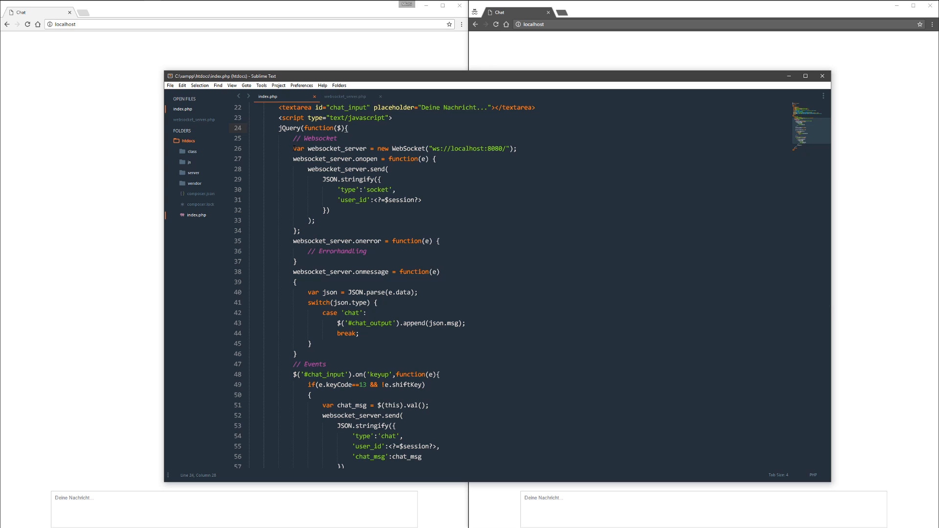
pyautogui.tripleClick(404, 148)
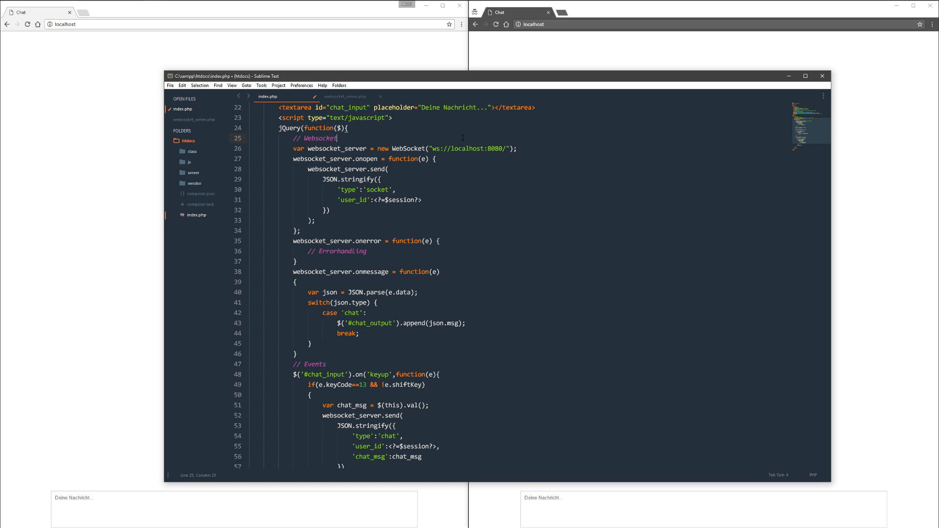
pyautogui.moveTo(427, 140)
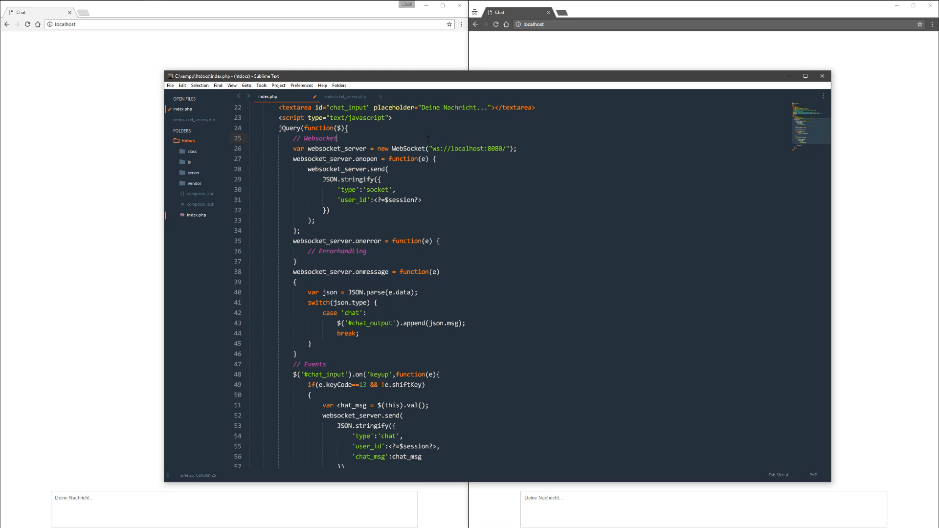
pyautogui.moveTo(336, 138); pyautogui.dragTo(378, 148)
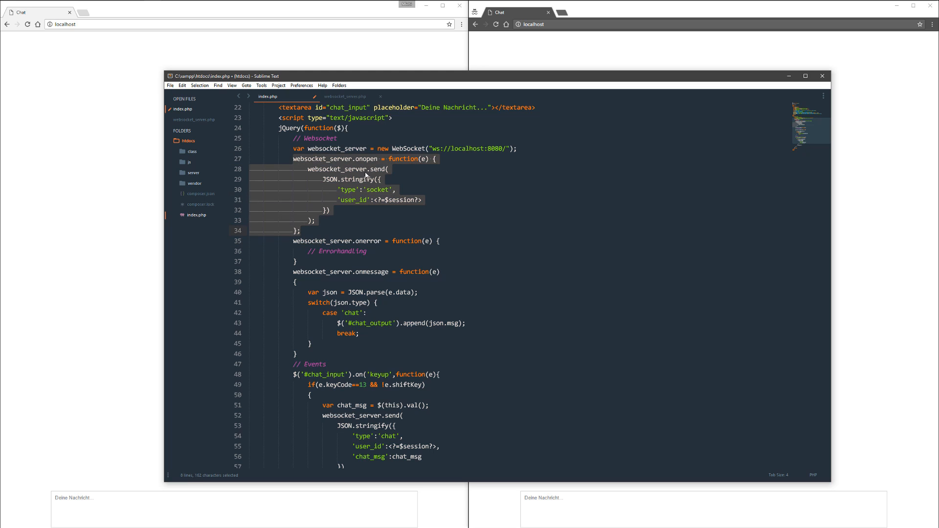
pyautogui.moveTo(307, 171)
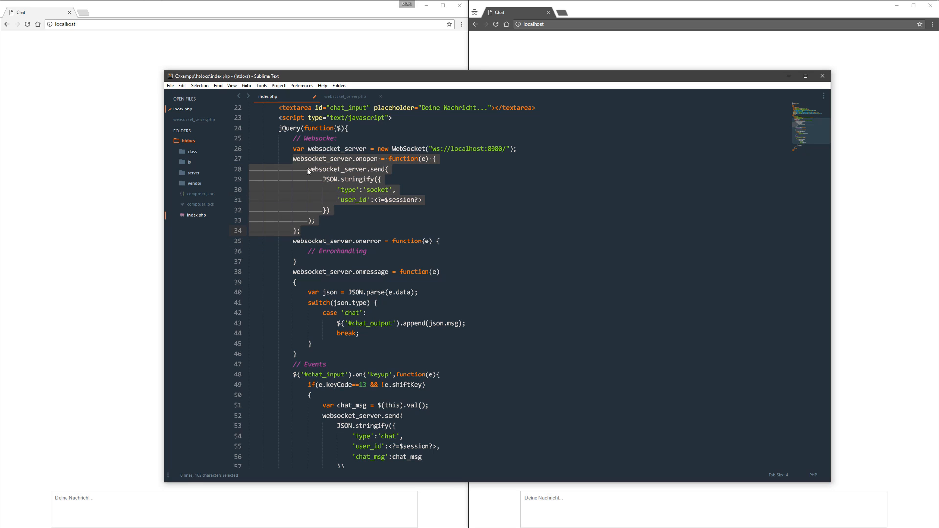
pyautogui.click(307, 169)
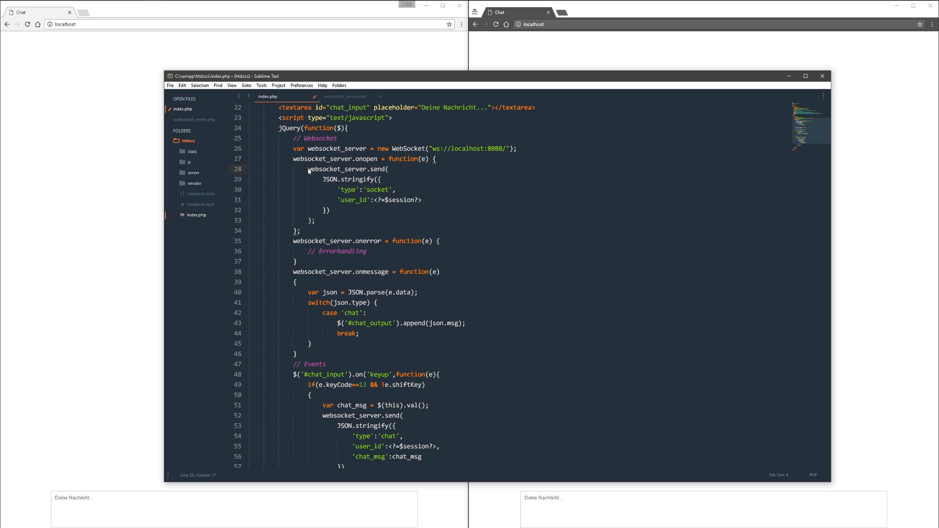
pyautogui.moveTo(307, 169); pyautogui.dragTo(315, 220)
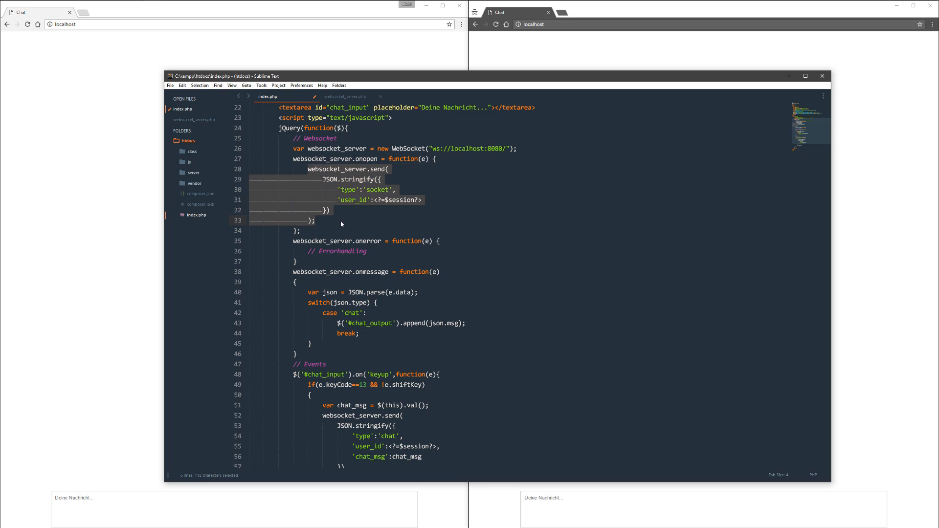
pyautogui.moveTo(324, 186)
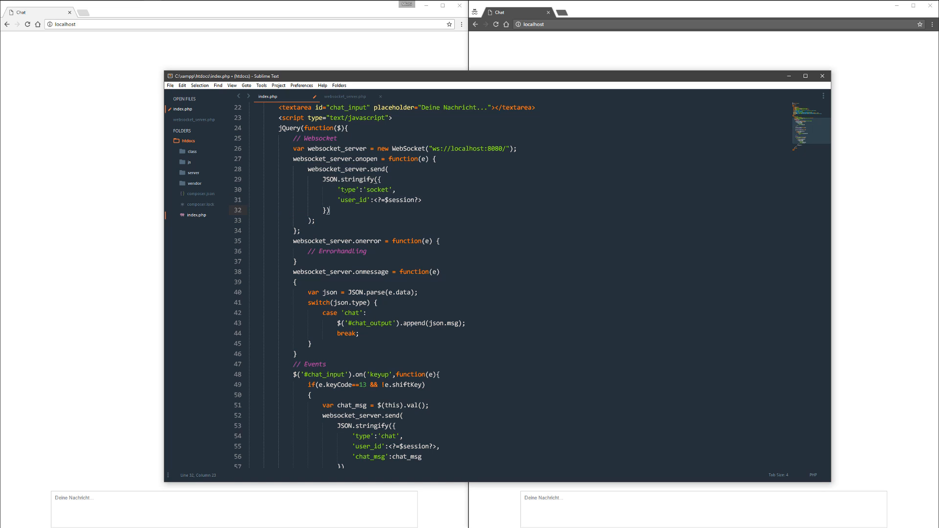
pyautogui.doubleClick(367, 189)
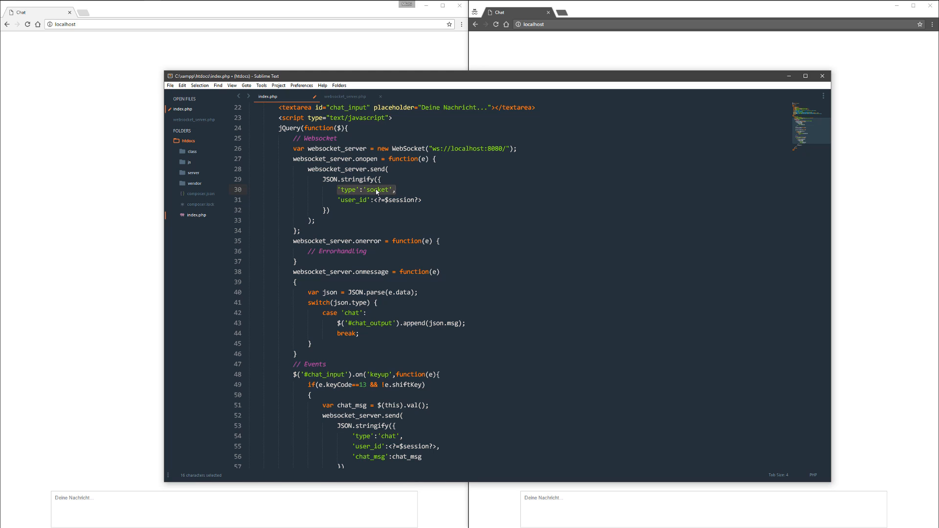
pyautogui.click(338, 200)
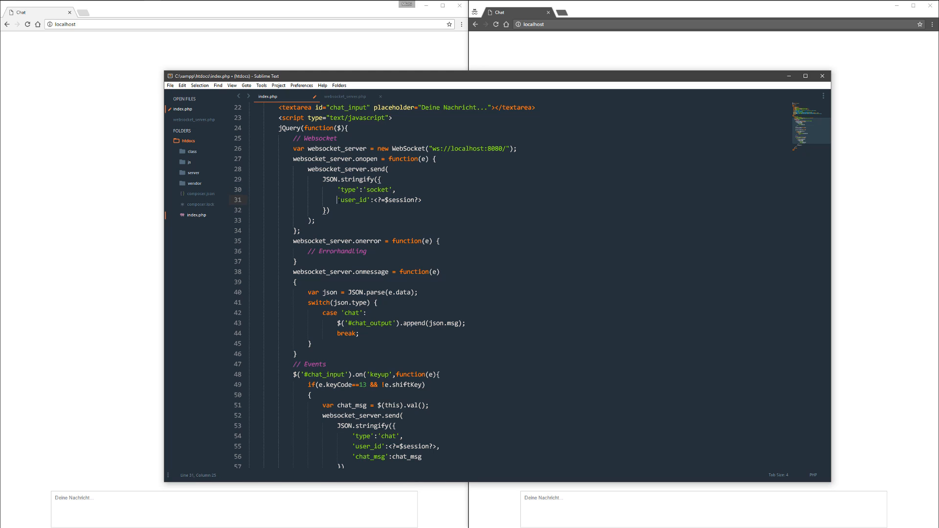
pyautogui.click(422, 199)
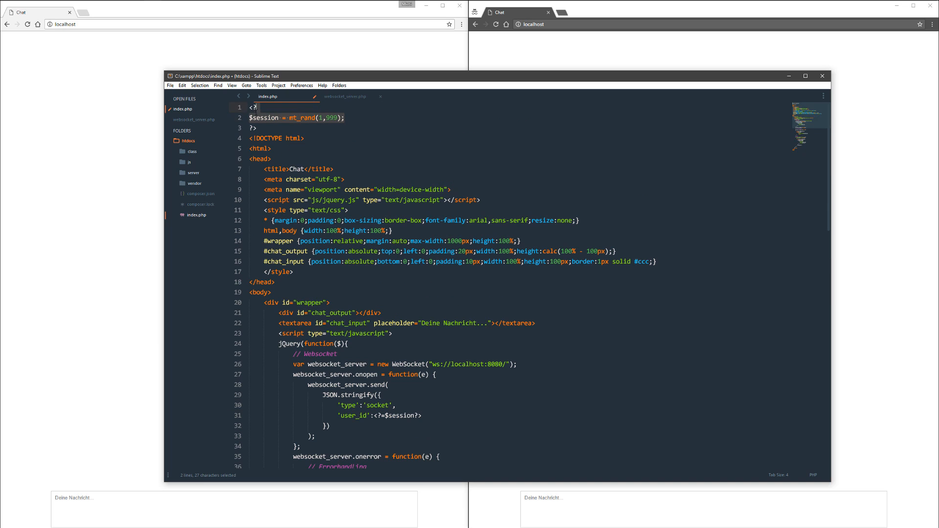
pyautogui.click(256, 128)
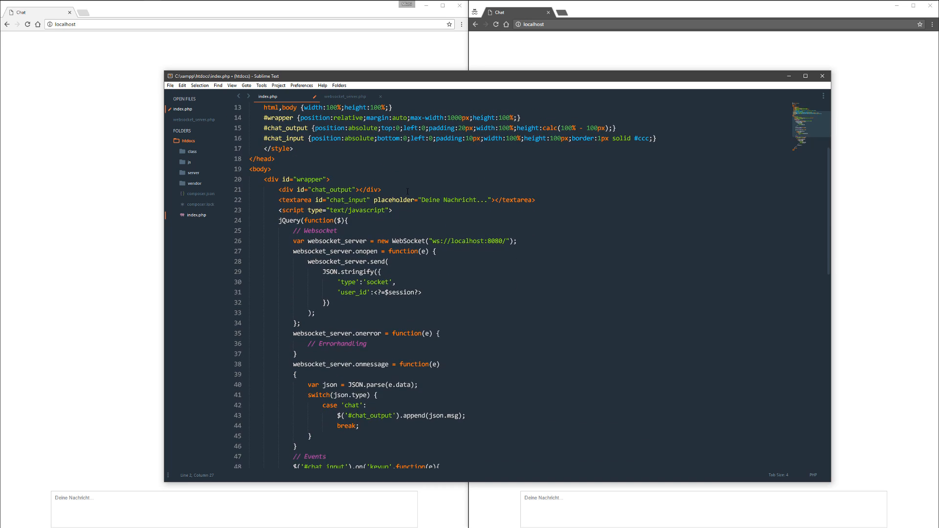
pyautogui.scroll(-3)
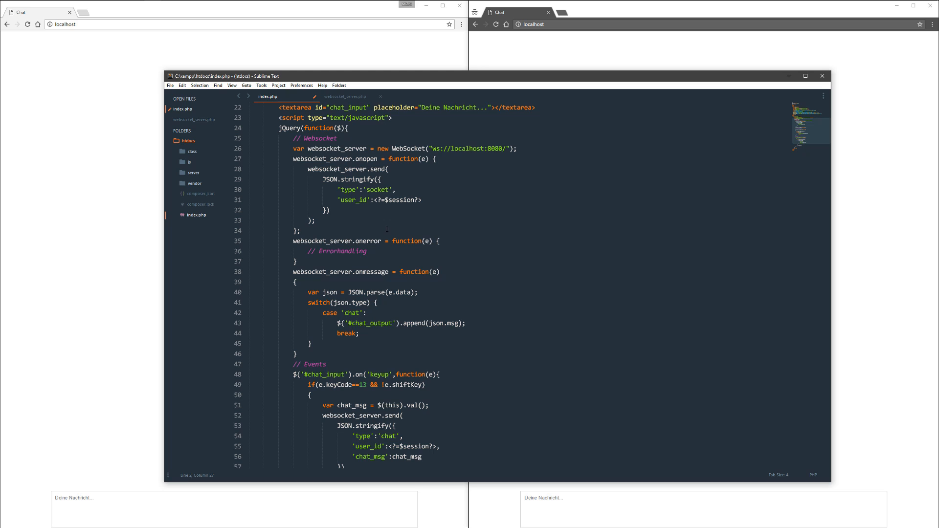
pyautogui.moveTo(337, 236)
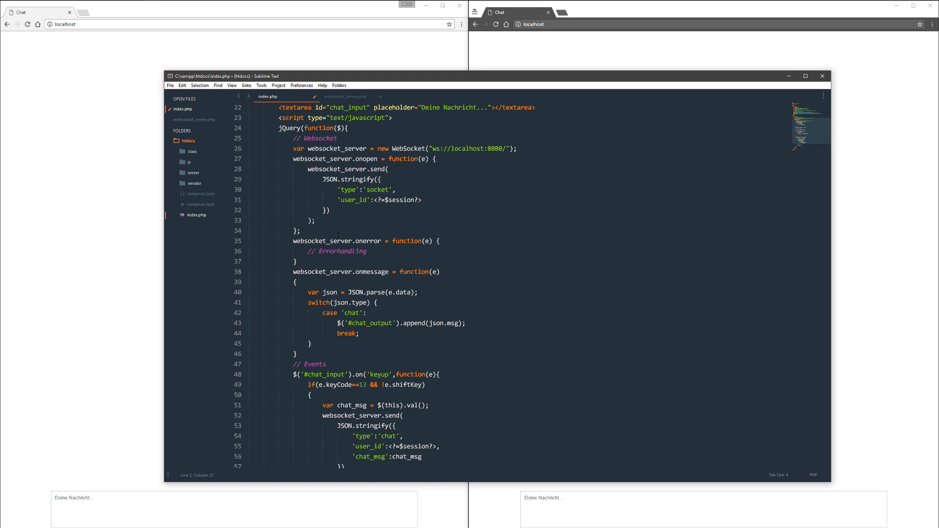
pyautogui.click(296, 262)
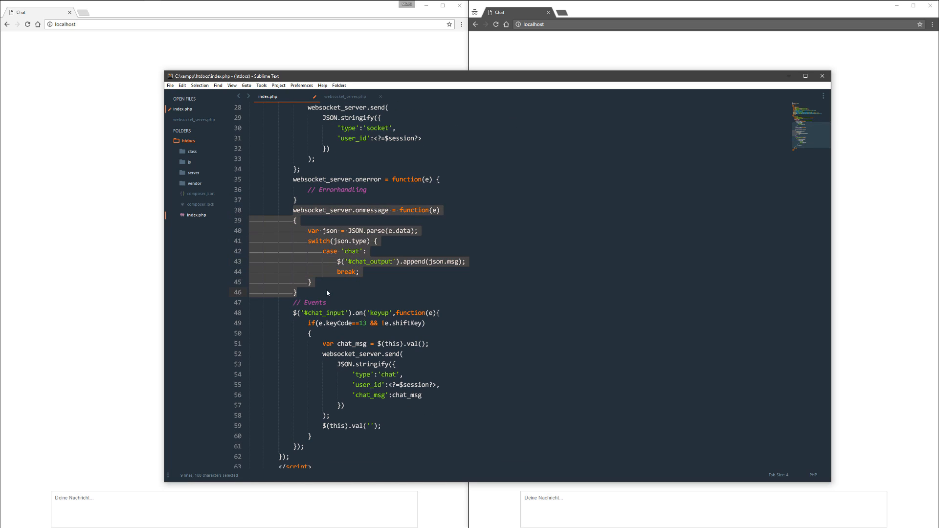
pyautogui.click(307, 230)
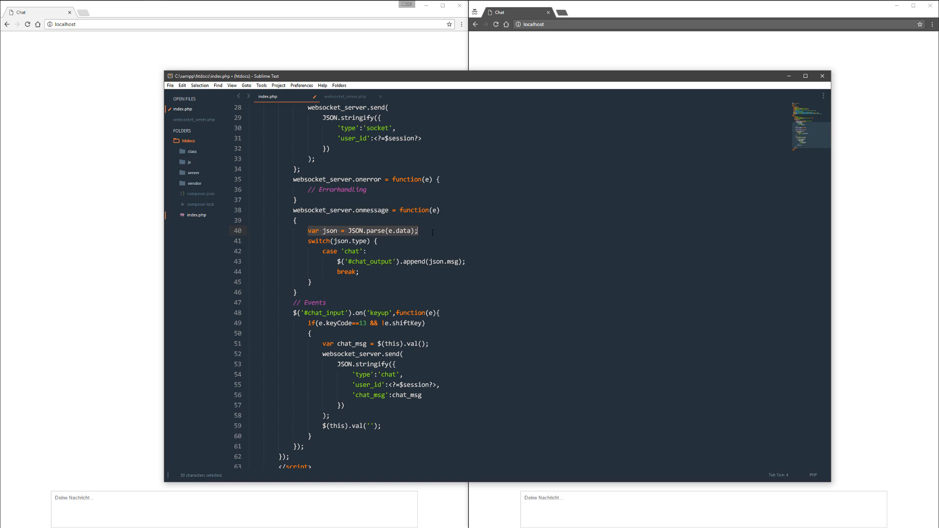
pyautogui.click(436, 210)
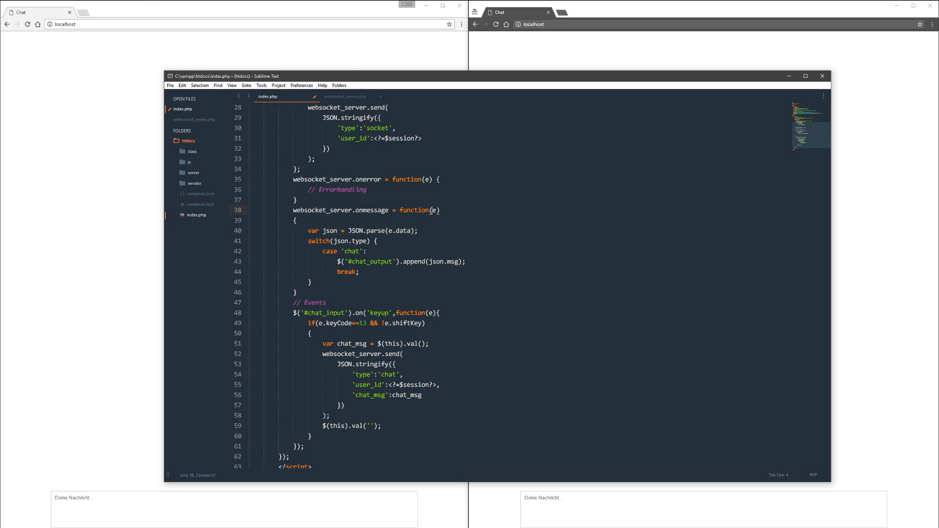
pyautogui.doubleClick(438, 210)
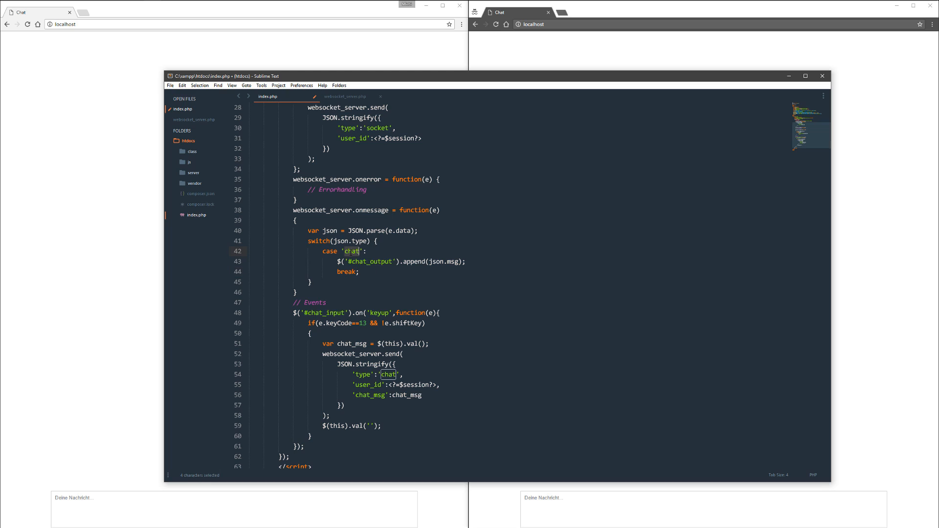
pyautogui.click(334, 262)
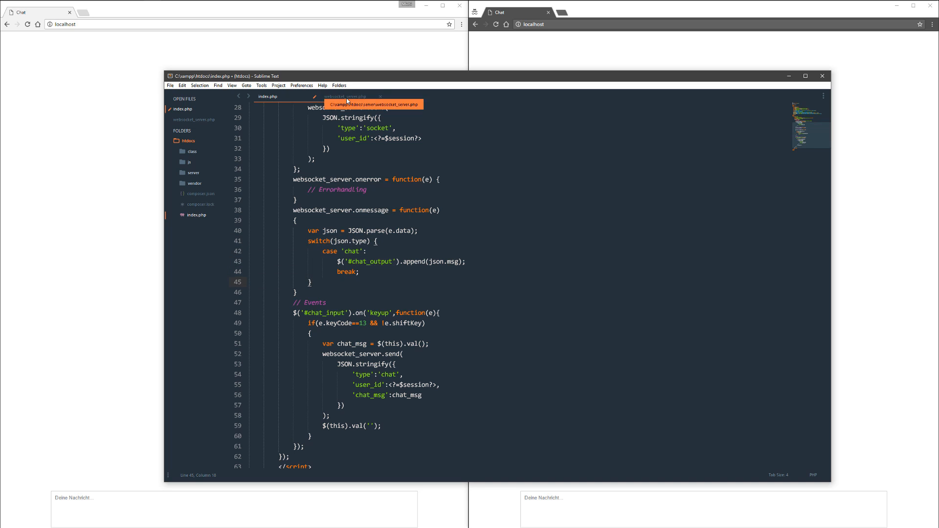
# Highlight the Enter-key condition on line 49 and the message-sending block, lines 51–59.
pyautogui.scroll(-3)
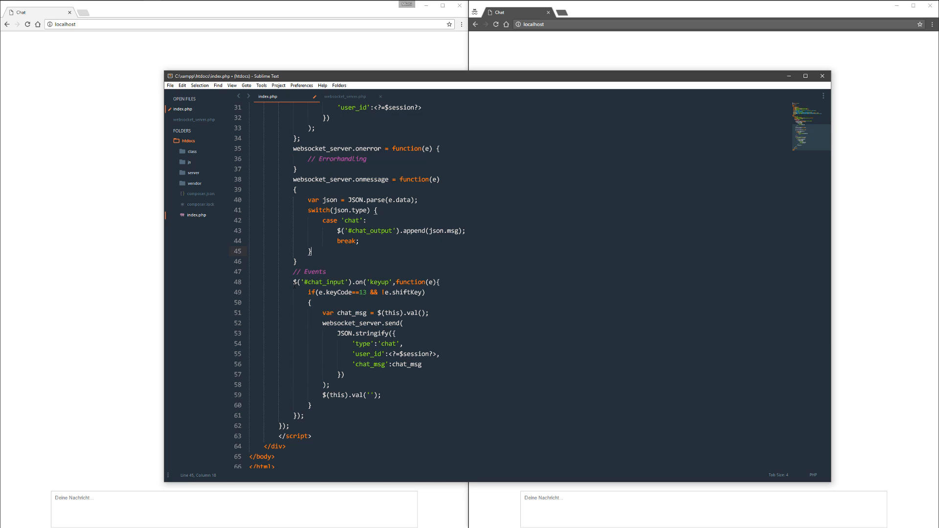
pyautogui.doubleClick(377, 283)
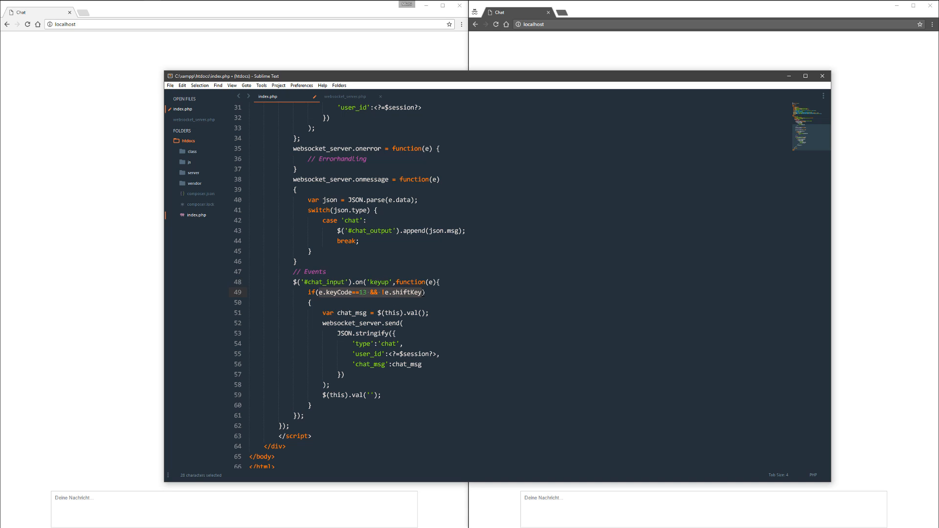
pyautogui.click(425, 293)
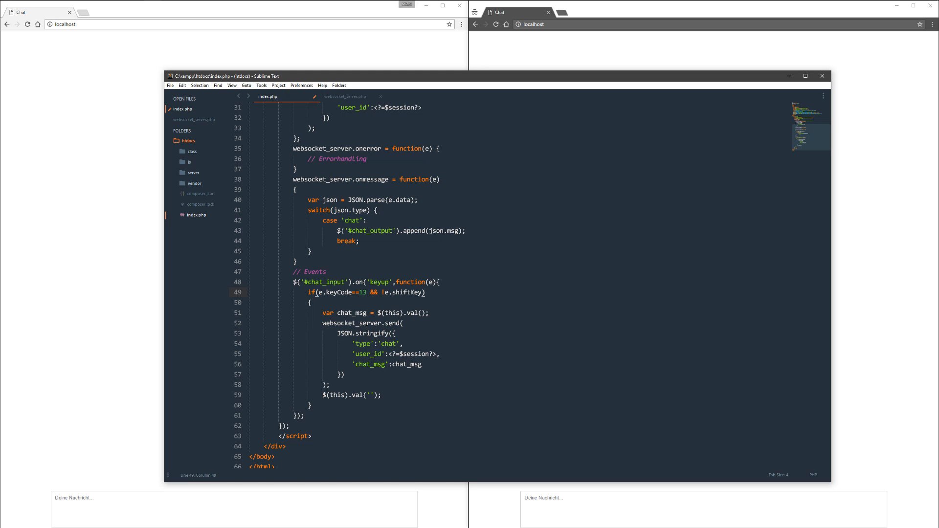
pyautogui.click(325, 313)
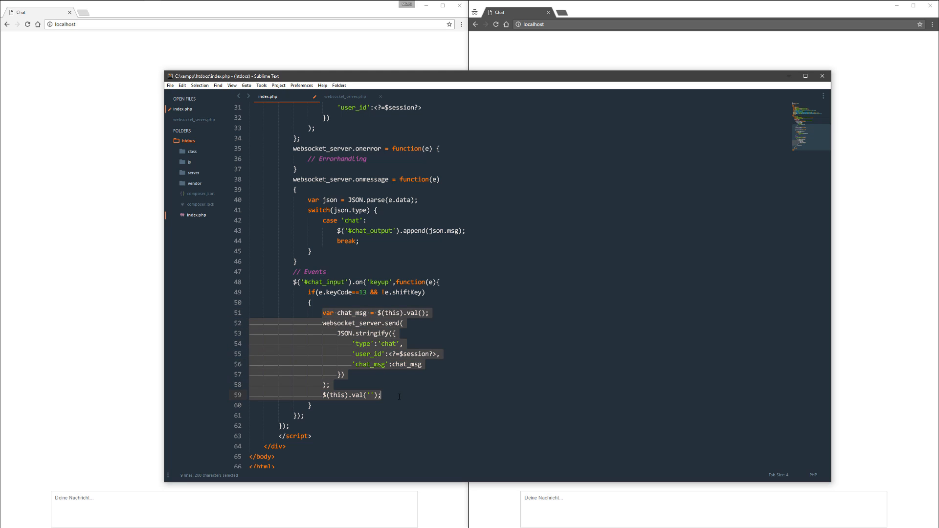
pyautogui.click(381, 395)
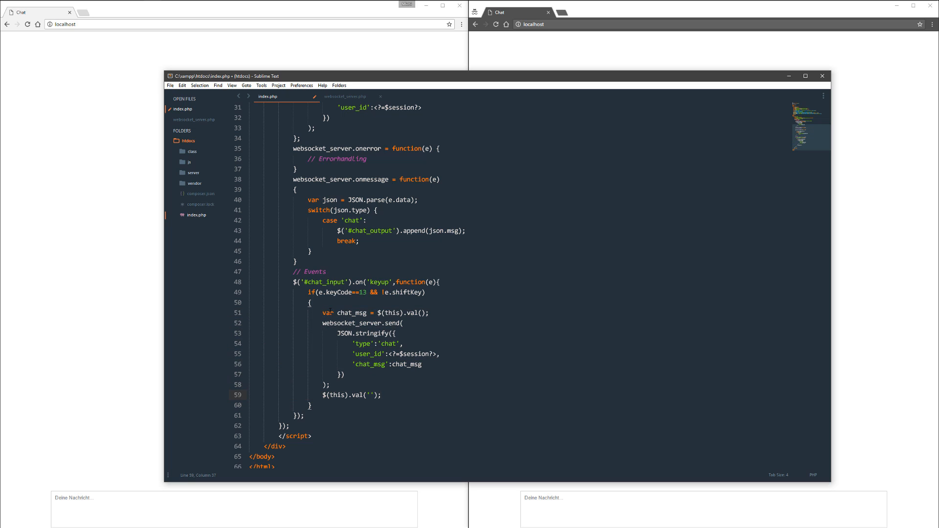
# Highlight the chat_msg $(this).val() assignment on line 51, then save index.php.
pyautogui.doubleClick(353, 312)
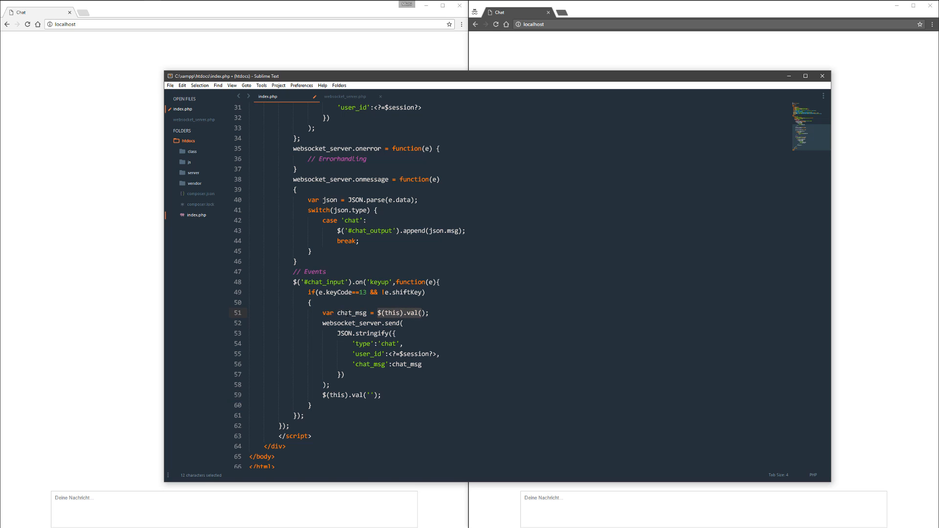
pyautogui.doubleClick(352, 312)
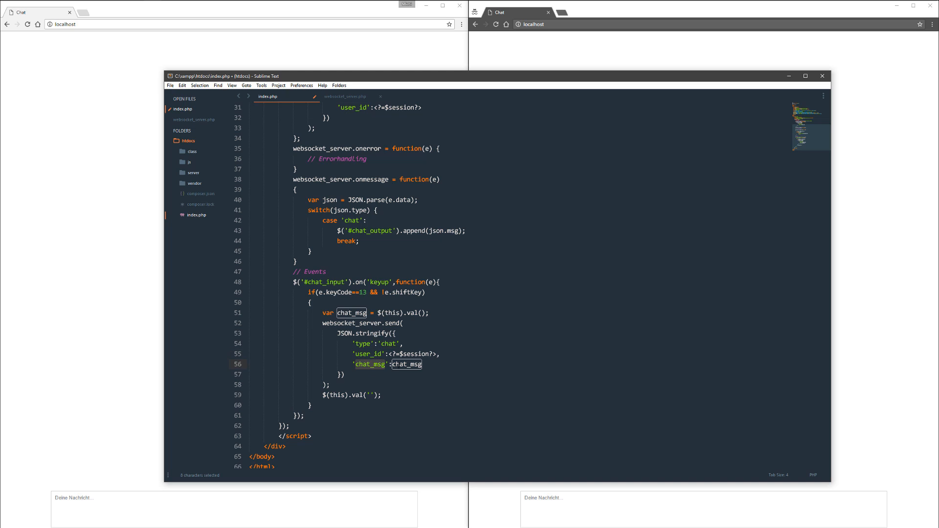
pyautogui.click(381, 395)
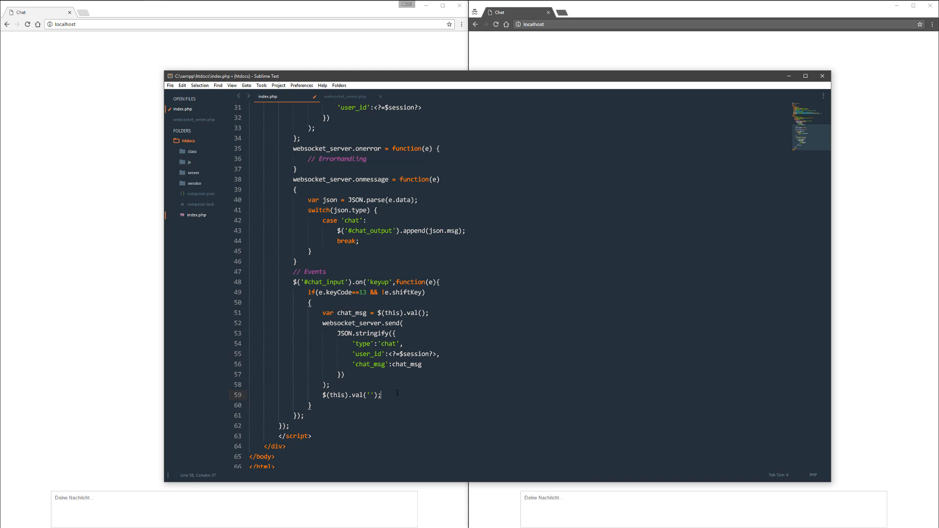
pyautogui.moveTo(170, 508)
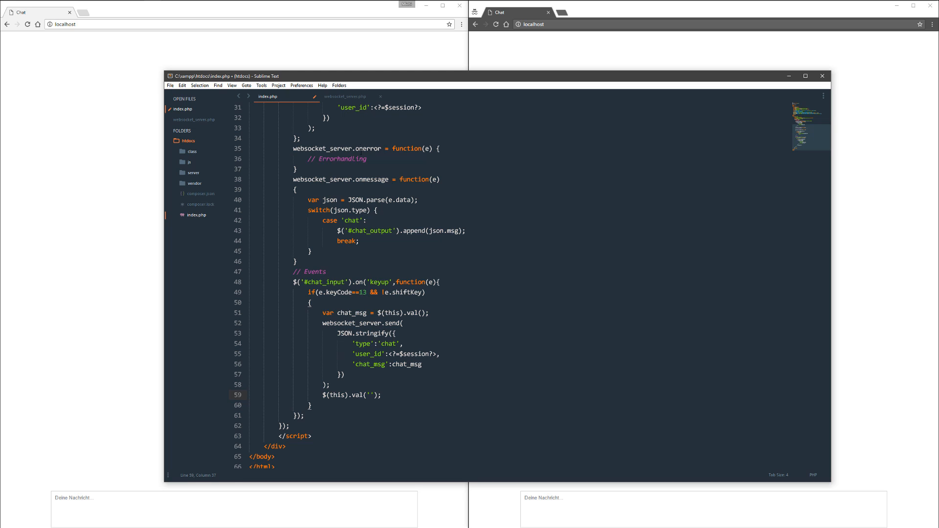
pyautogui.press('ctrl+s')
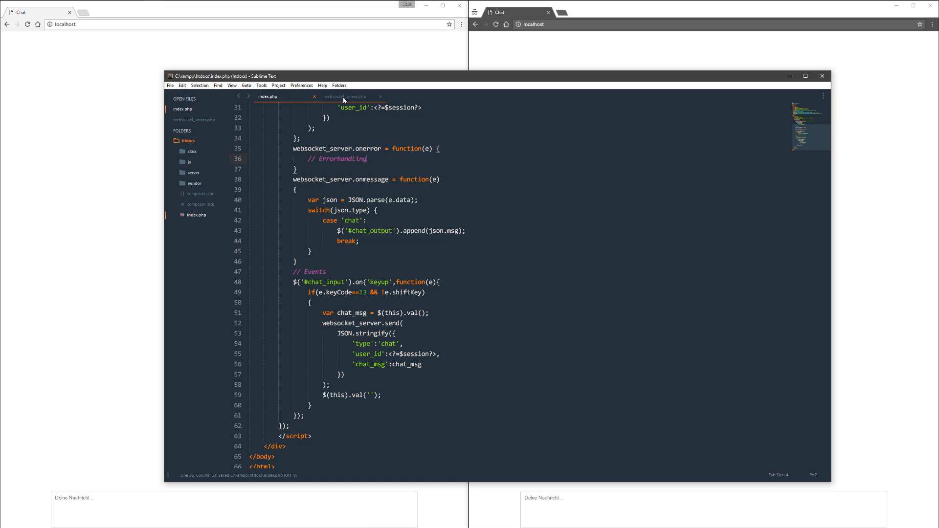
# Switch to websocket_server.php and highlight the chat case's user_id assignment in onMessage.
pyautogui.click(344, 96)
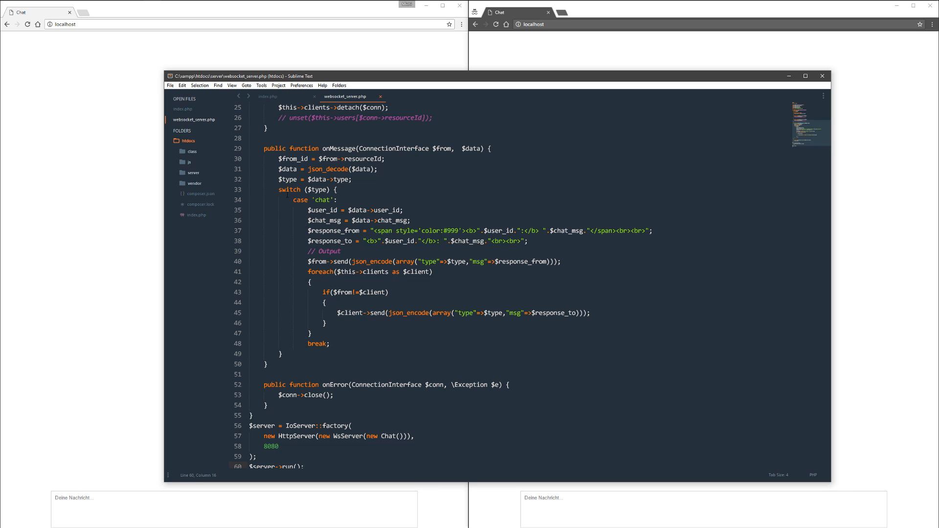
pyautogui.click(280, 354)
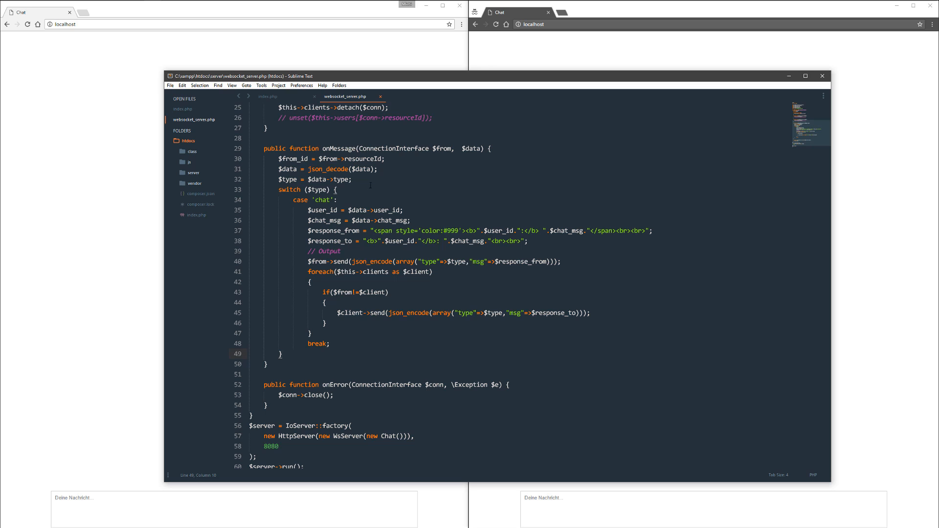
pyautogui.click(321, 200)
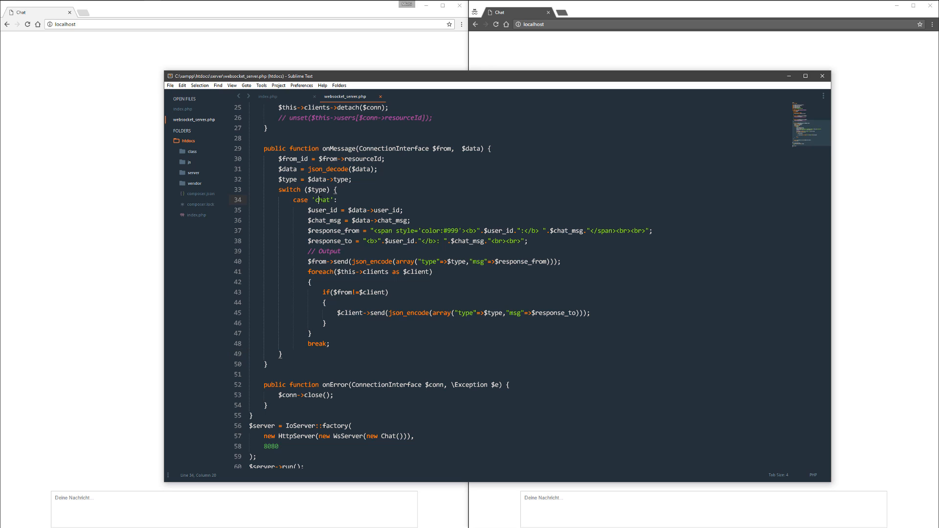
pyautogui.tripleClick(354, 210)
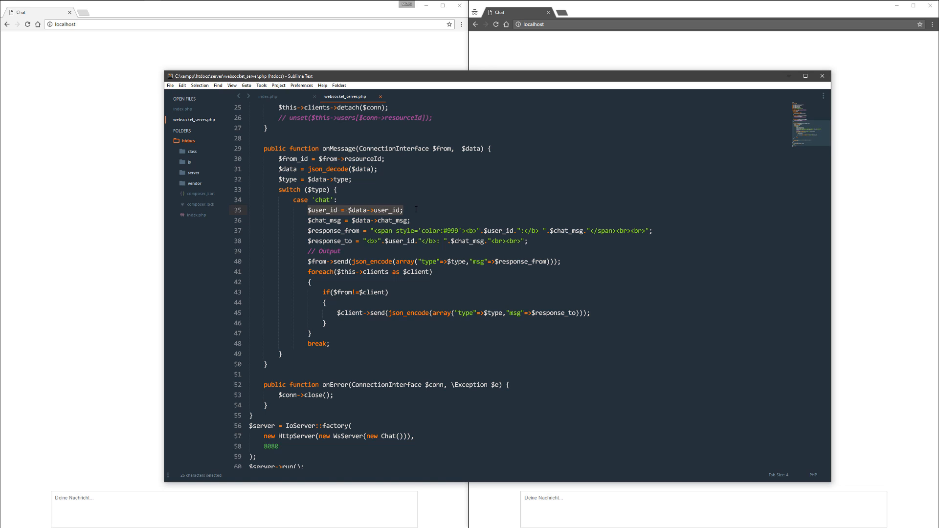
# Highlight the response_from line, the sender reply on line 40, and the foreach client loop.
pyautogui.doubleClick(325, 221)
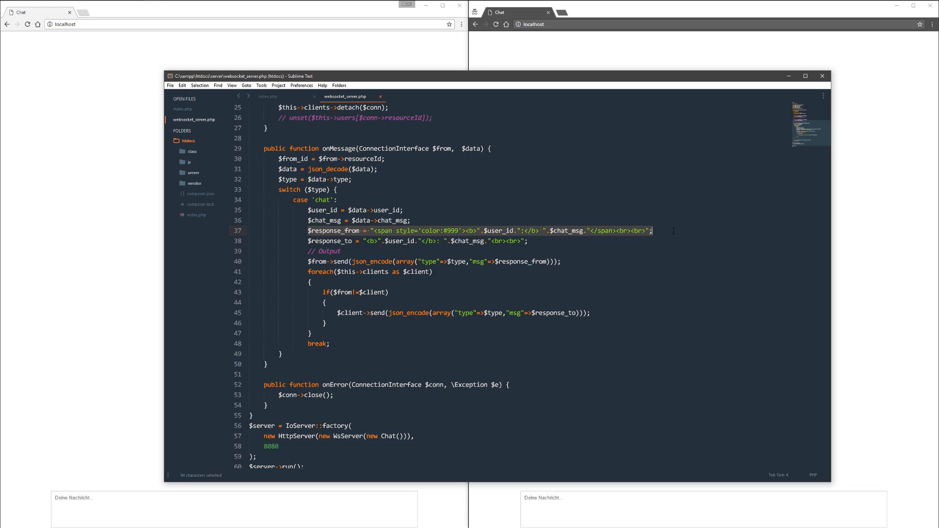
pyautogui.moveTo(686, 245)
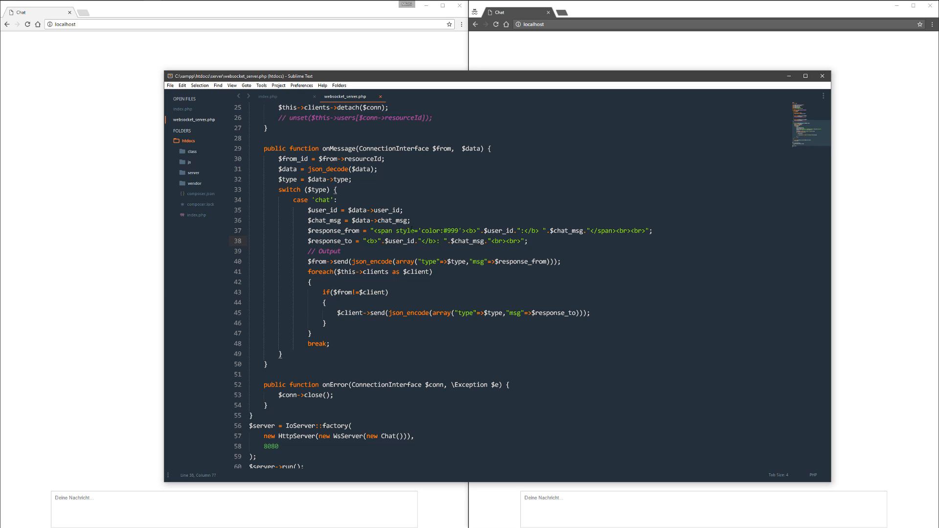
pyautogui.moveTo(67, 77)
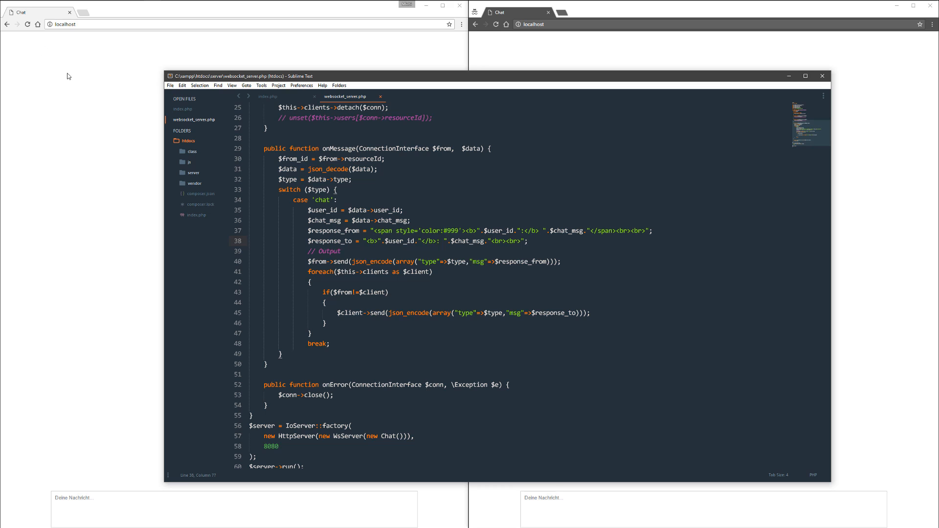
pyautogui.moveTo(38, 72)
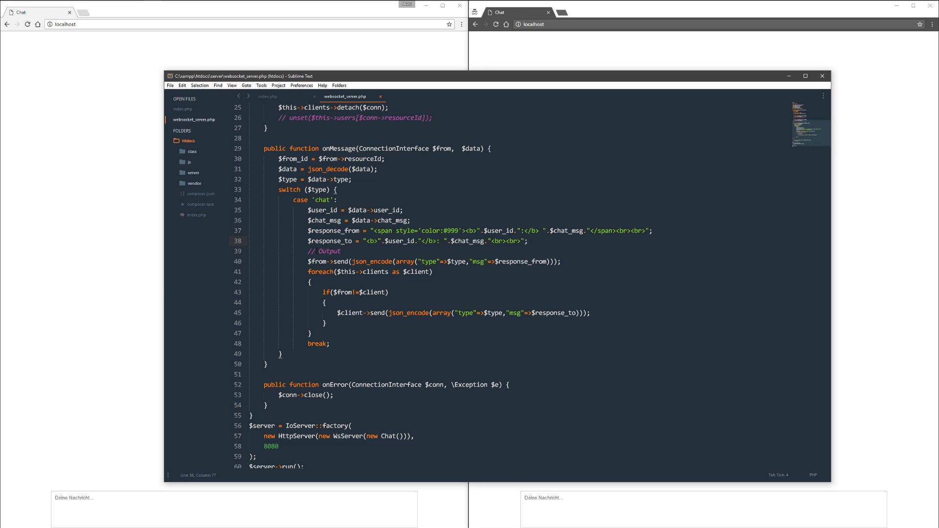
pyautogui.click(343, 250)
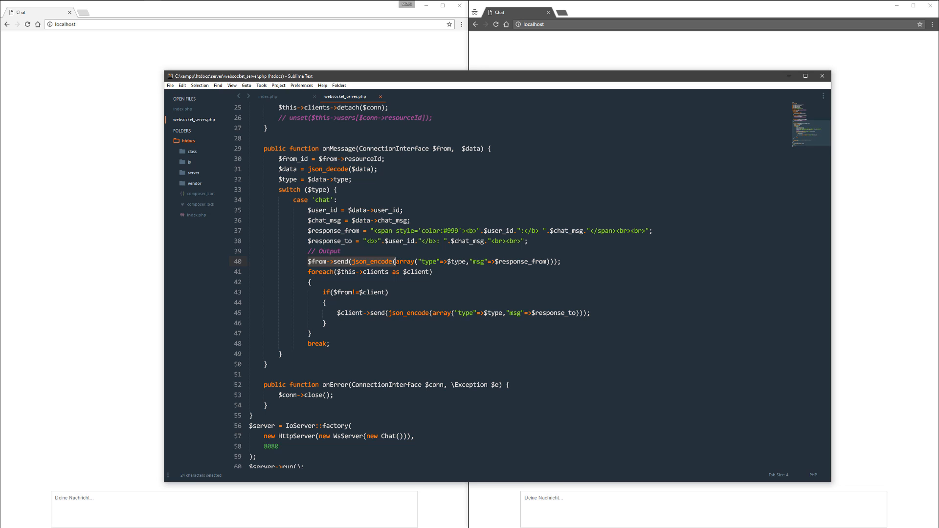
pyautogui.click(397, 261)
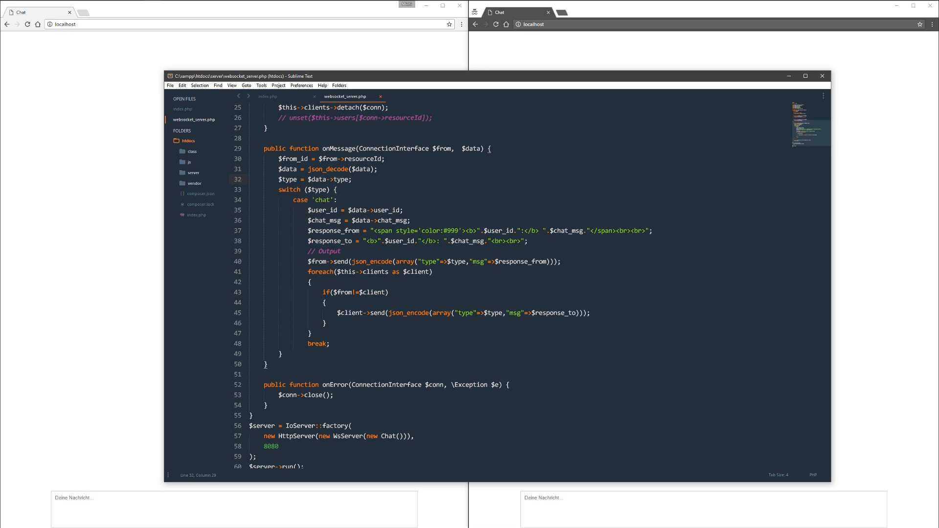
pyautogui.doubleClick(320, 199)
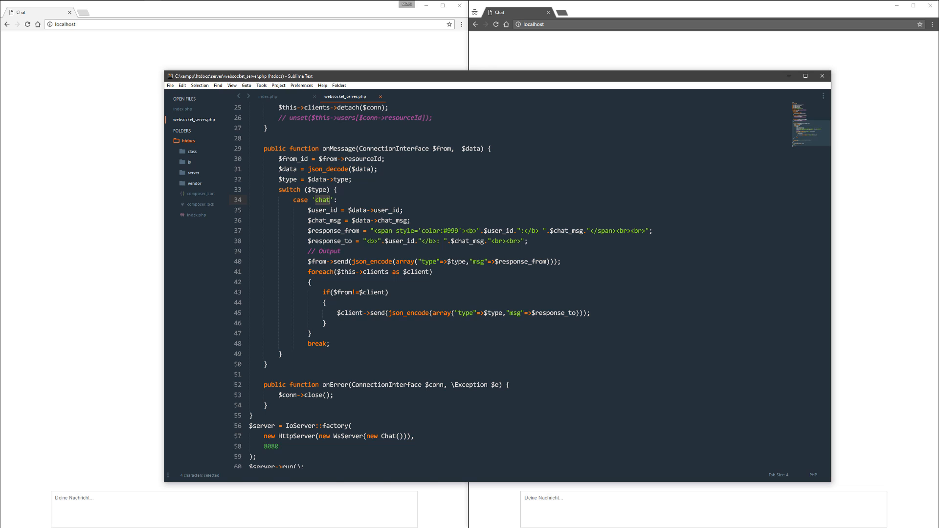
pyautogui.doubleClick(333, 230)
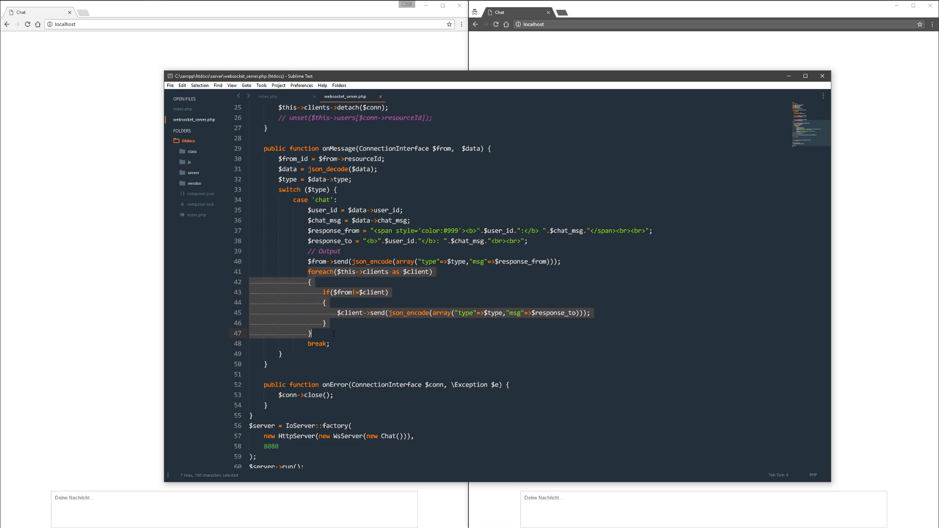
pyautogui.moveTo(411, 275)
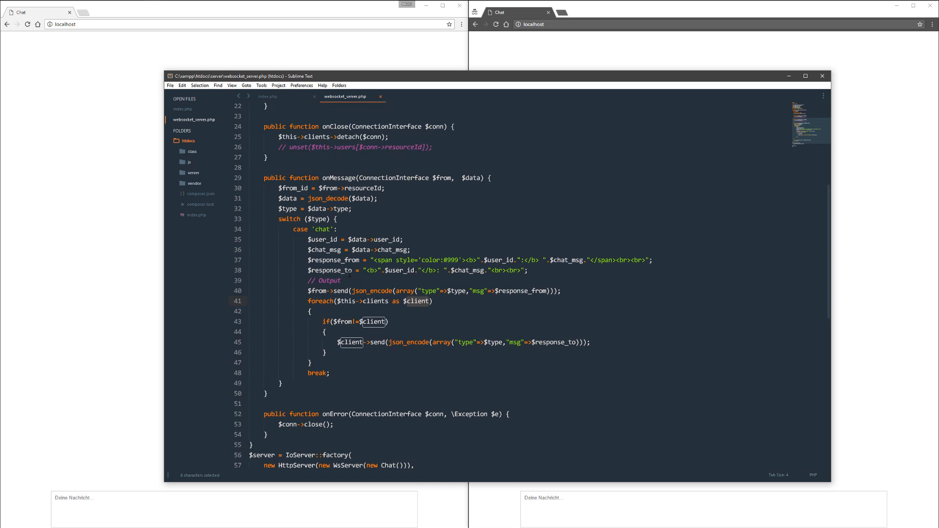
pyautogui.scroll(3)
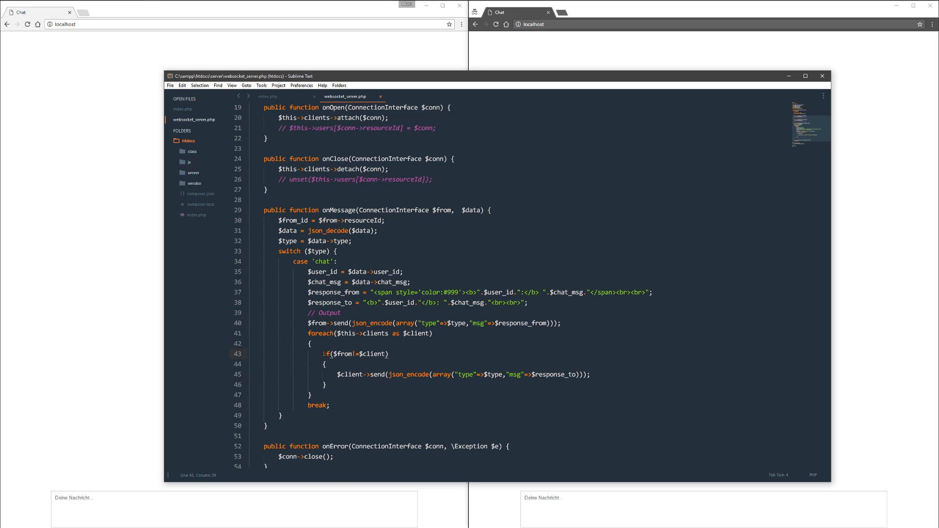
pyautogui.doubleClick(355, 353)
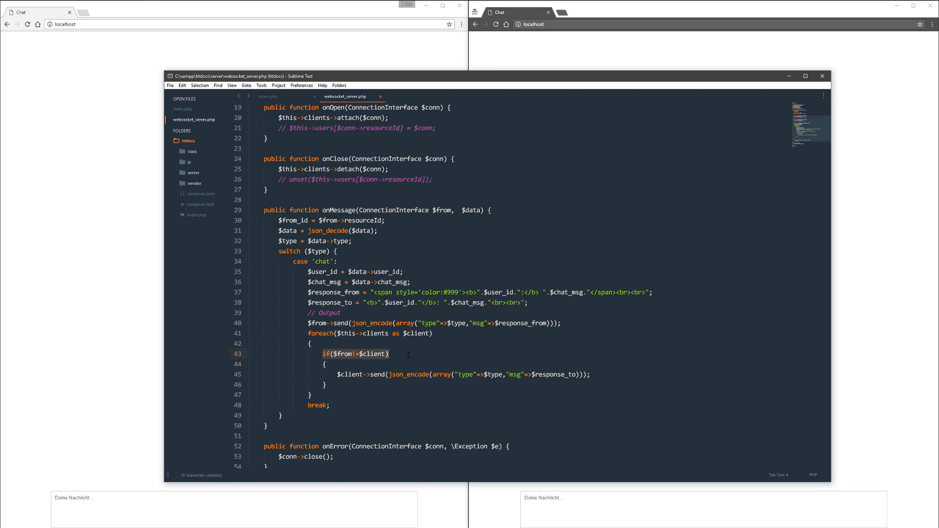
pyautogui.click(388, 354)
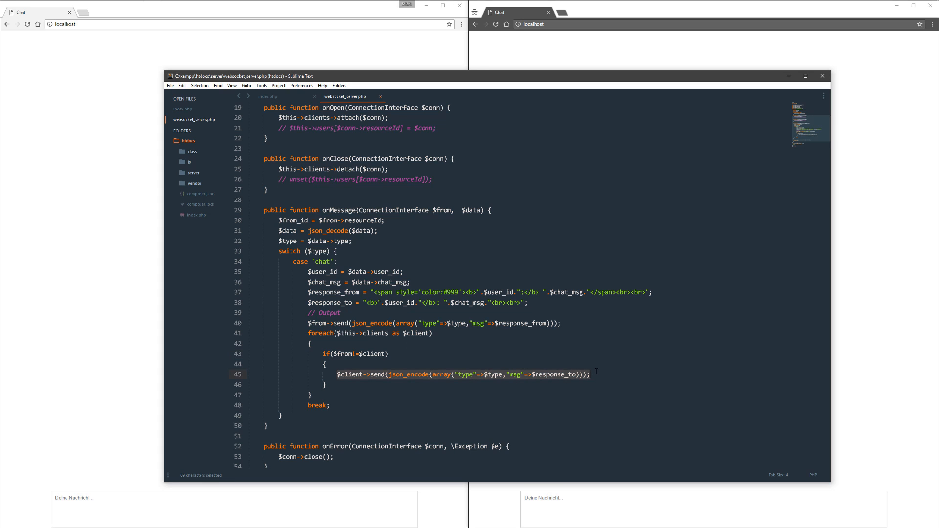
pyautogui.click(347, 374)
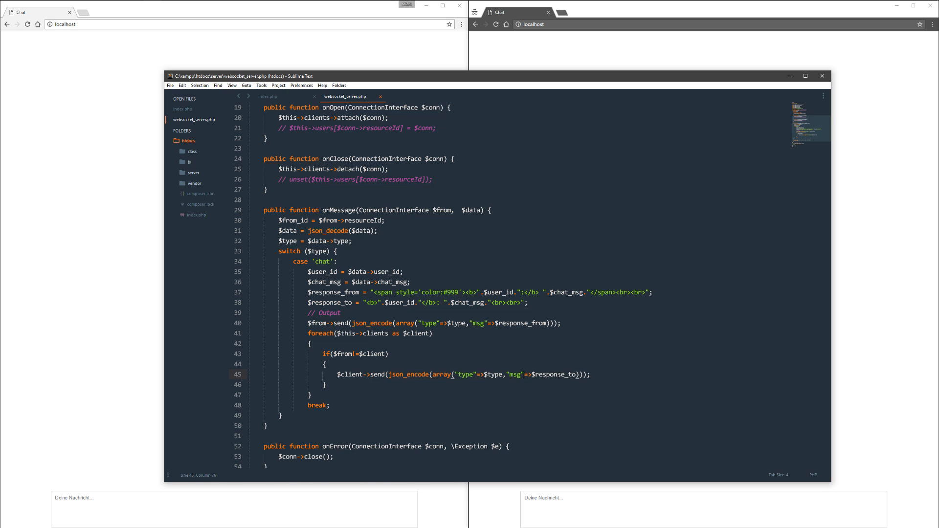
pyautogui.scroll(-3)
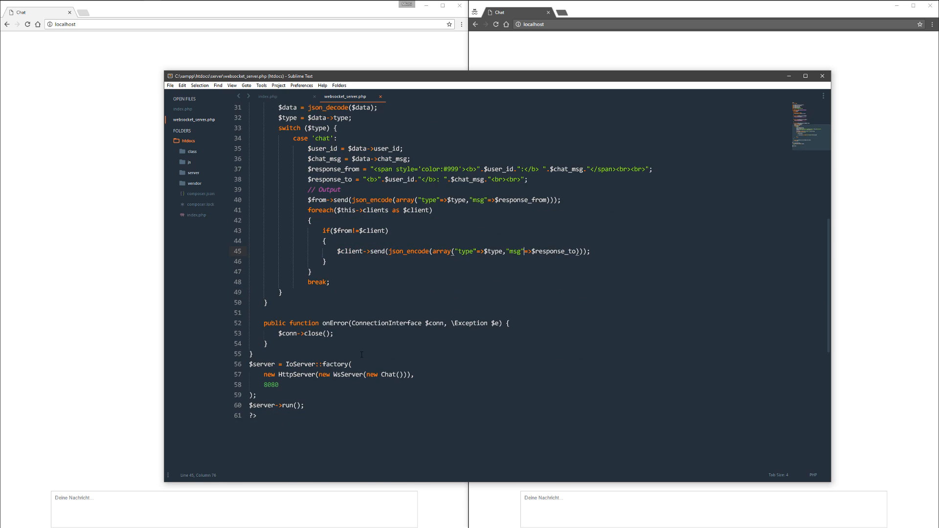
pyautogui.click(266, 96)
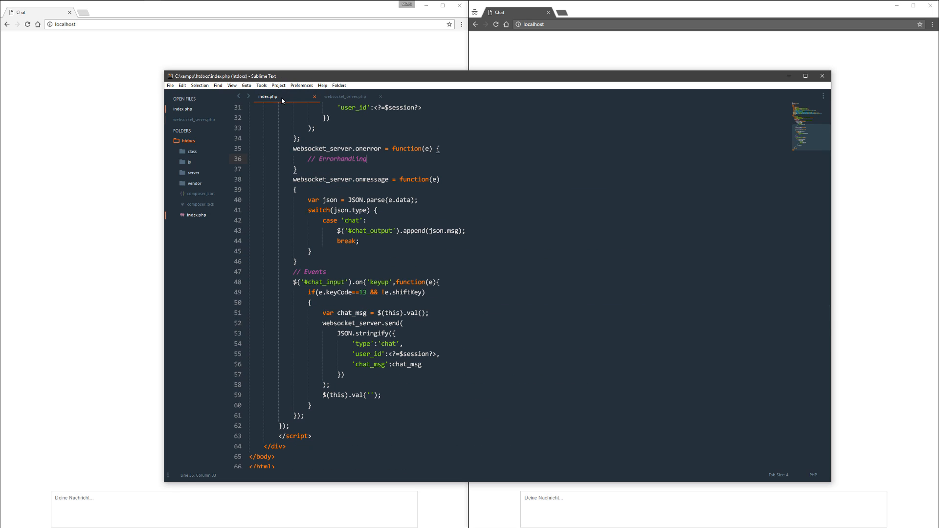
pyautogui.moveTo(397, 224)
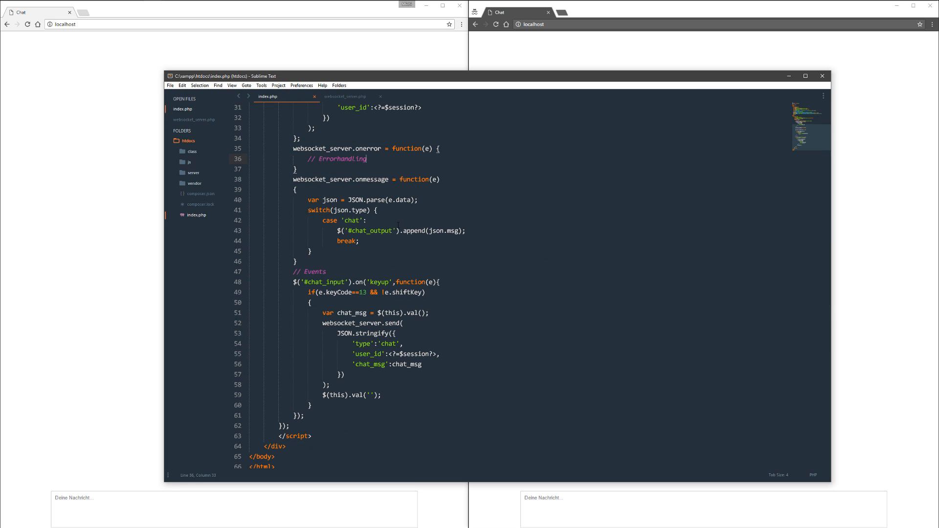
pyautogui.scroll(3)
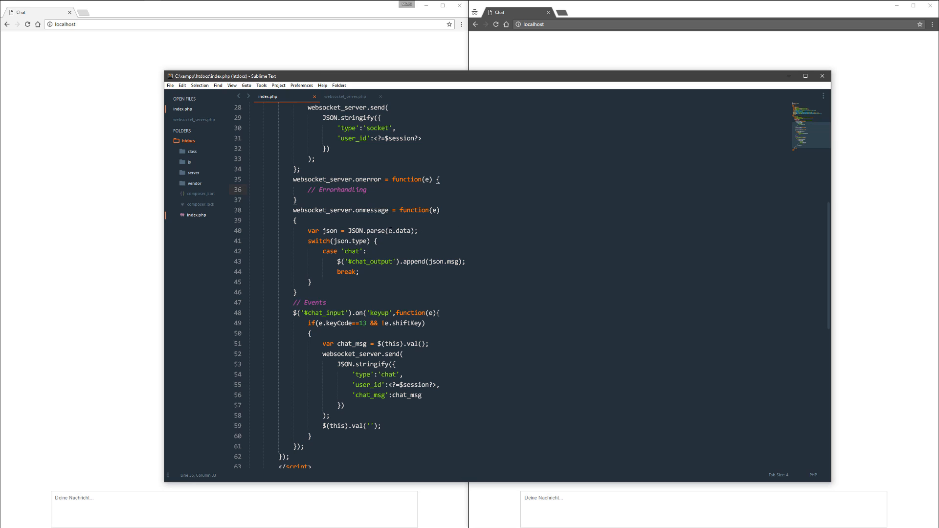
pyautogui.doubleClick(398, 231)
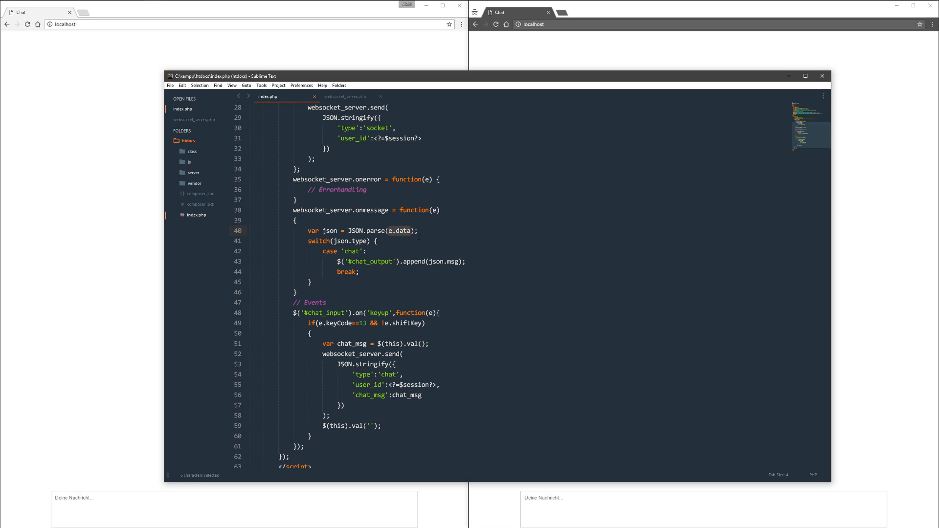
pyautogui.moveTo(393, 240)
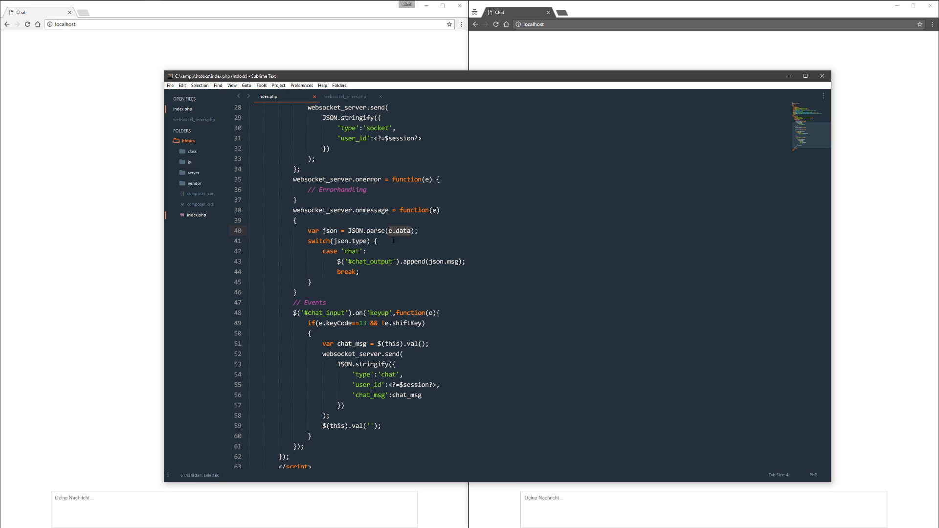
pyautogui.moveTo(353, 251)
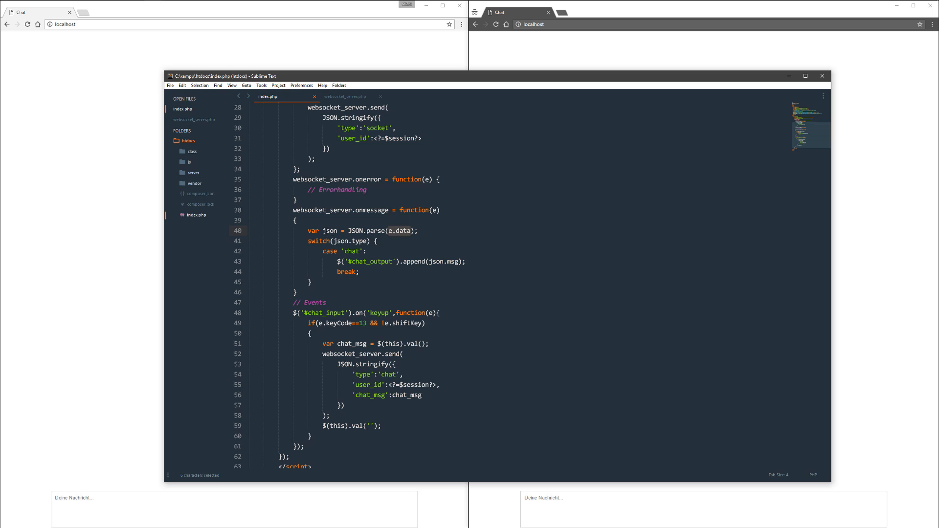
pyautogui.click(345, 96)
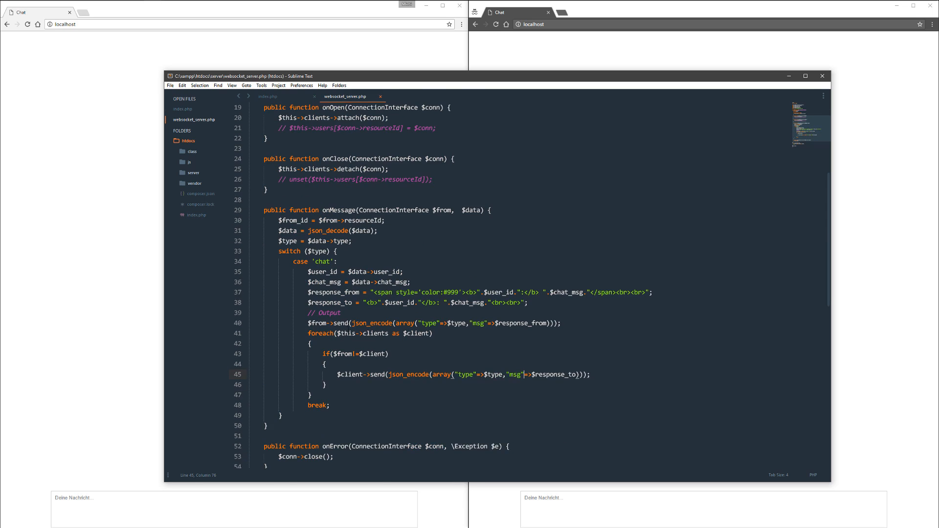
pyautogui.doubleClick(466, 313)
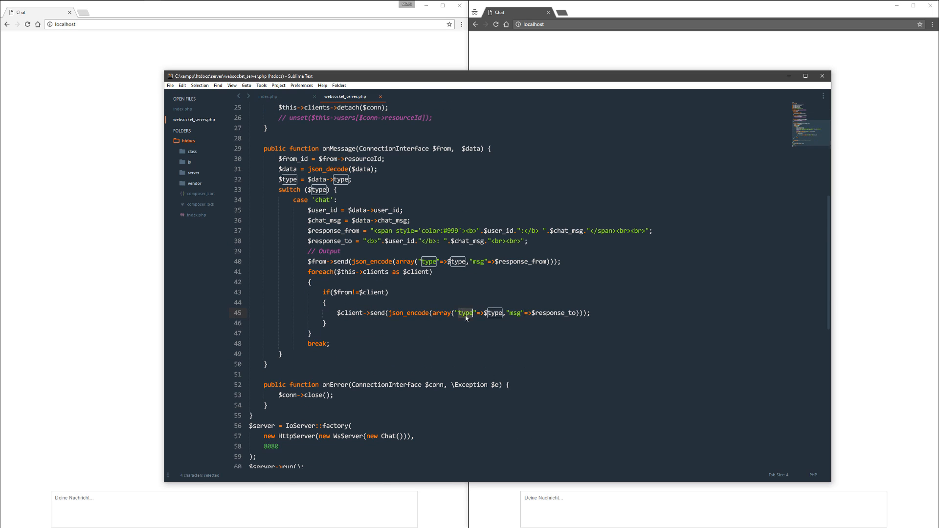
pyautogui.click(267, 96)
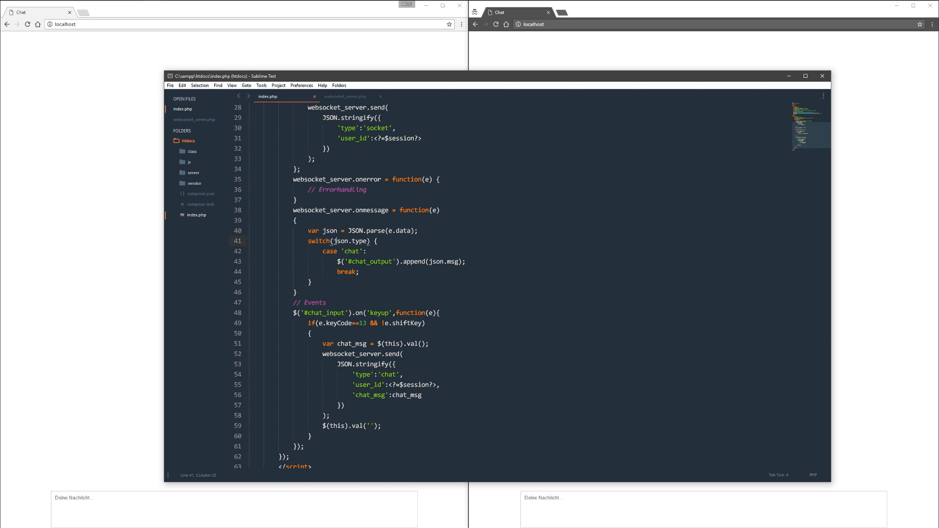
pyautogui.doubleClick(329, 230)
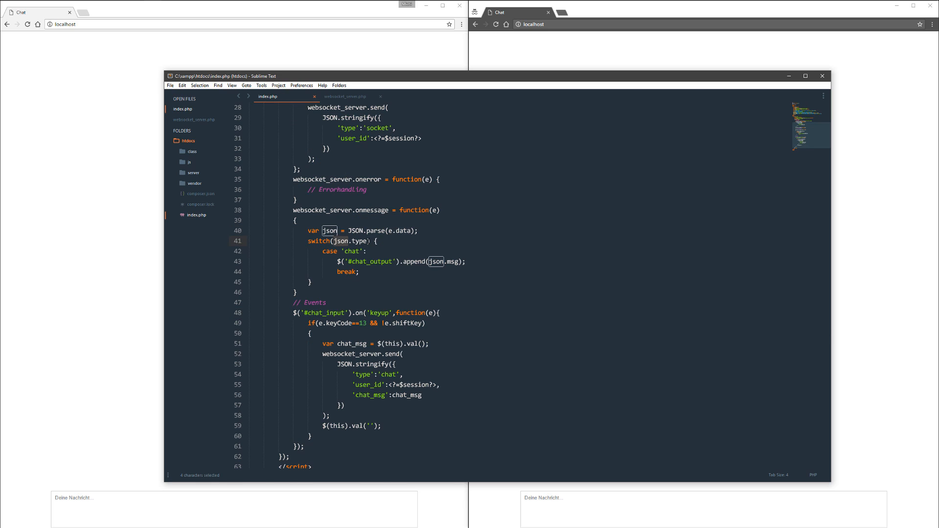
pyautogui.click(359, 271)
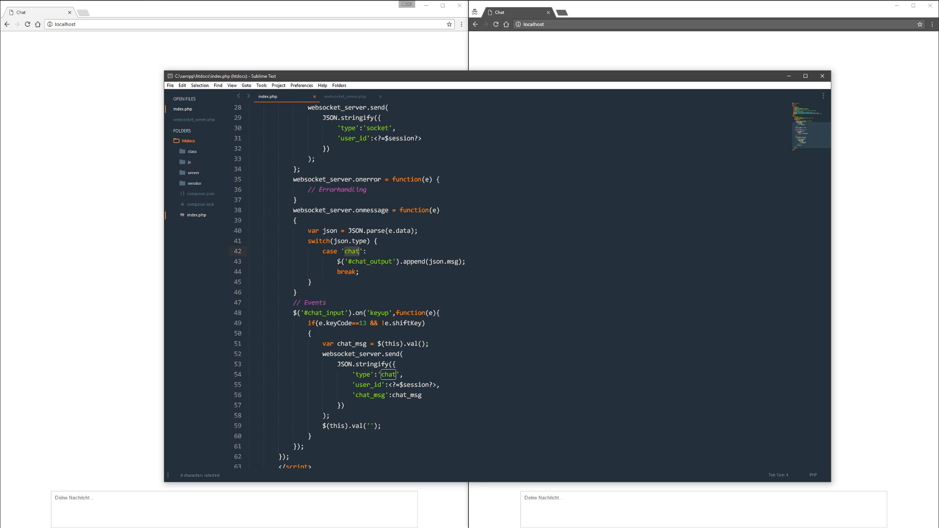
pyautogui.click(467, 261)
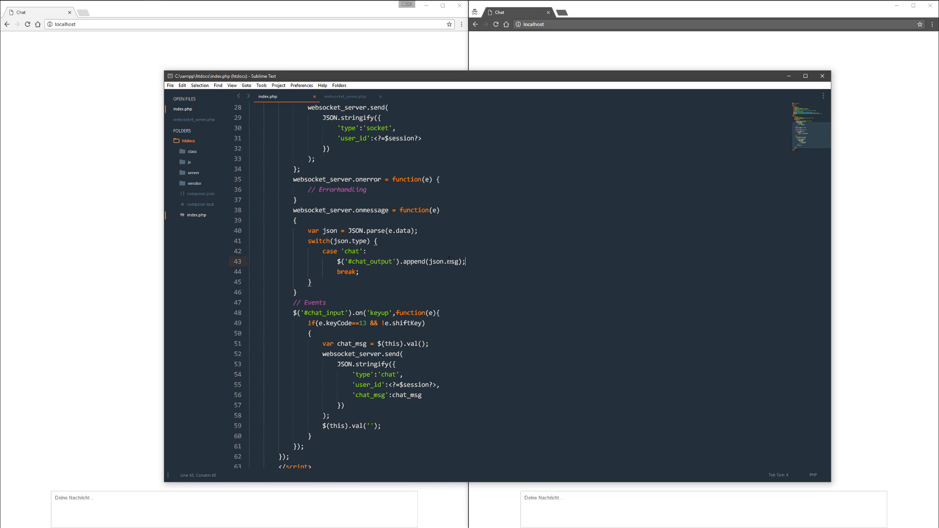
pyautogui.click(344, 97)
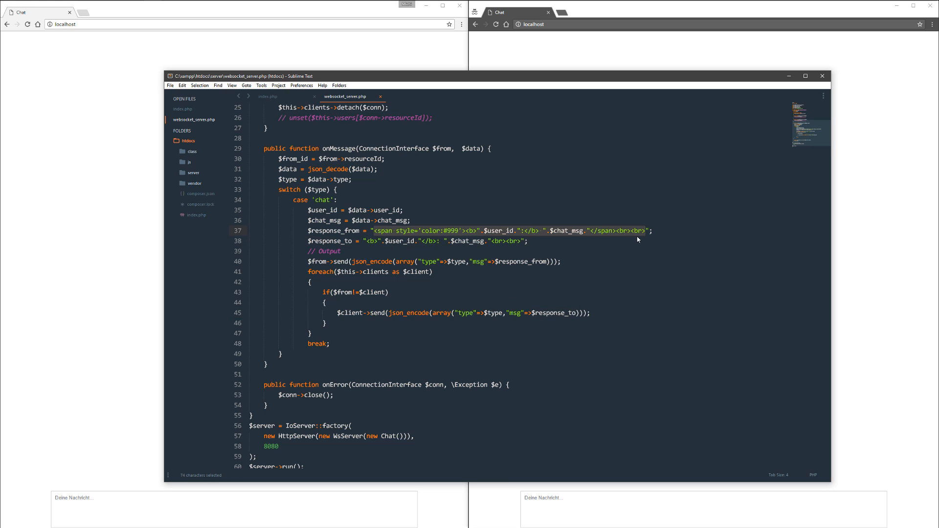
pyautogui.click(267, 96)
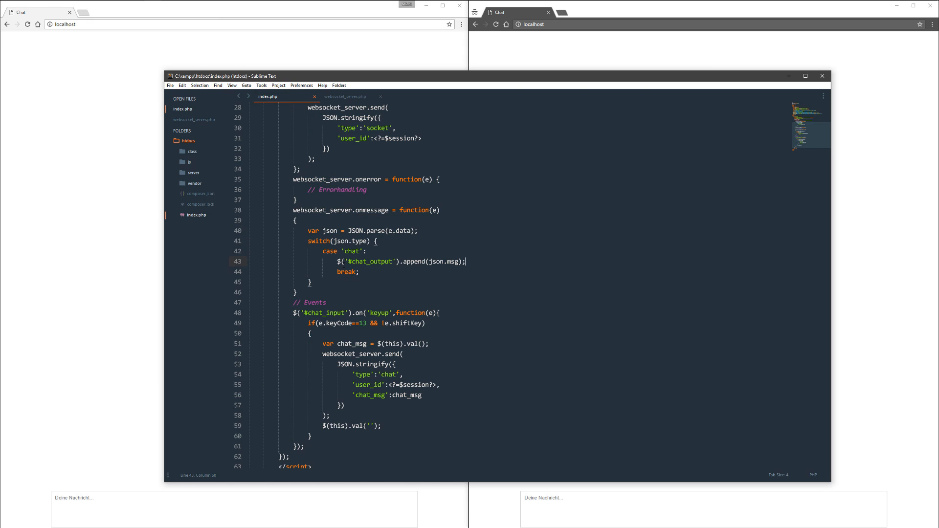
pyautogui.scroll(3)
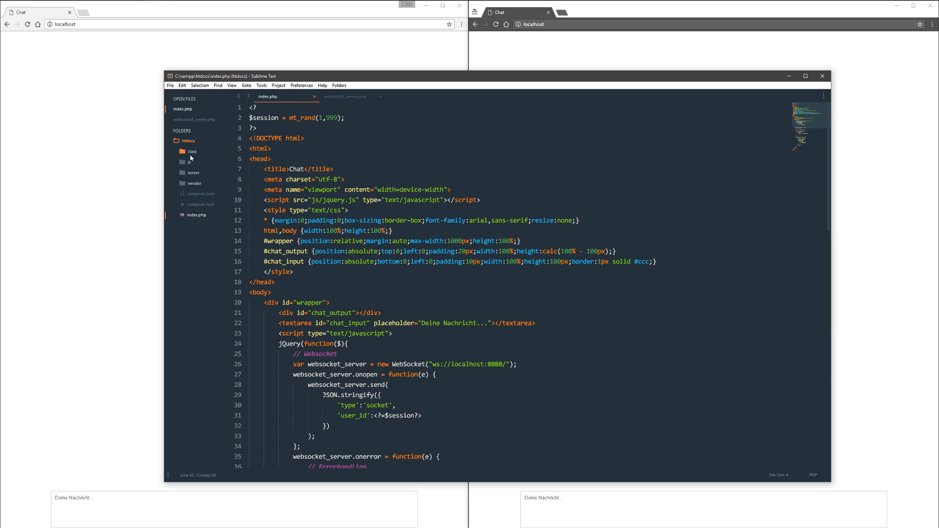
pyautogui.moveTo(204, 202)
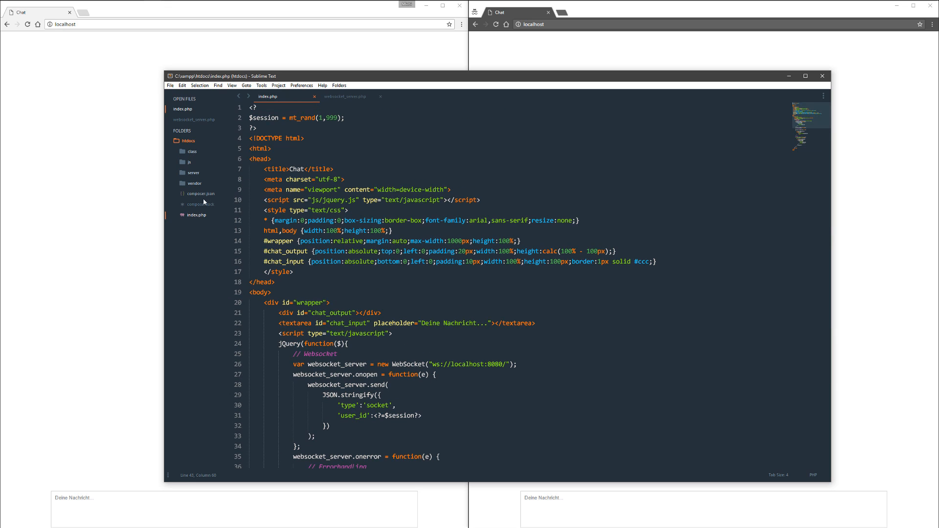
pyautogui.moveTo(214, 216)
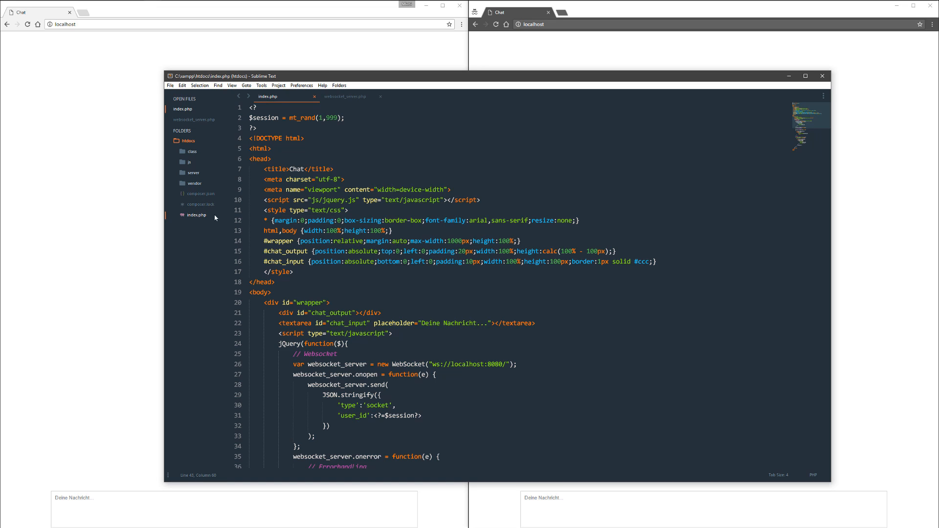
pyautogui.moveTo(362, 134)
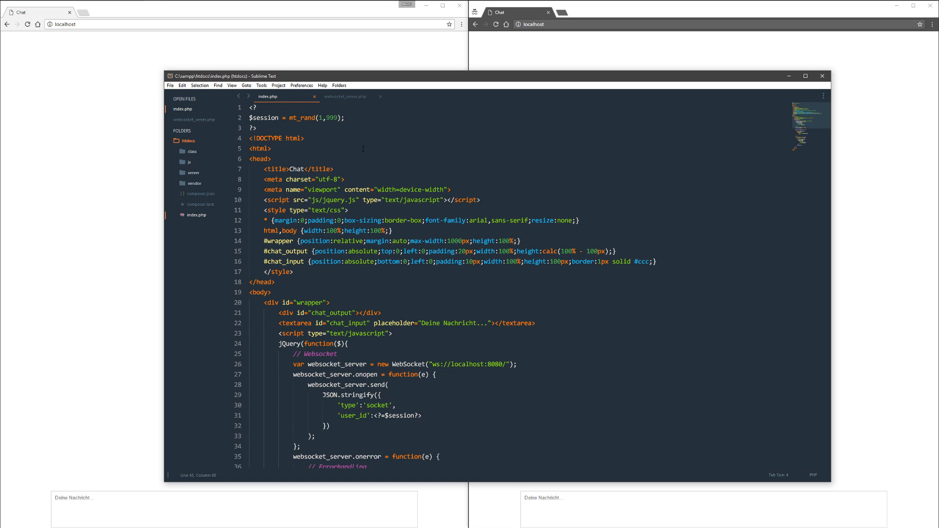
pyautogui.click(27, 25)
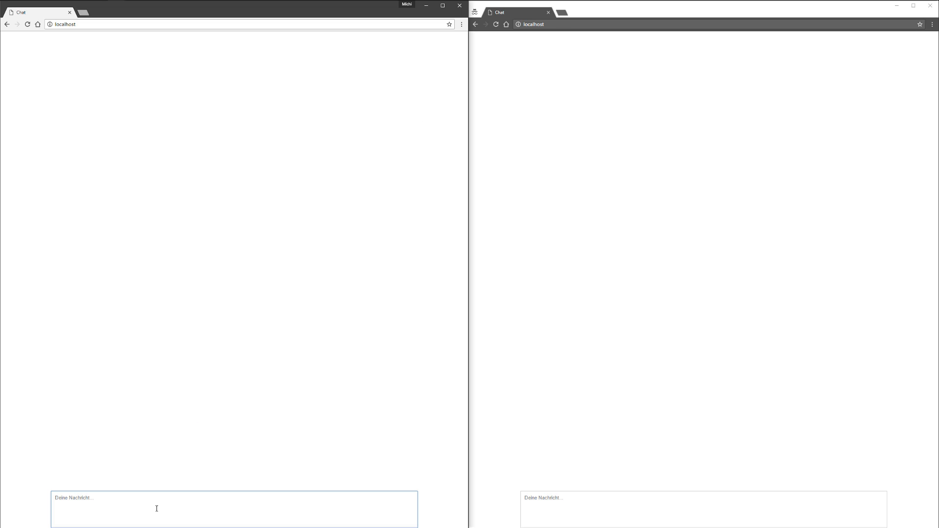
pyautogui.moveTo(189, 442)
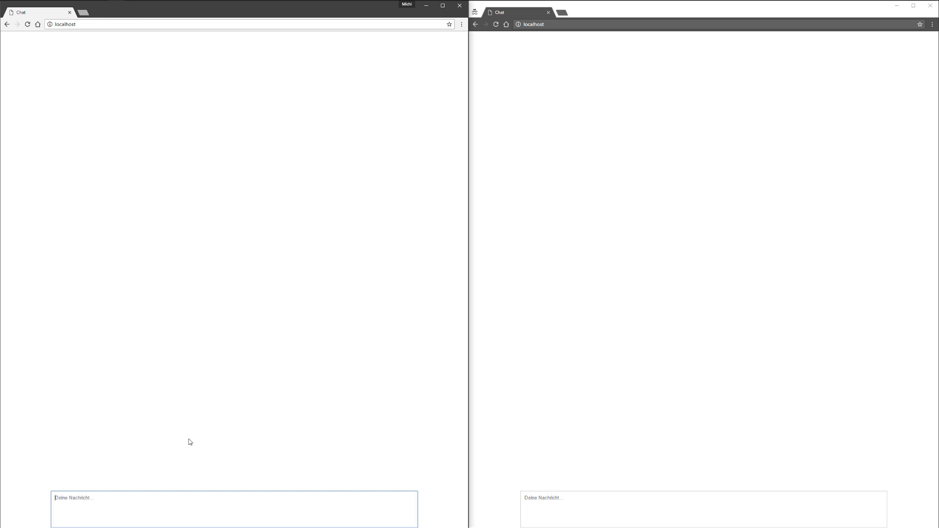
pyautogui.moveTo(482, 372)
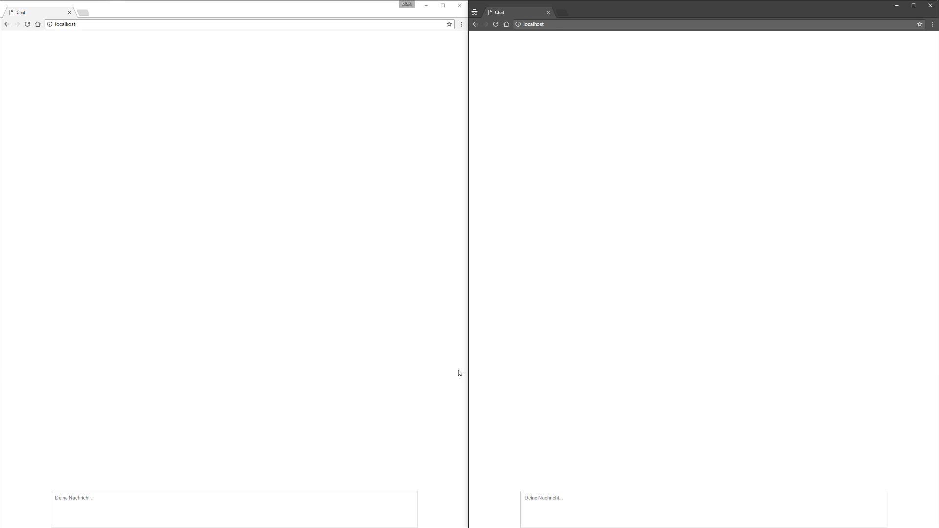
pyautogui.moveTo(525, 370)
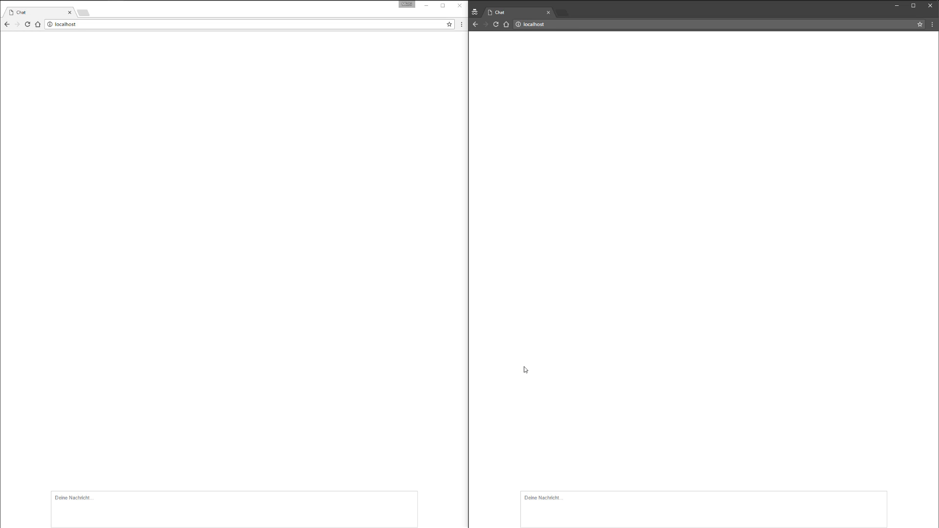
pyautogui.moveTo(422, 346)
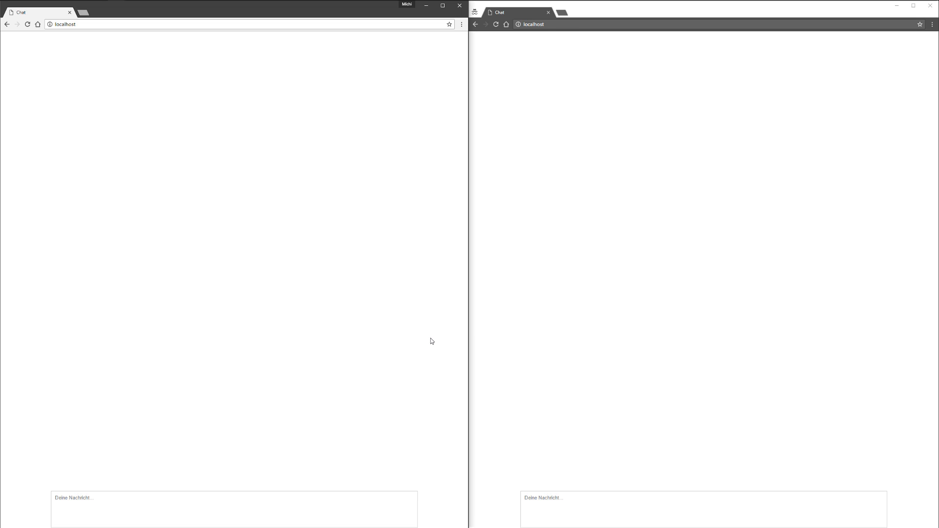
pyautogui.moveTo(578, 304)
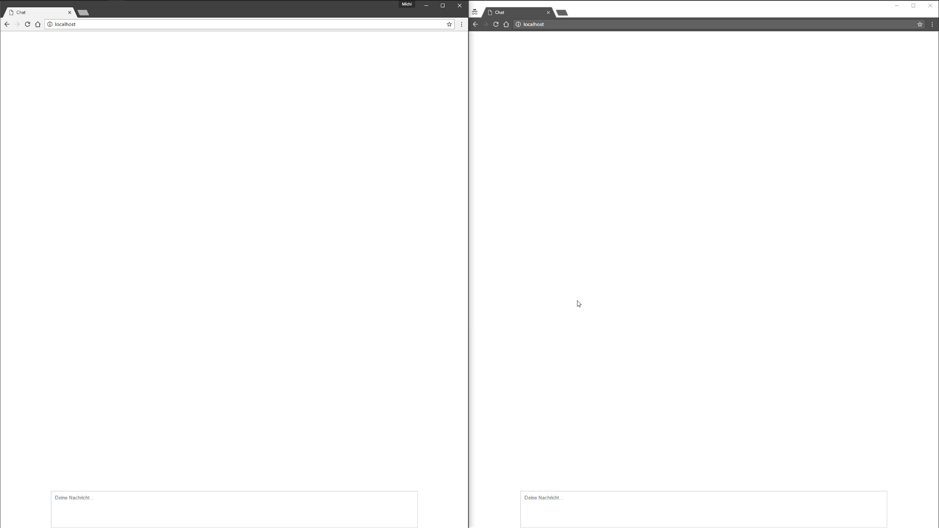
pyautogui.moveTo(787, 249)
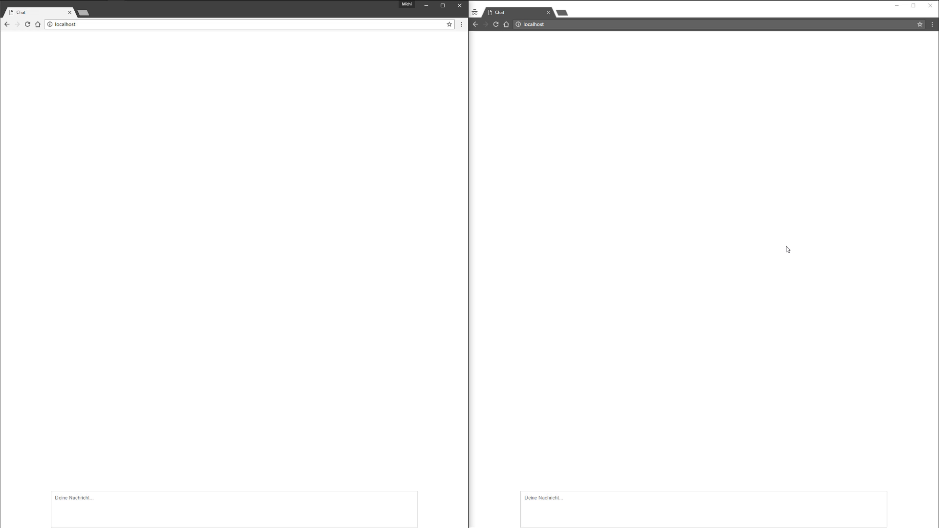
pyautogui.moveTo(778, 240)
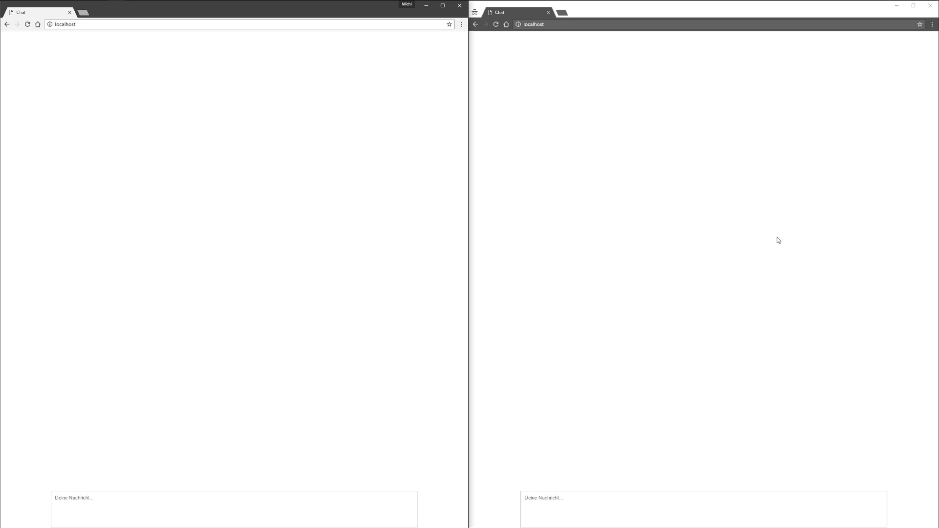